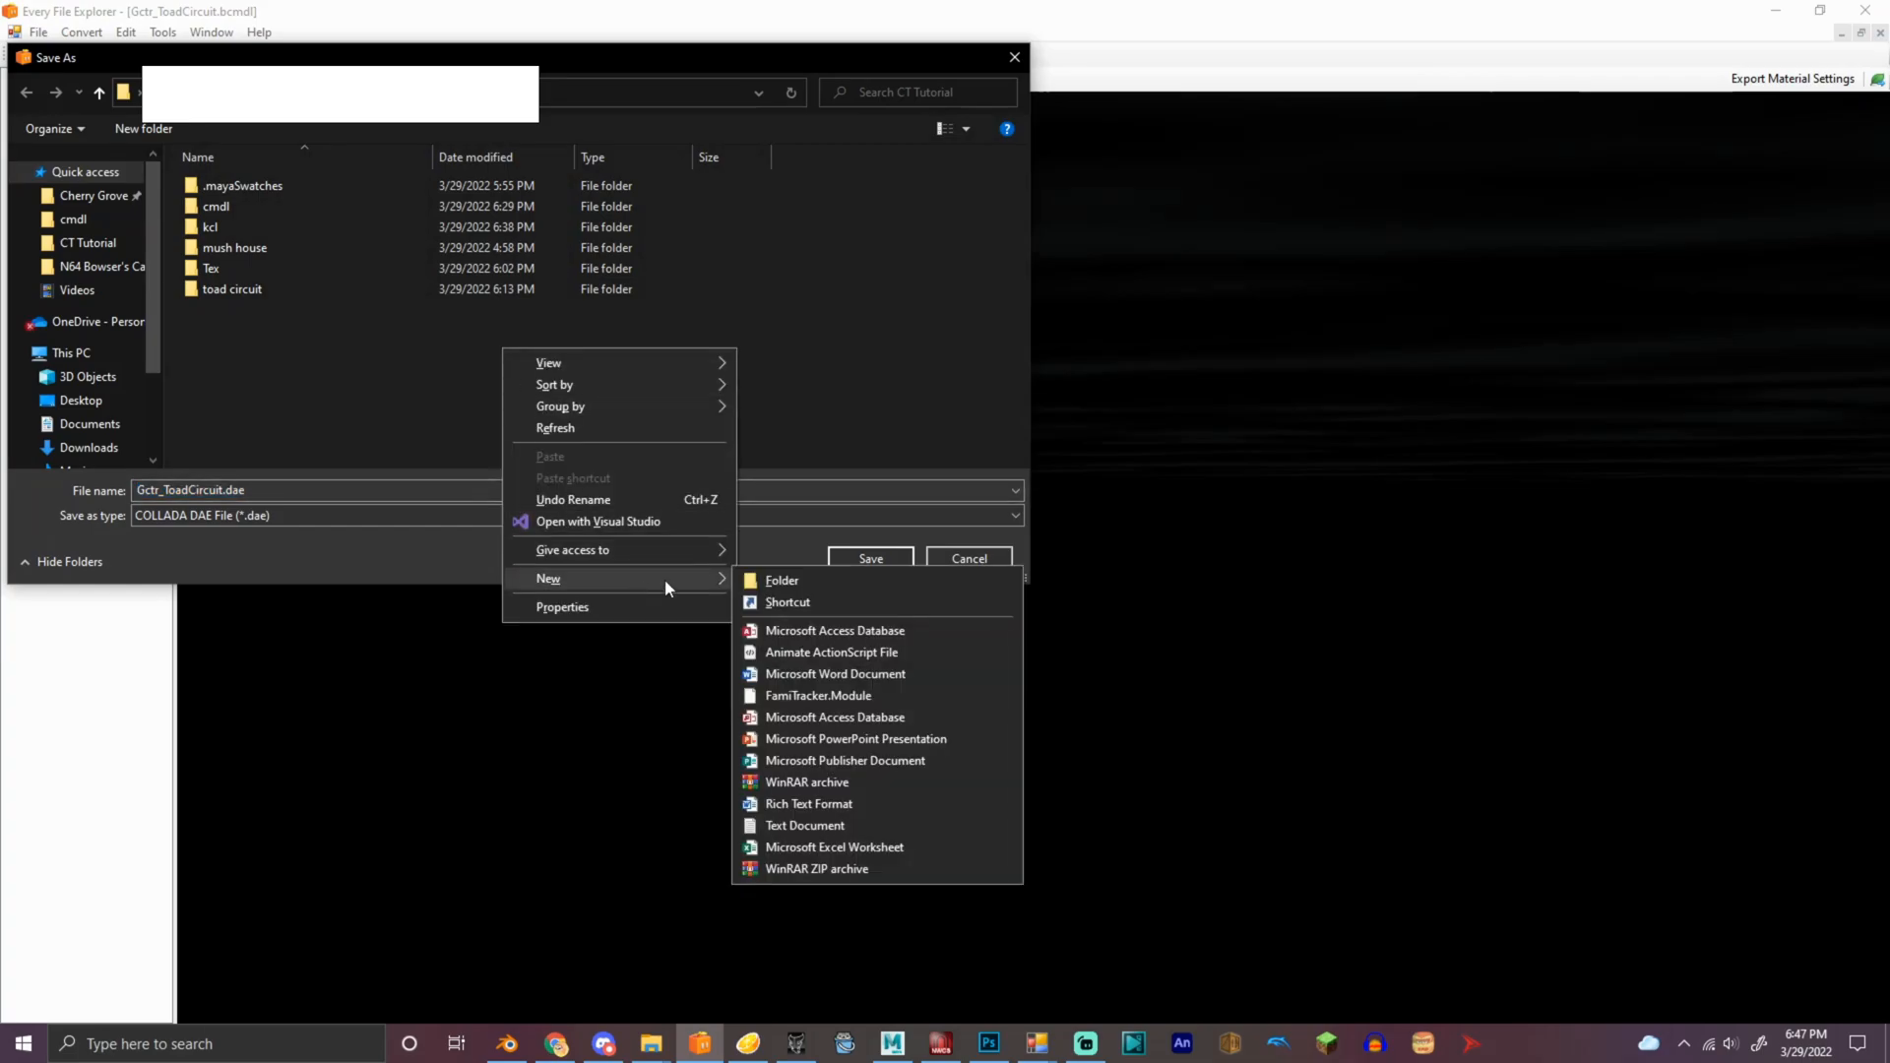
Create a new folder named kmp in CT Tutorial from the Save As dialog
left_click(780, 580)
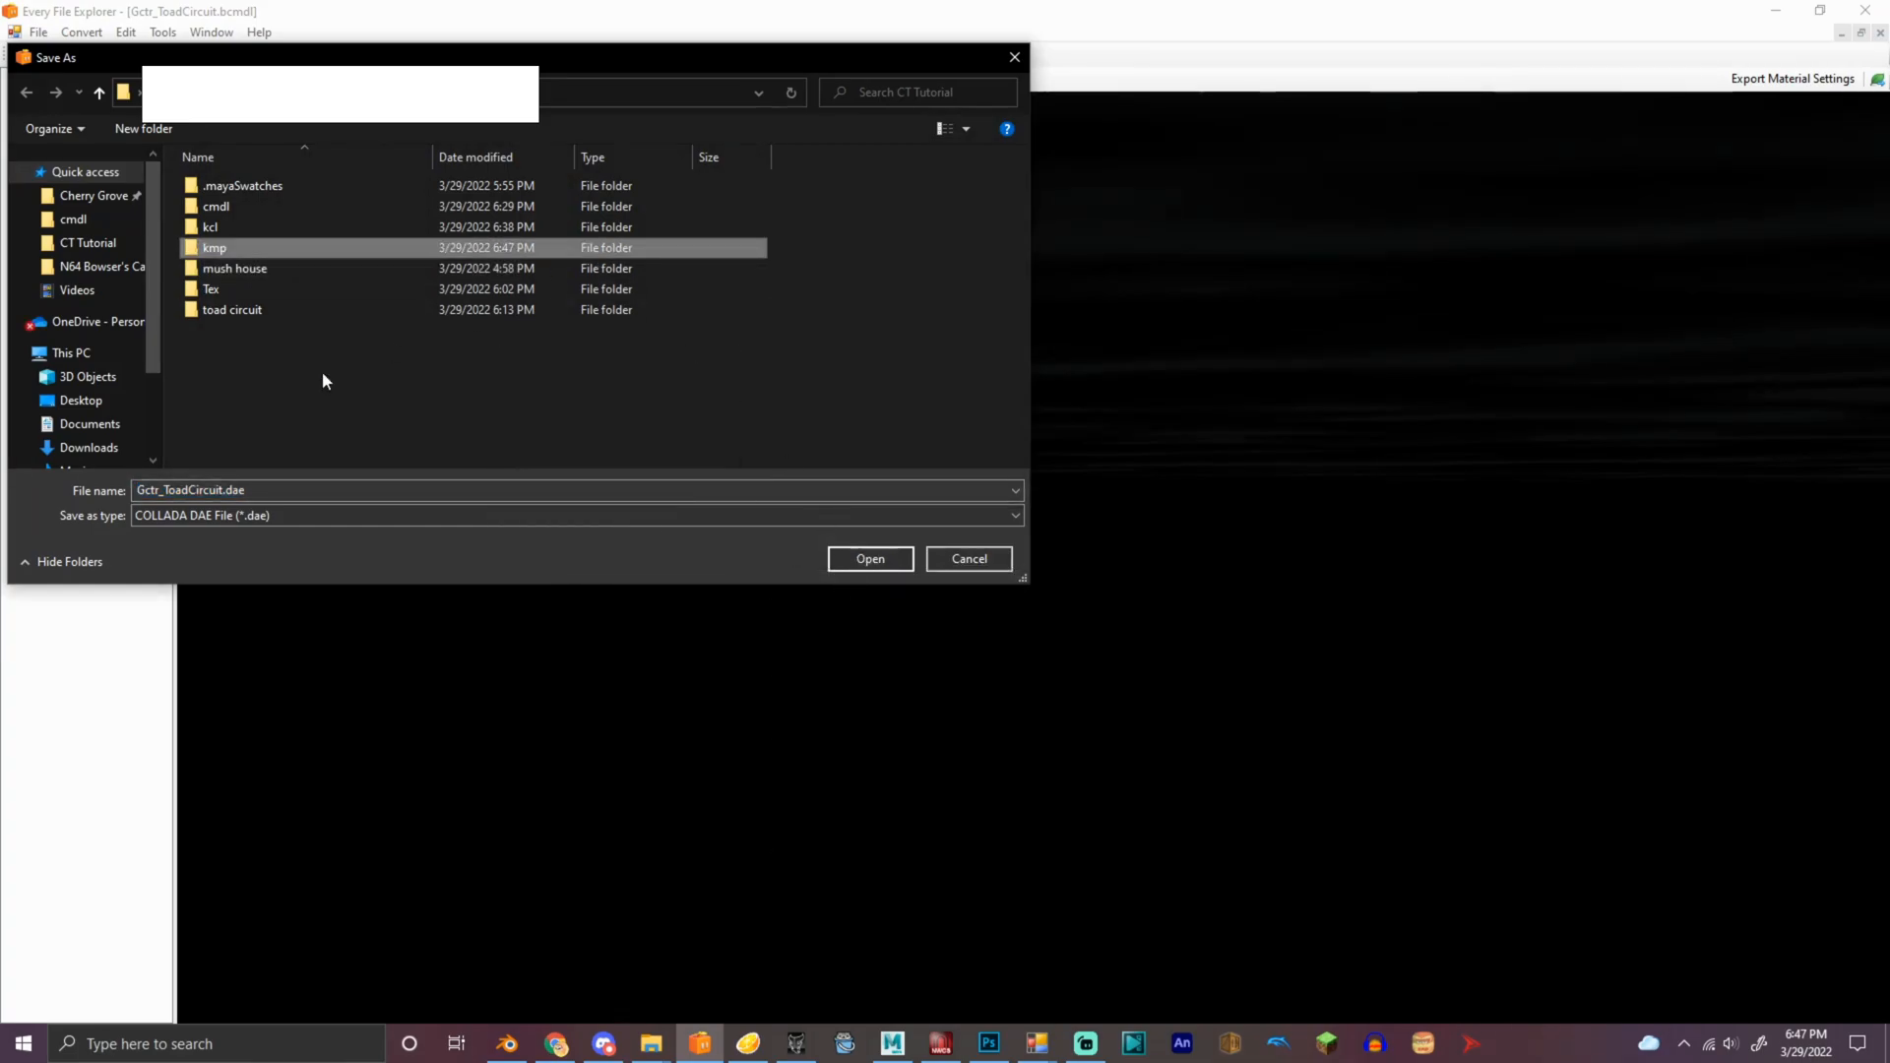
left_click(869, 558)
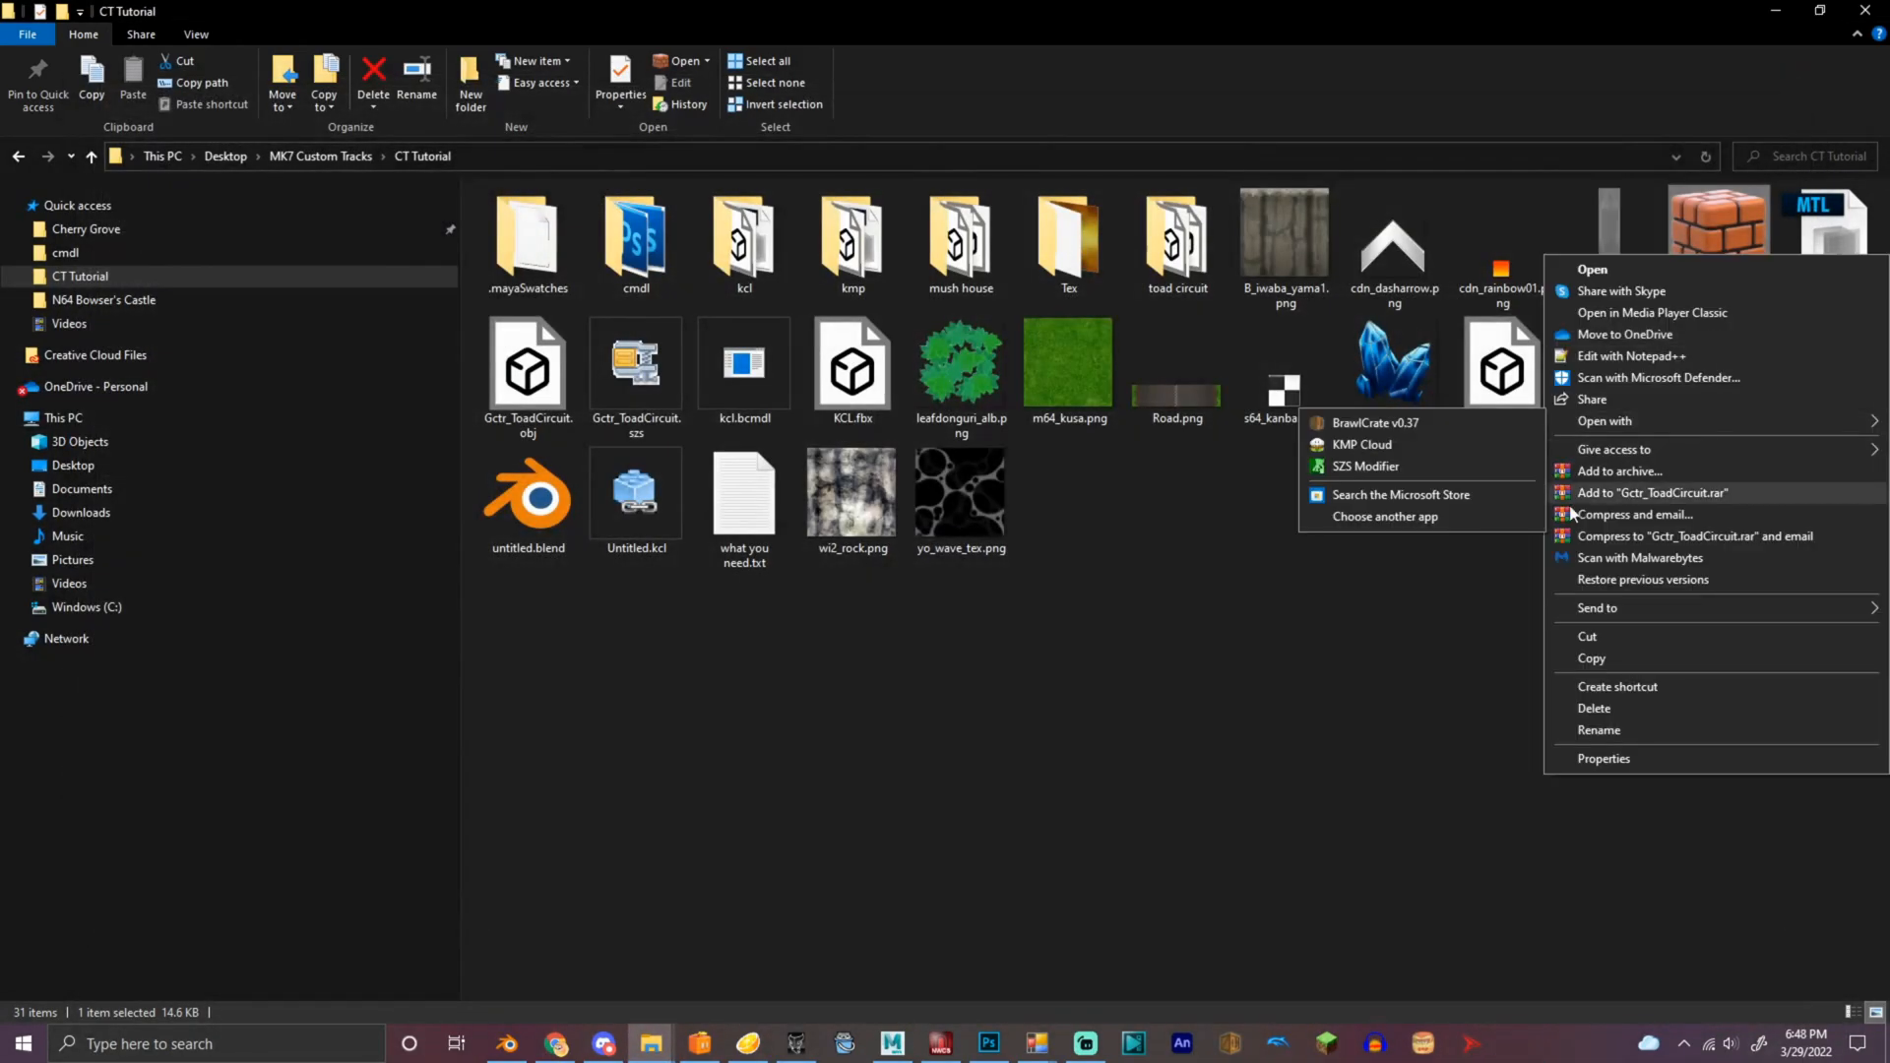
Open Gctr_ToadCircuit.kmp from CT Tutorial with KMP Expander
left_click(1386, 515)
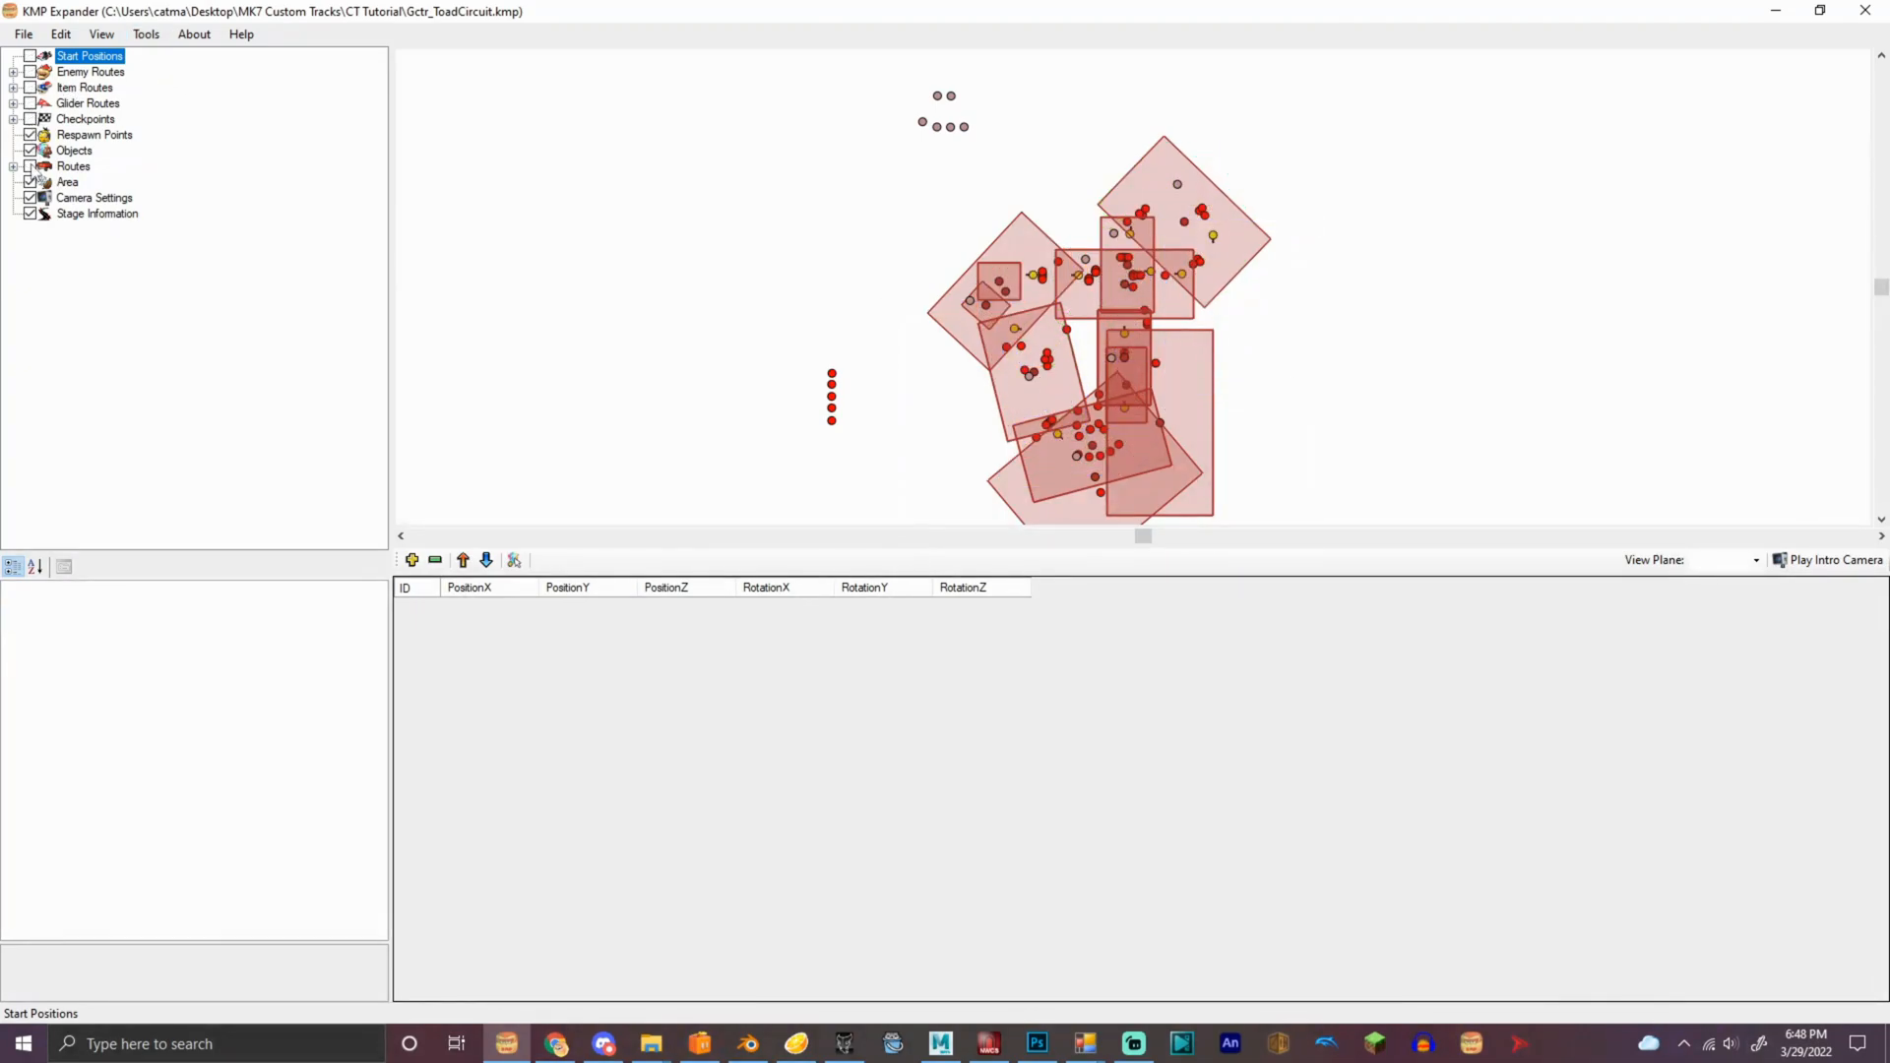
Start loading the Toad Circuit track OBJ through the OBJ Manager, browsing CT Tutorial
left_click(68, 181)
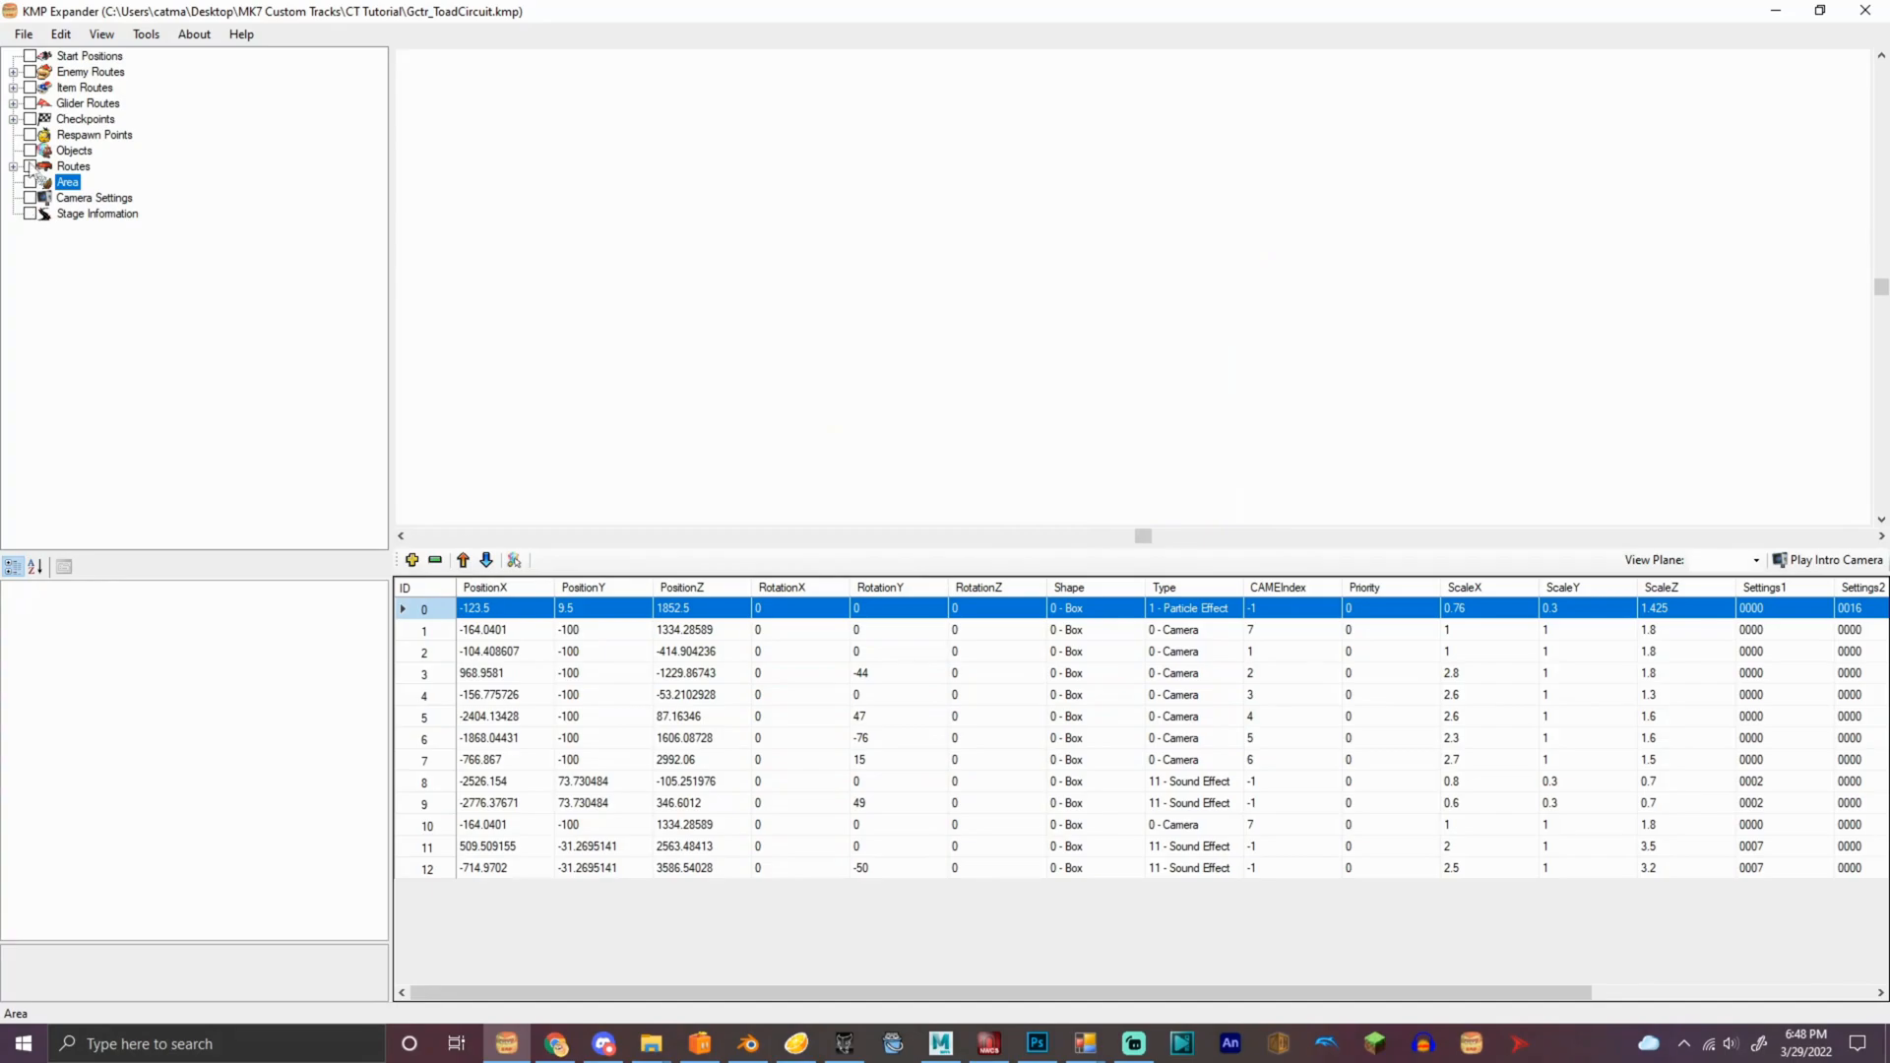
left_click(144, 33)
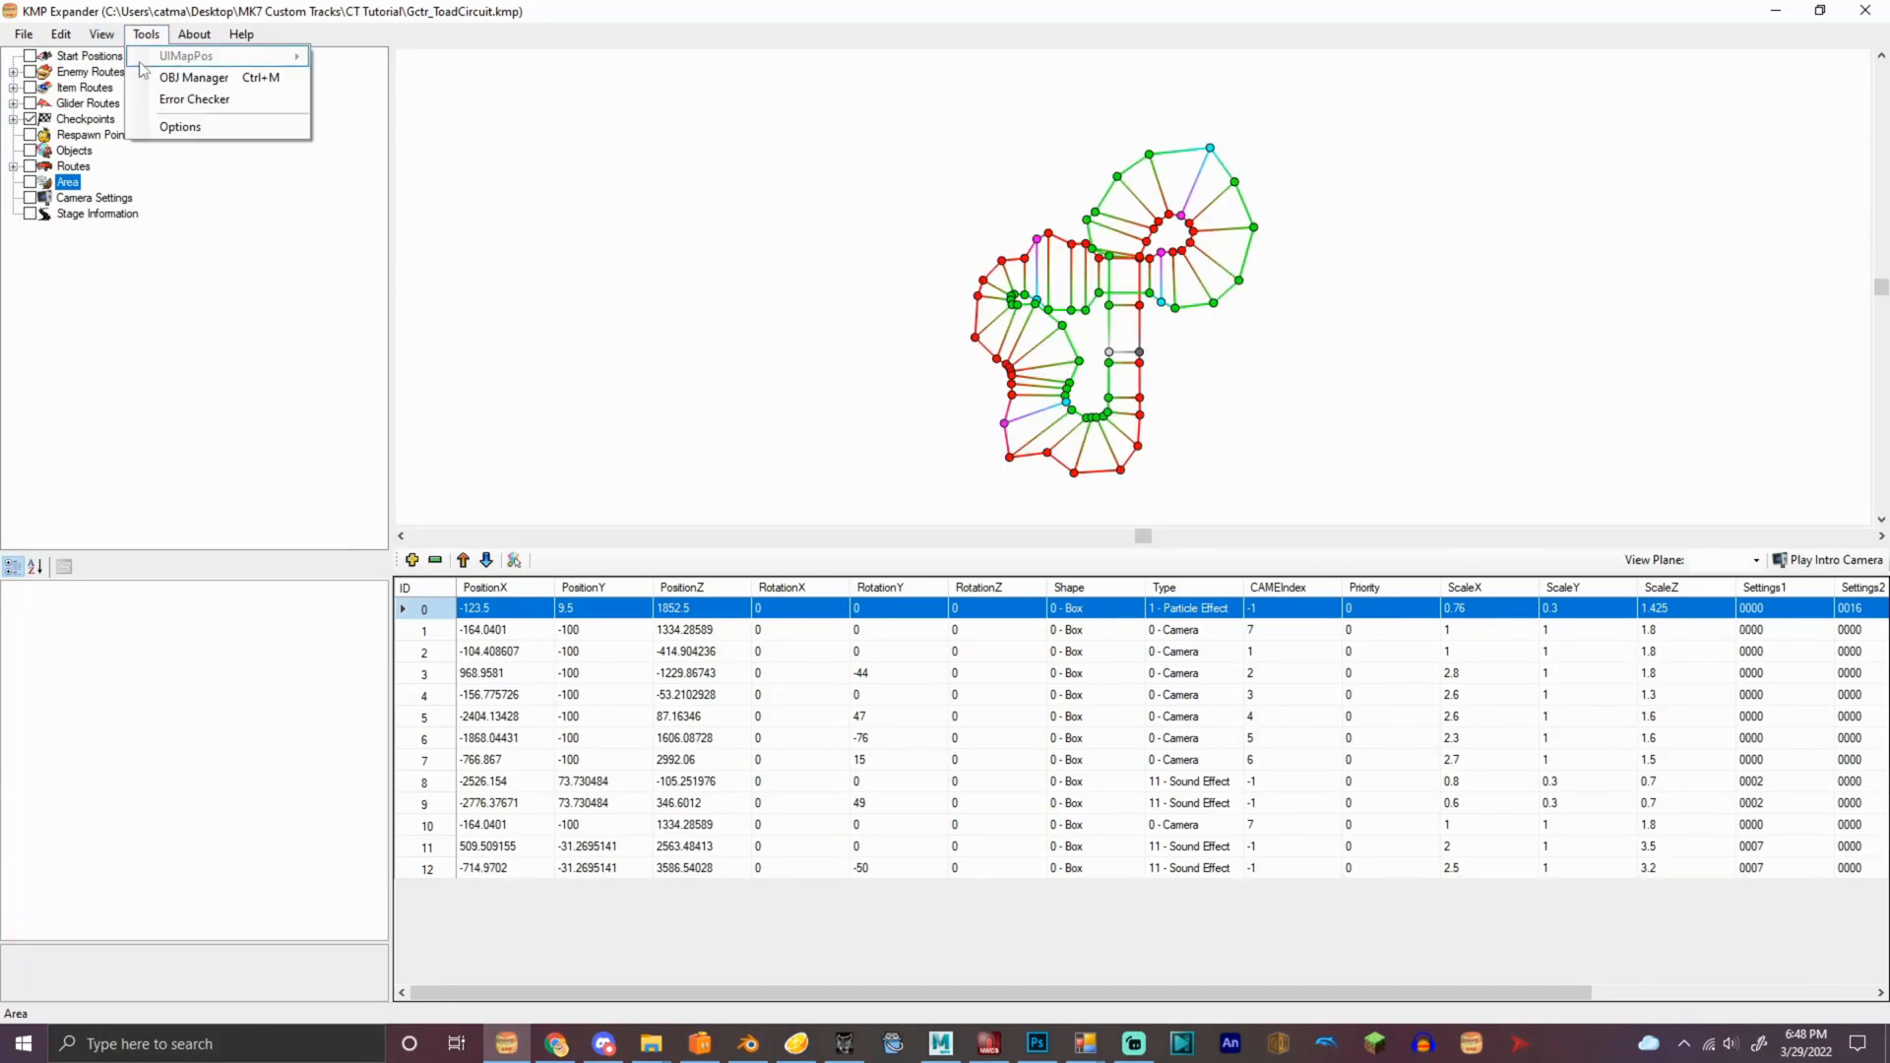
left_click(193, 77)
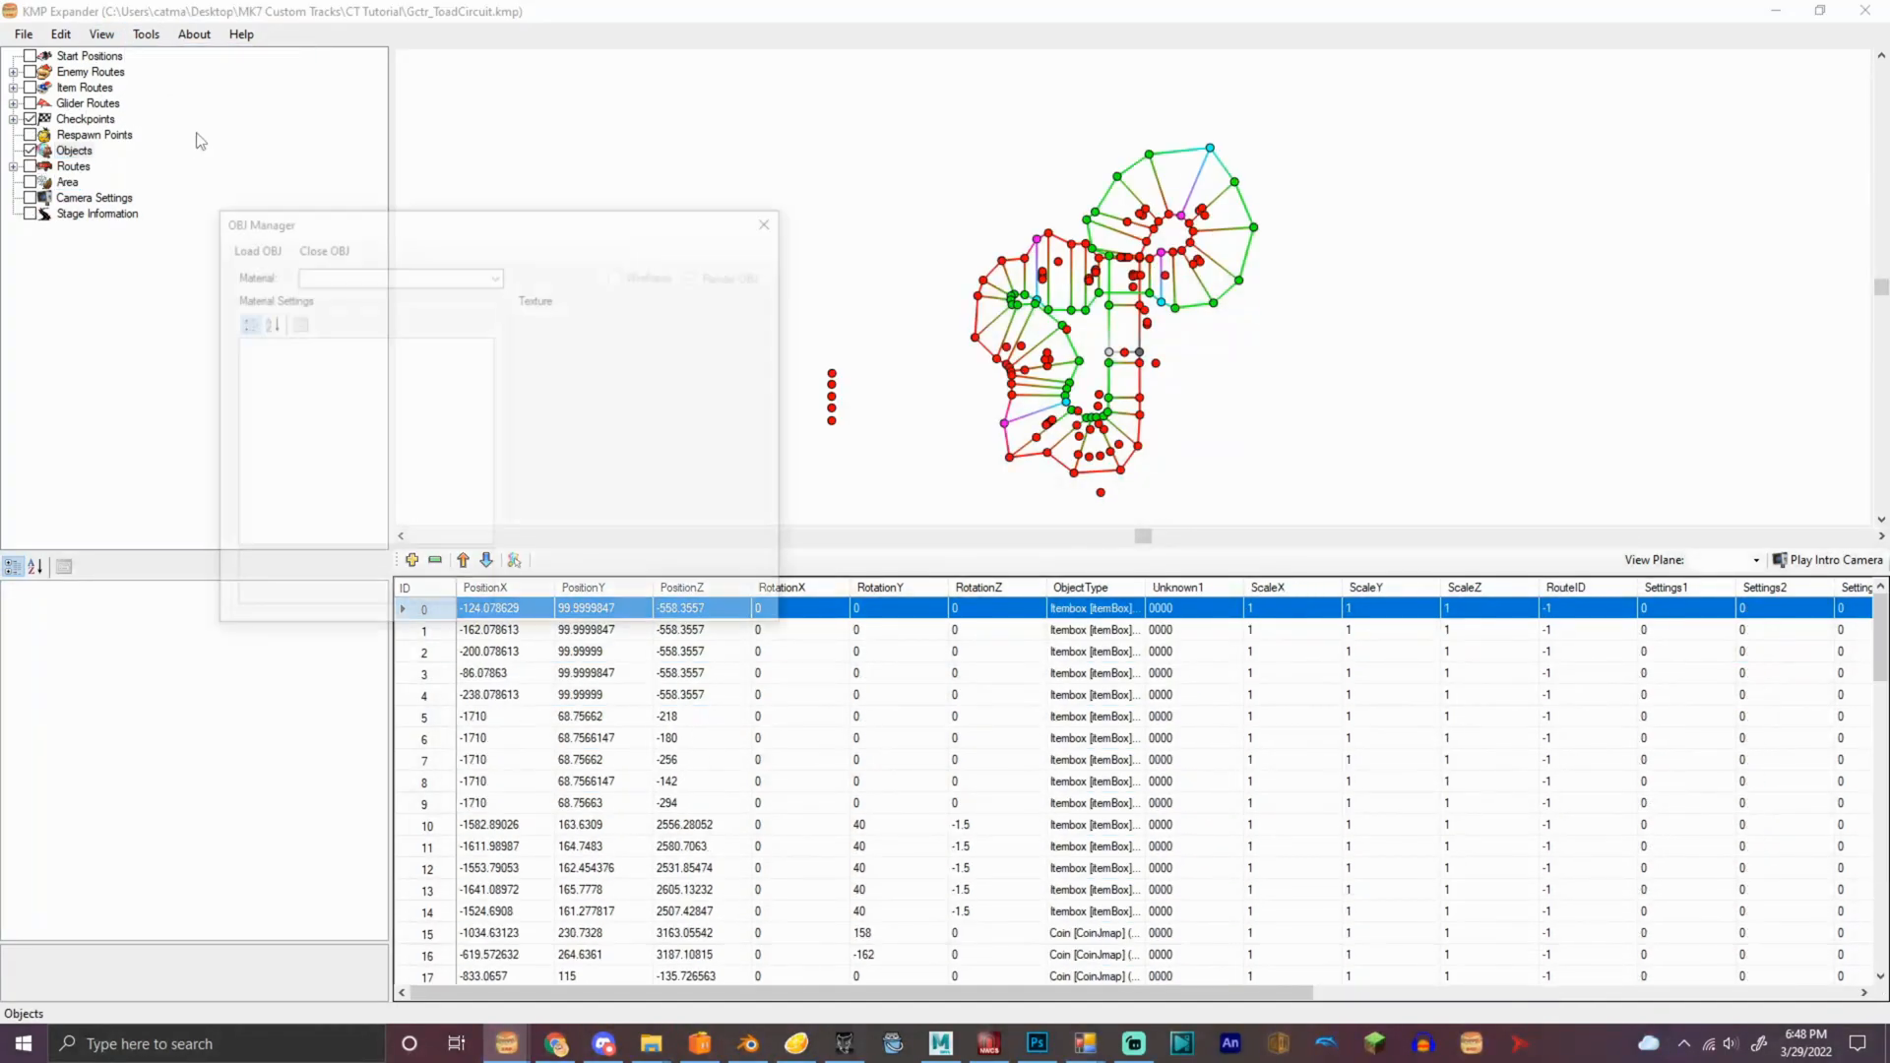
left_click(257, 251)
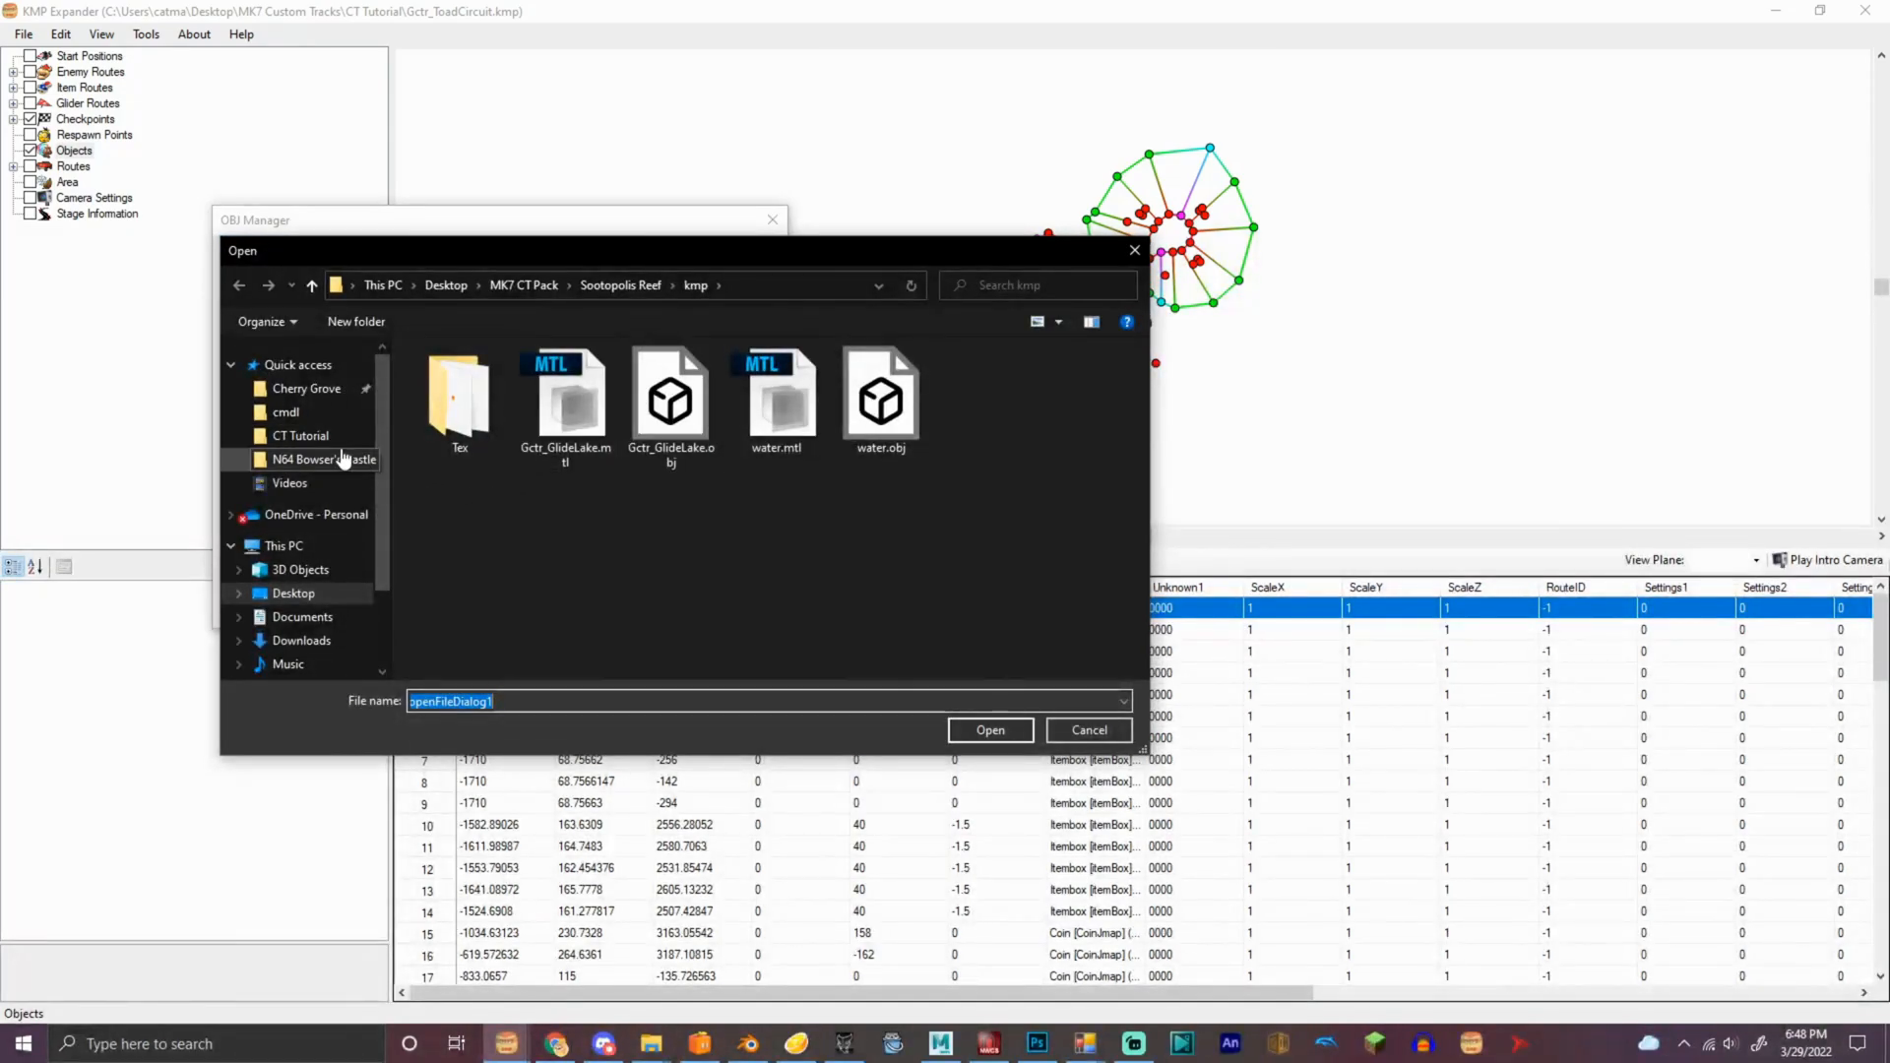
left_click(300, 435)
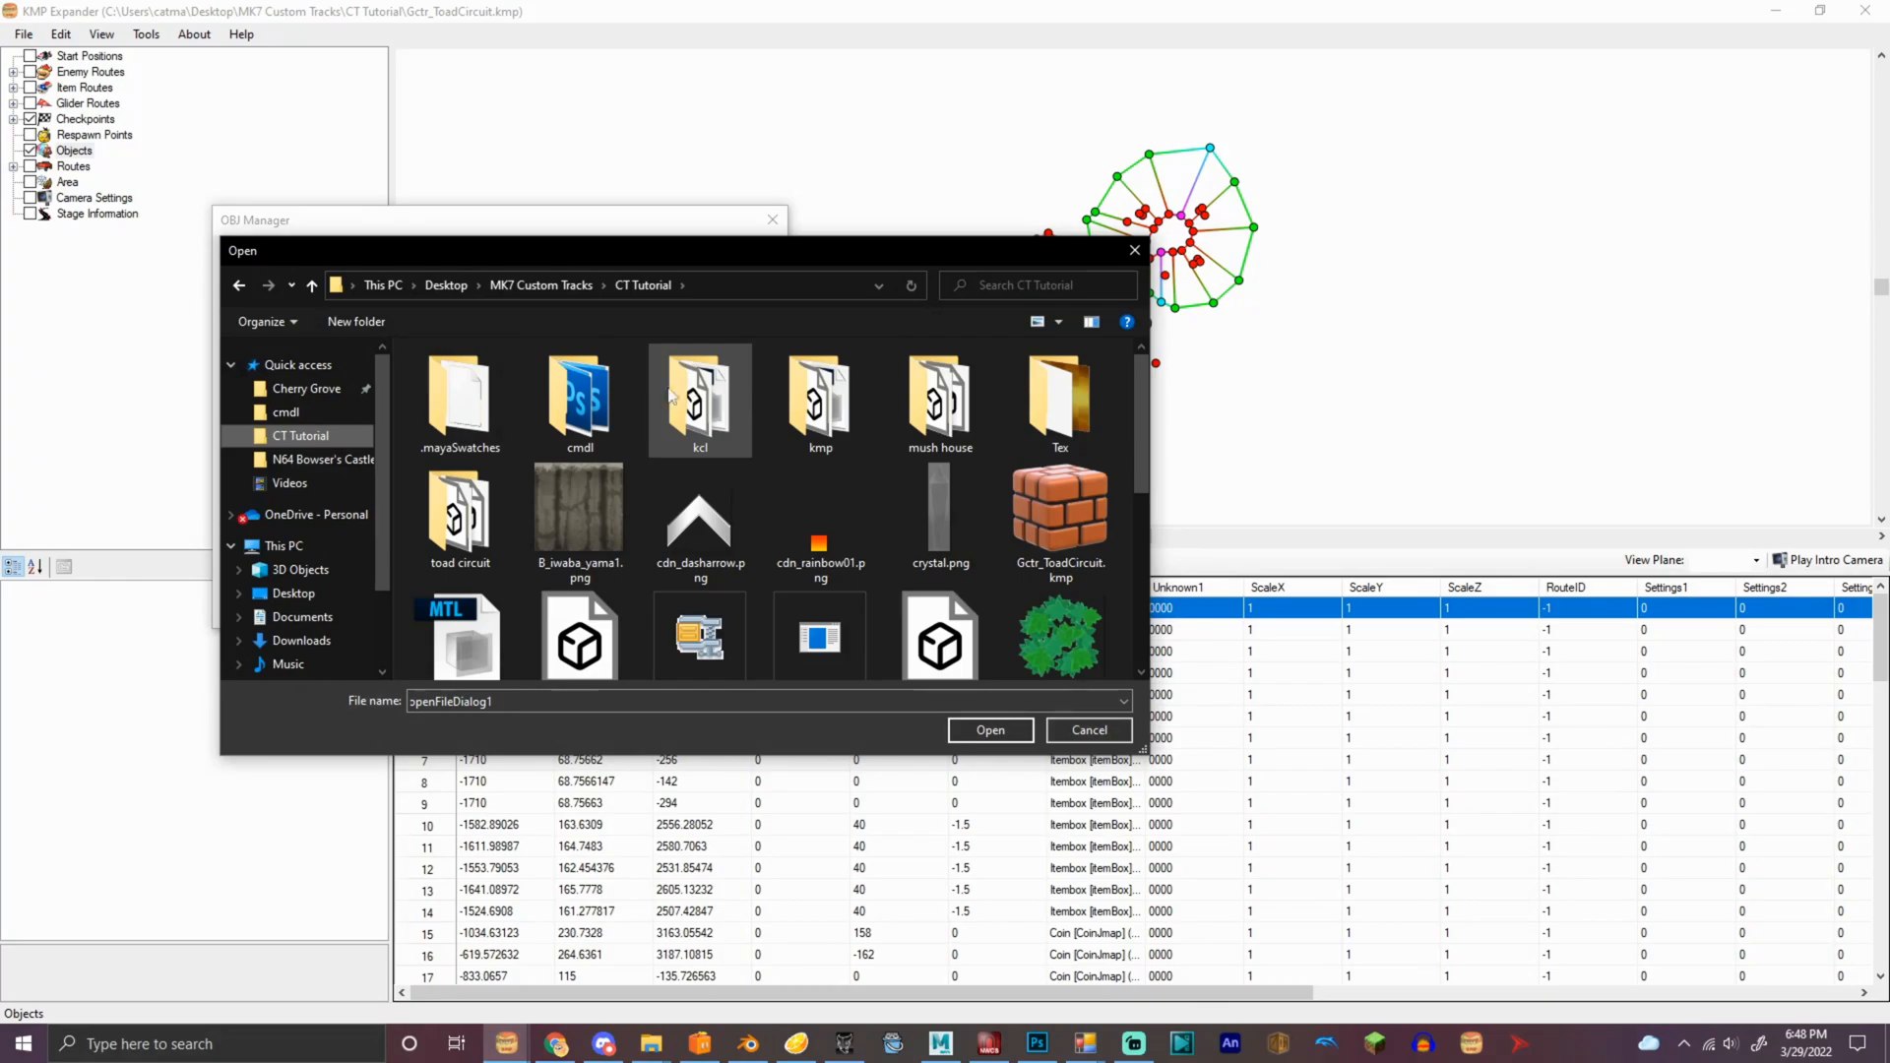
mouse_move(940, 398)
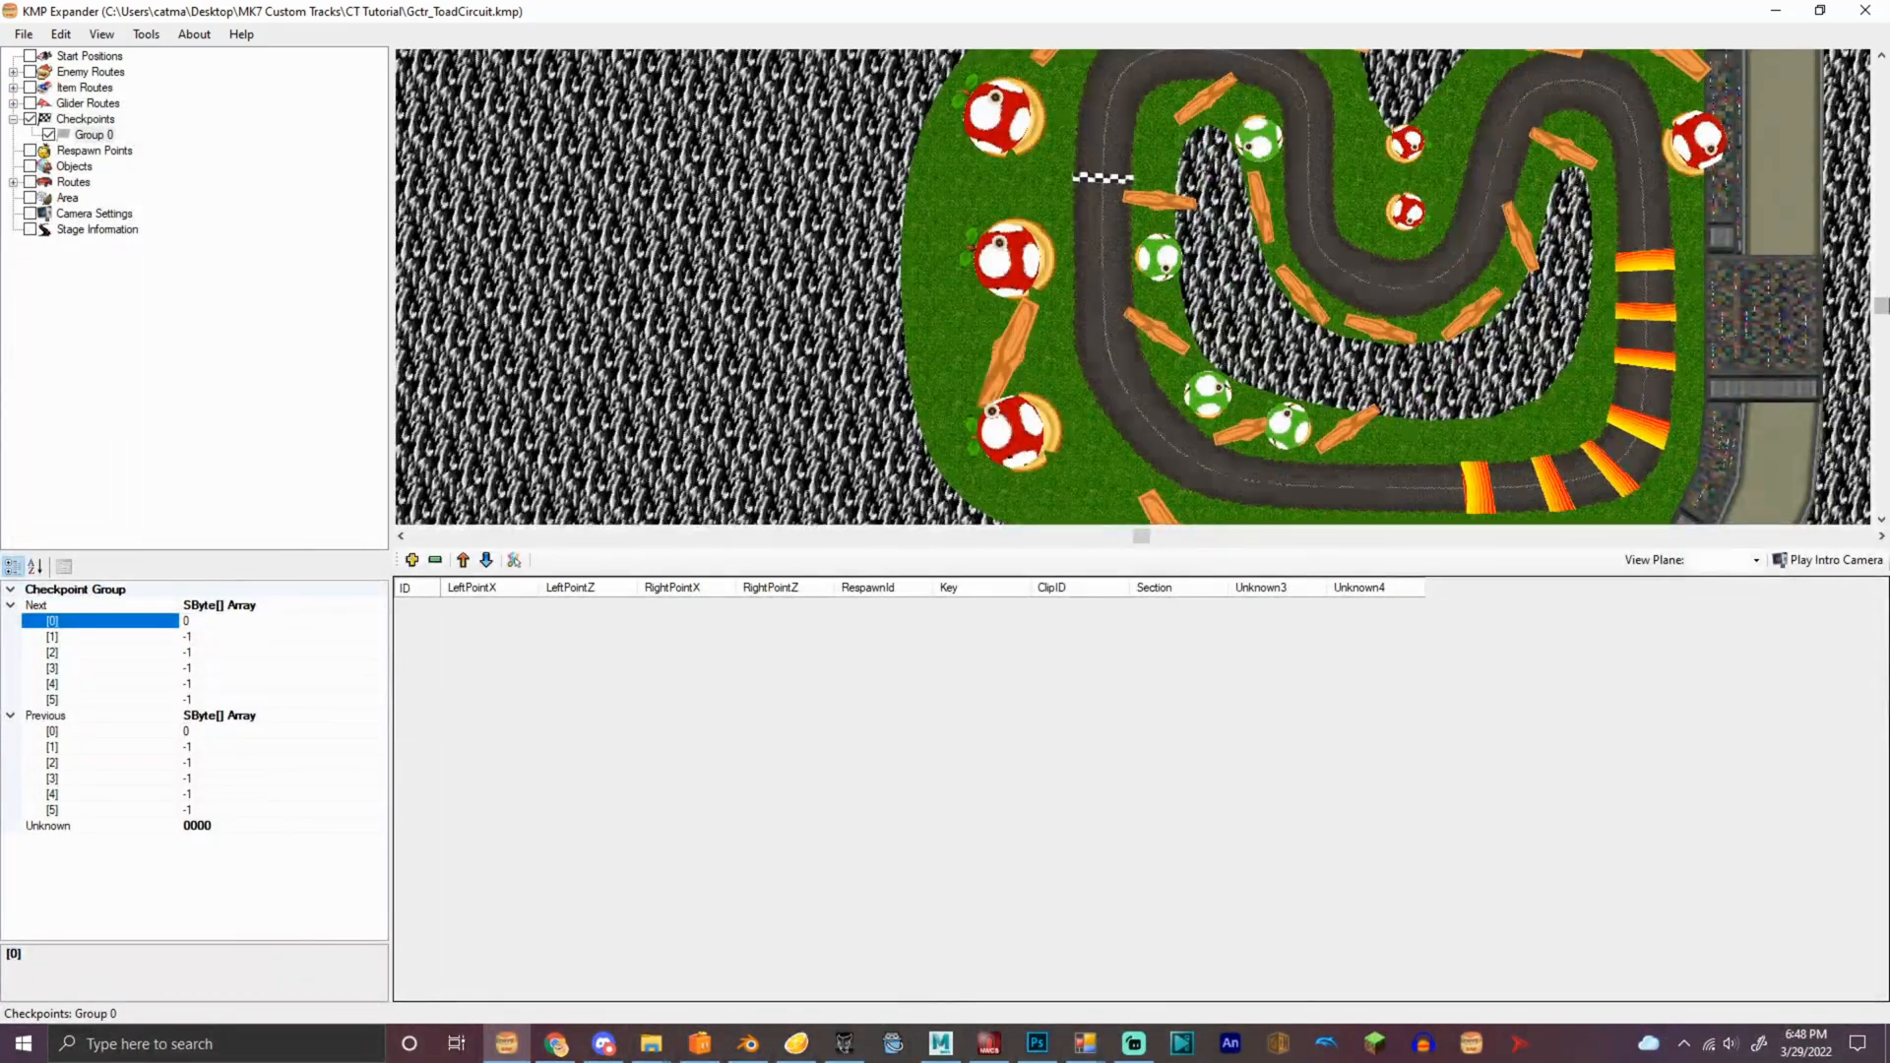
Place 22 checkpoints (IDs 0–21) in Group 0 around the road, starting at the finish line
left_click(514, 559)
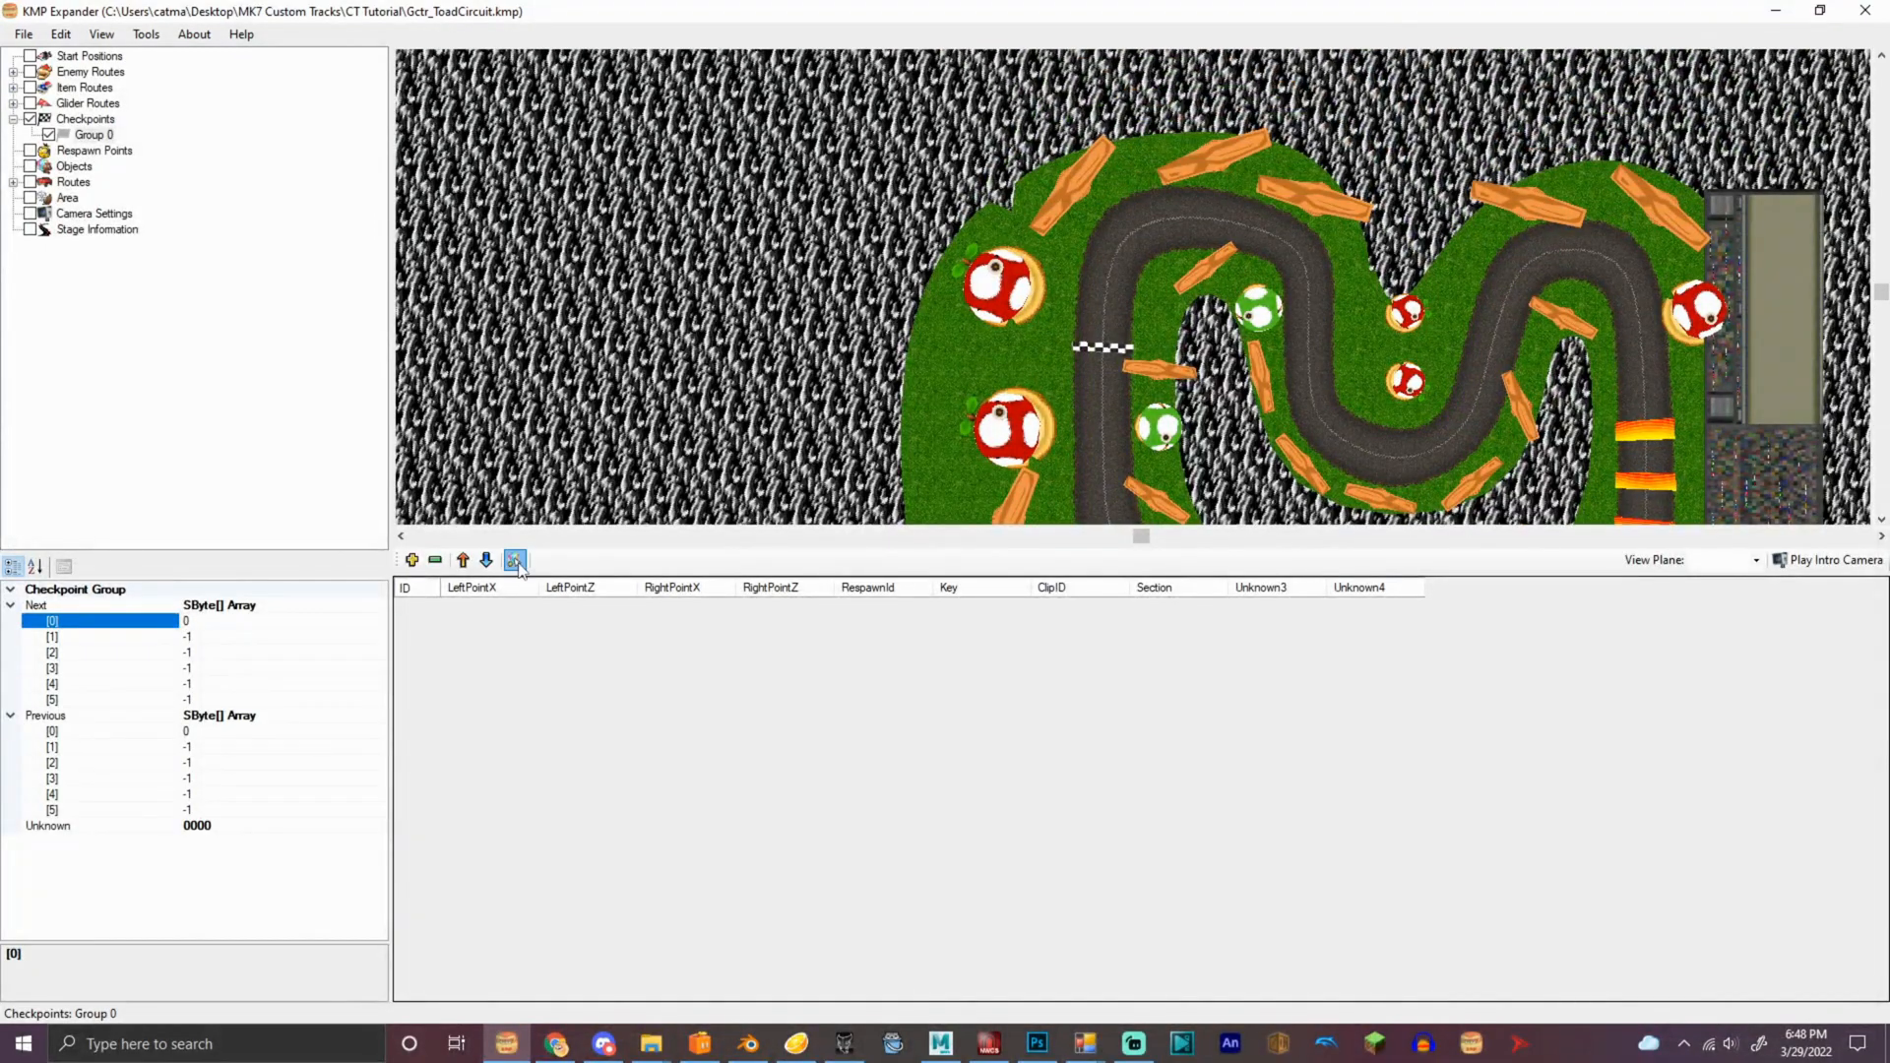
left_click(515, 558)
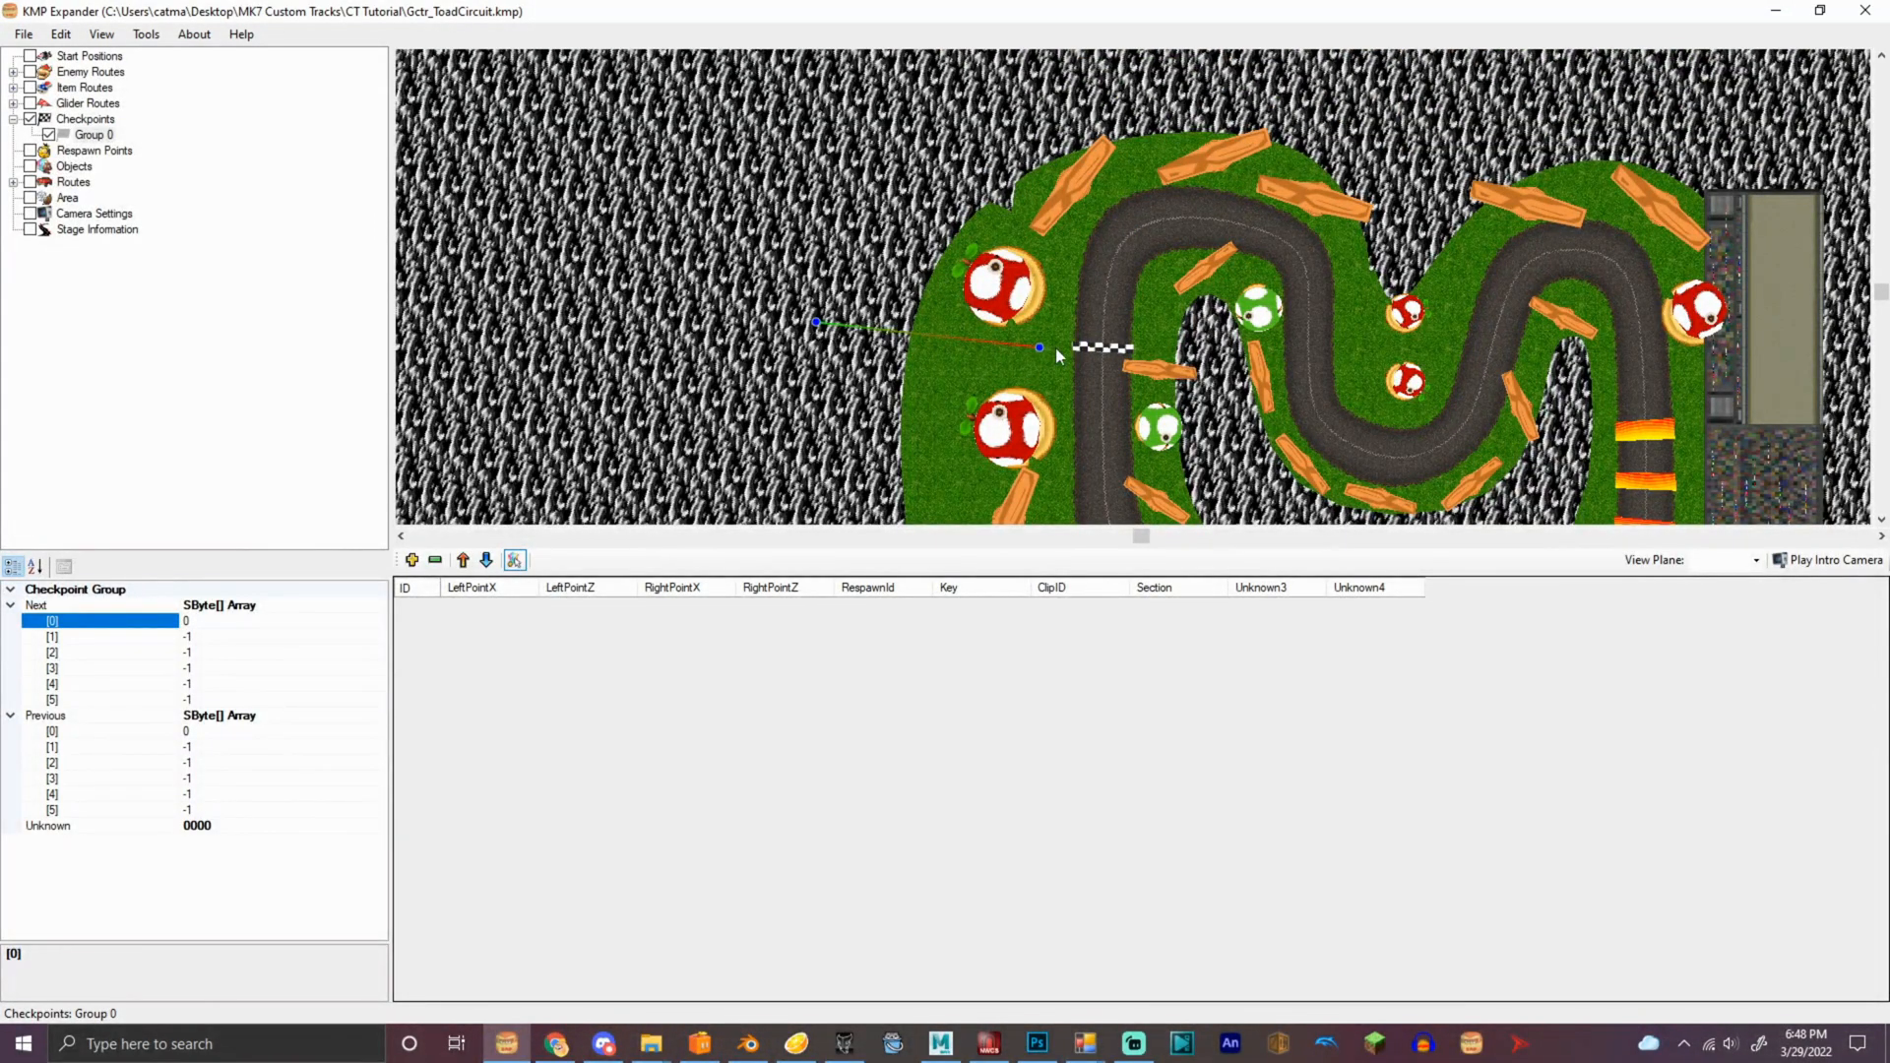
left_click(412, 558)
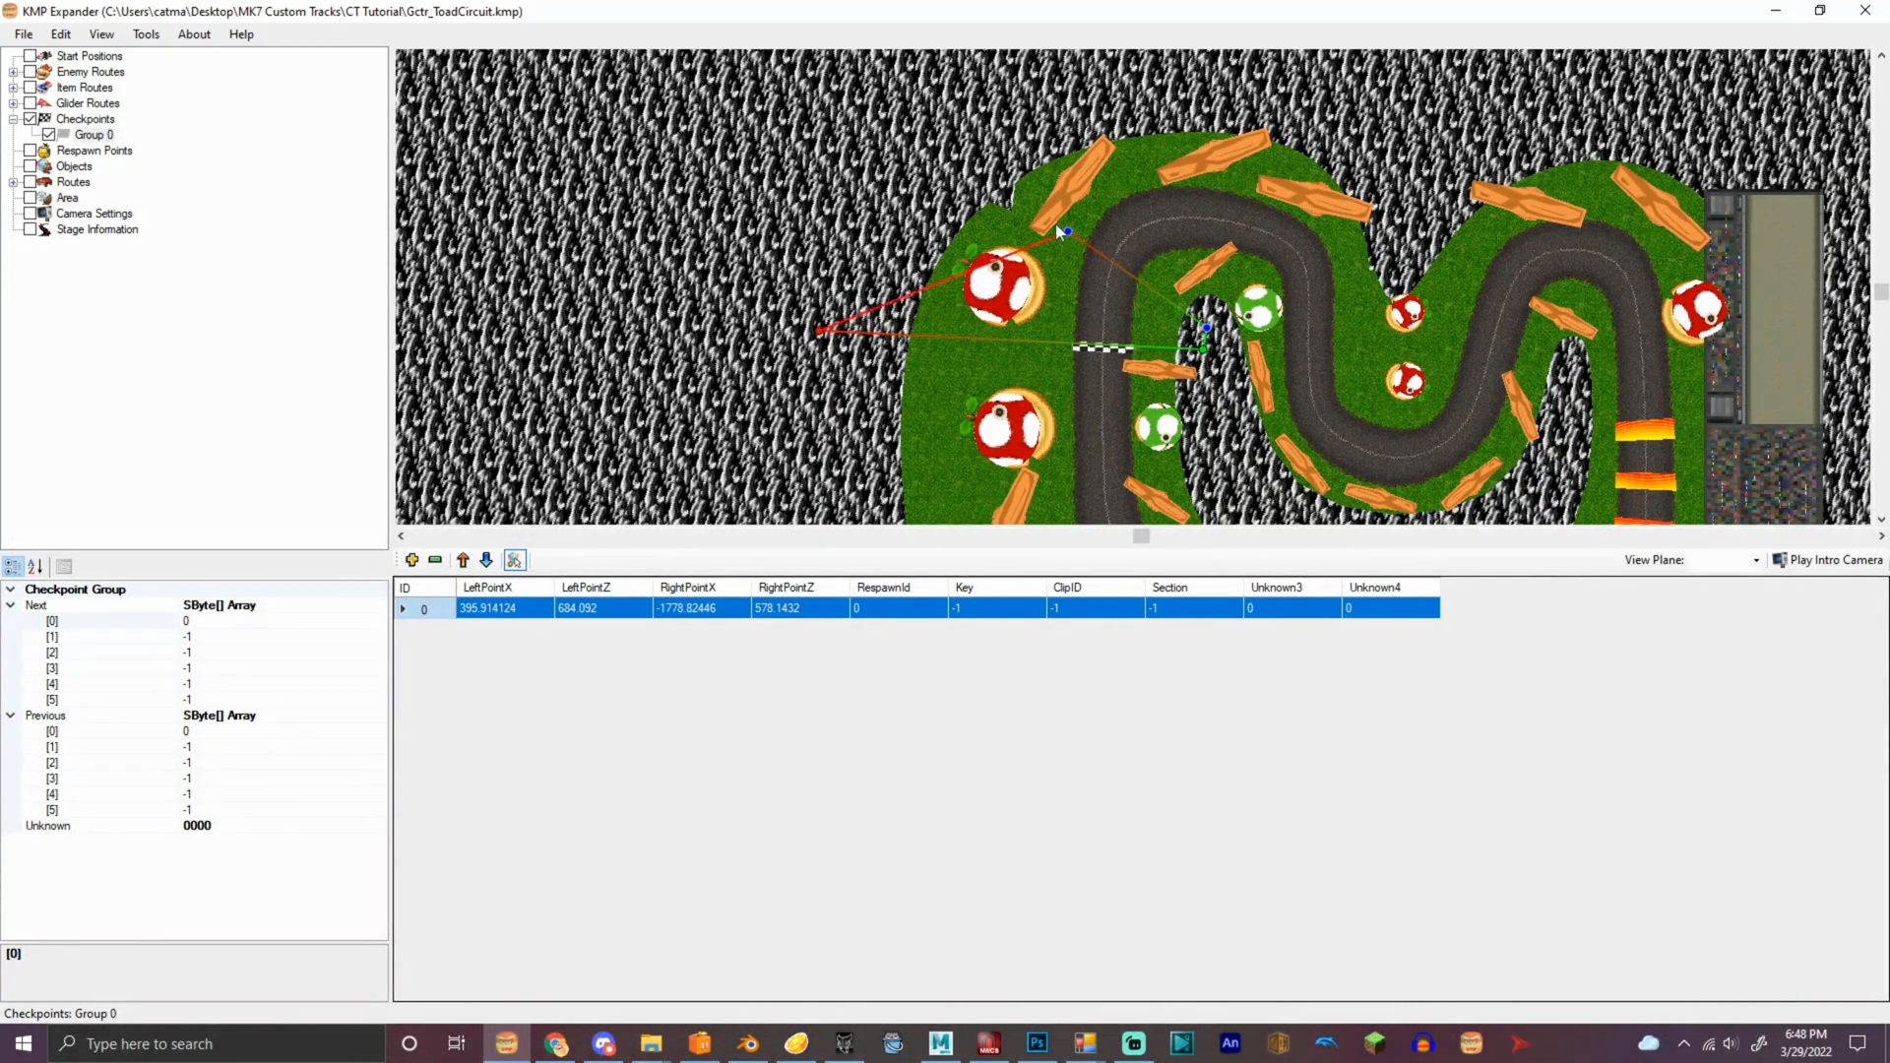
left_click(411, 559)
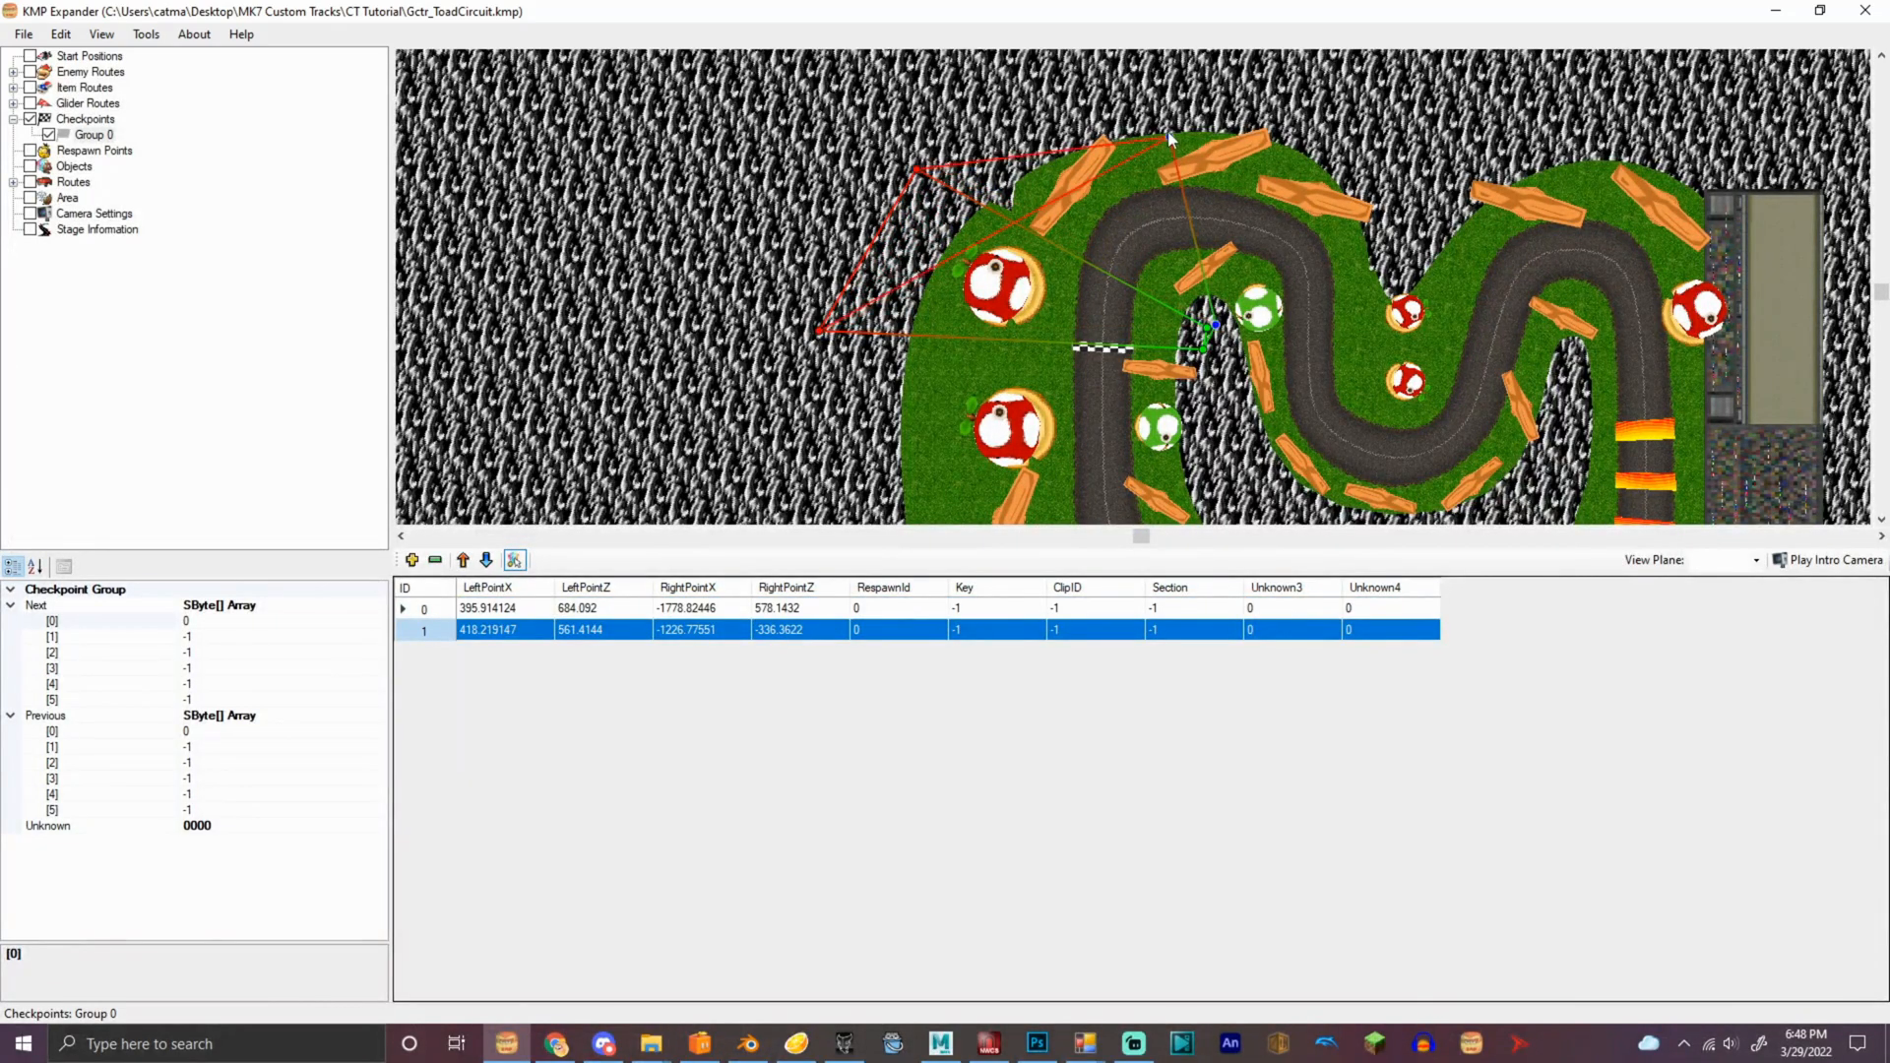
left_click(411, 559)
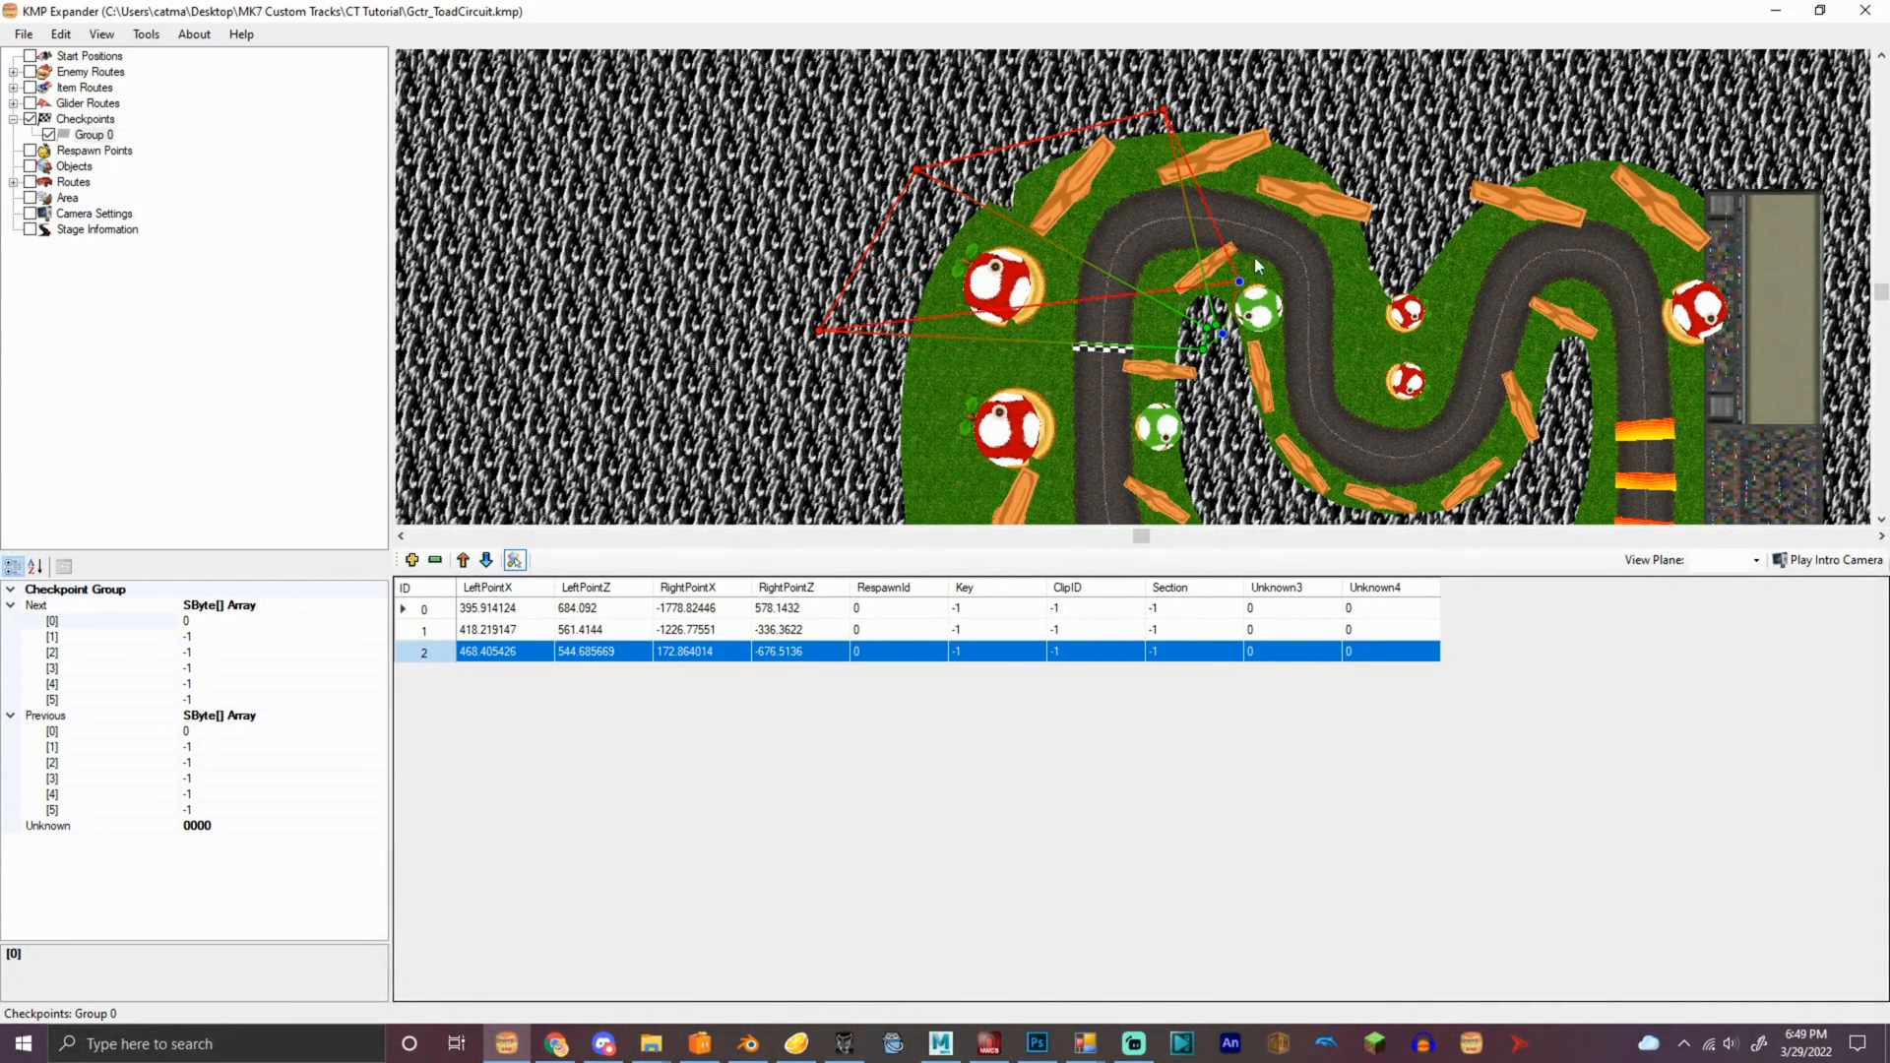
left_click(412, 559)
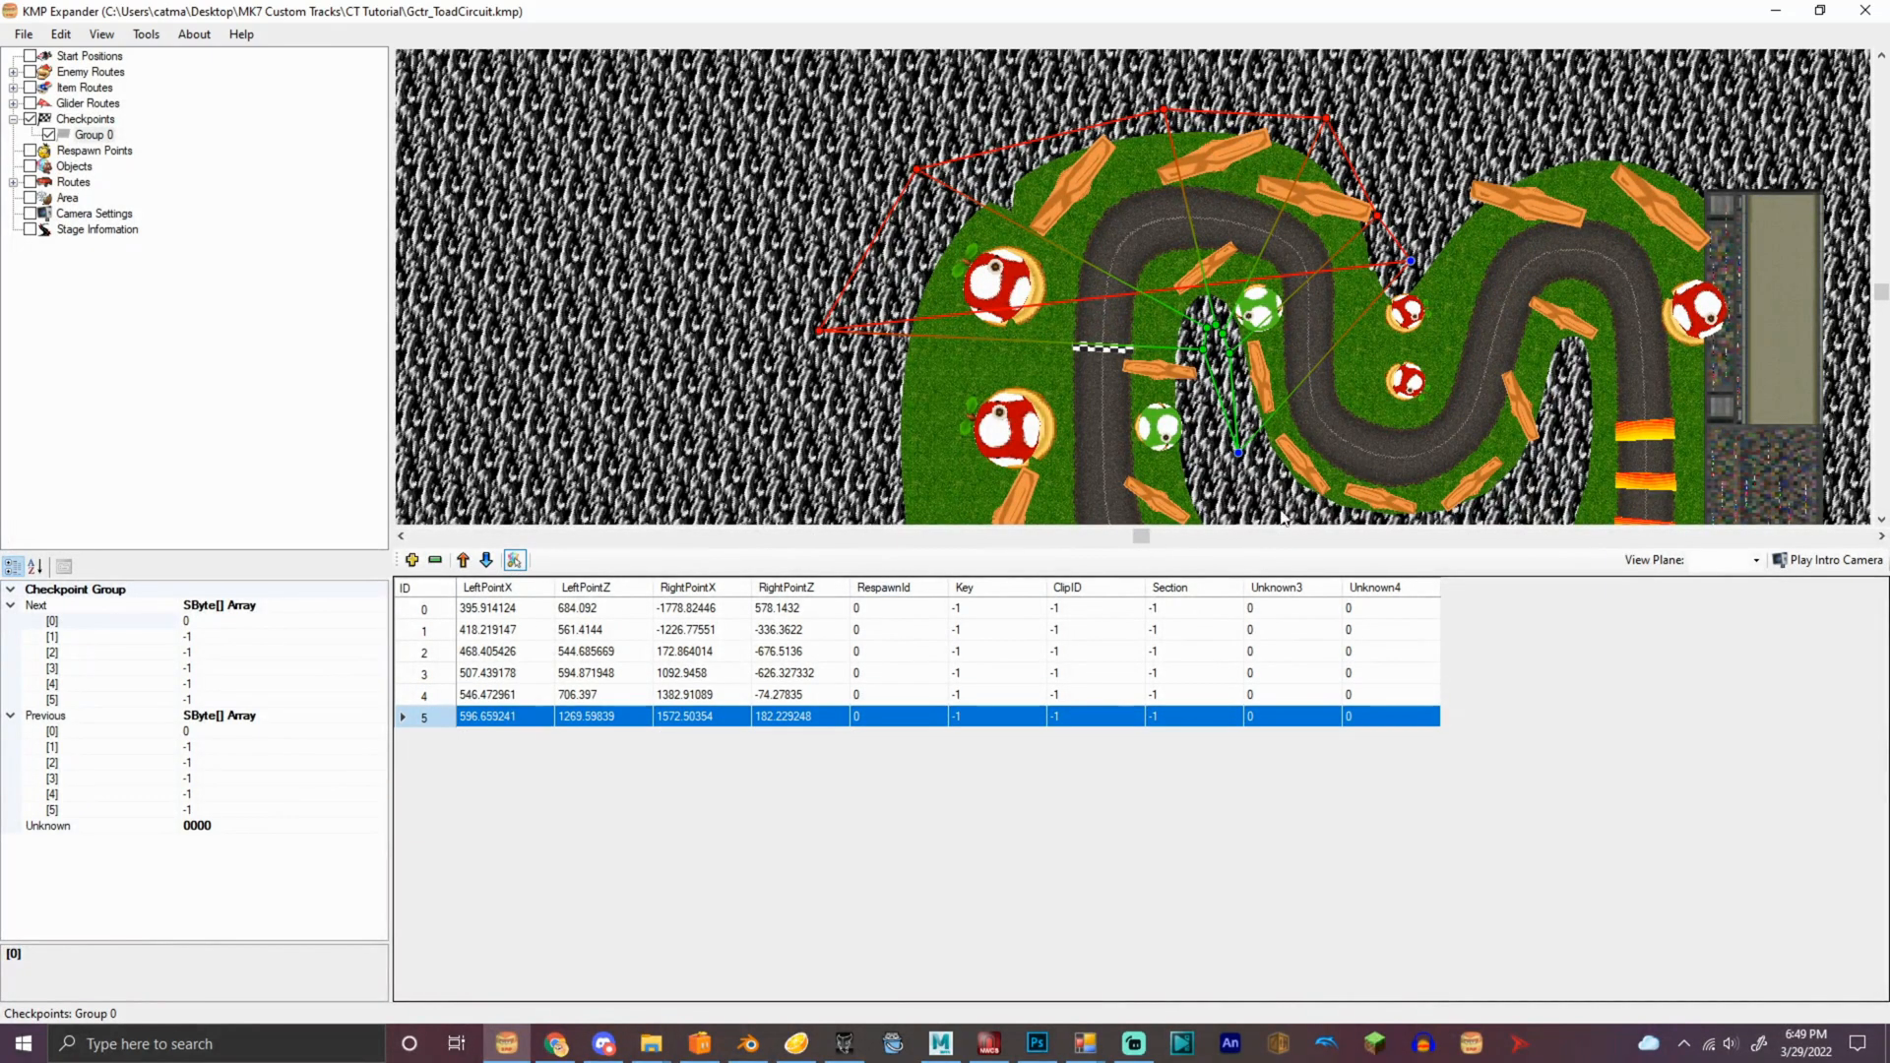
left_click(514, 559)
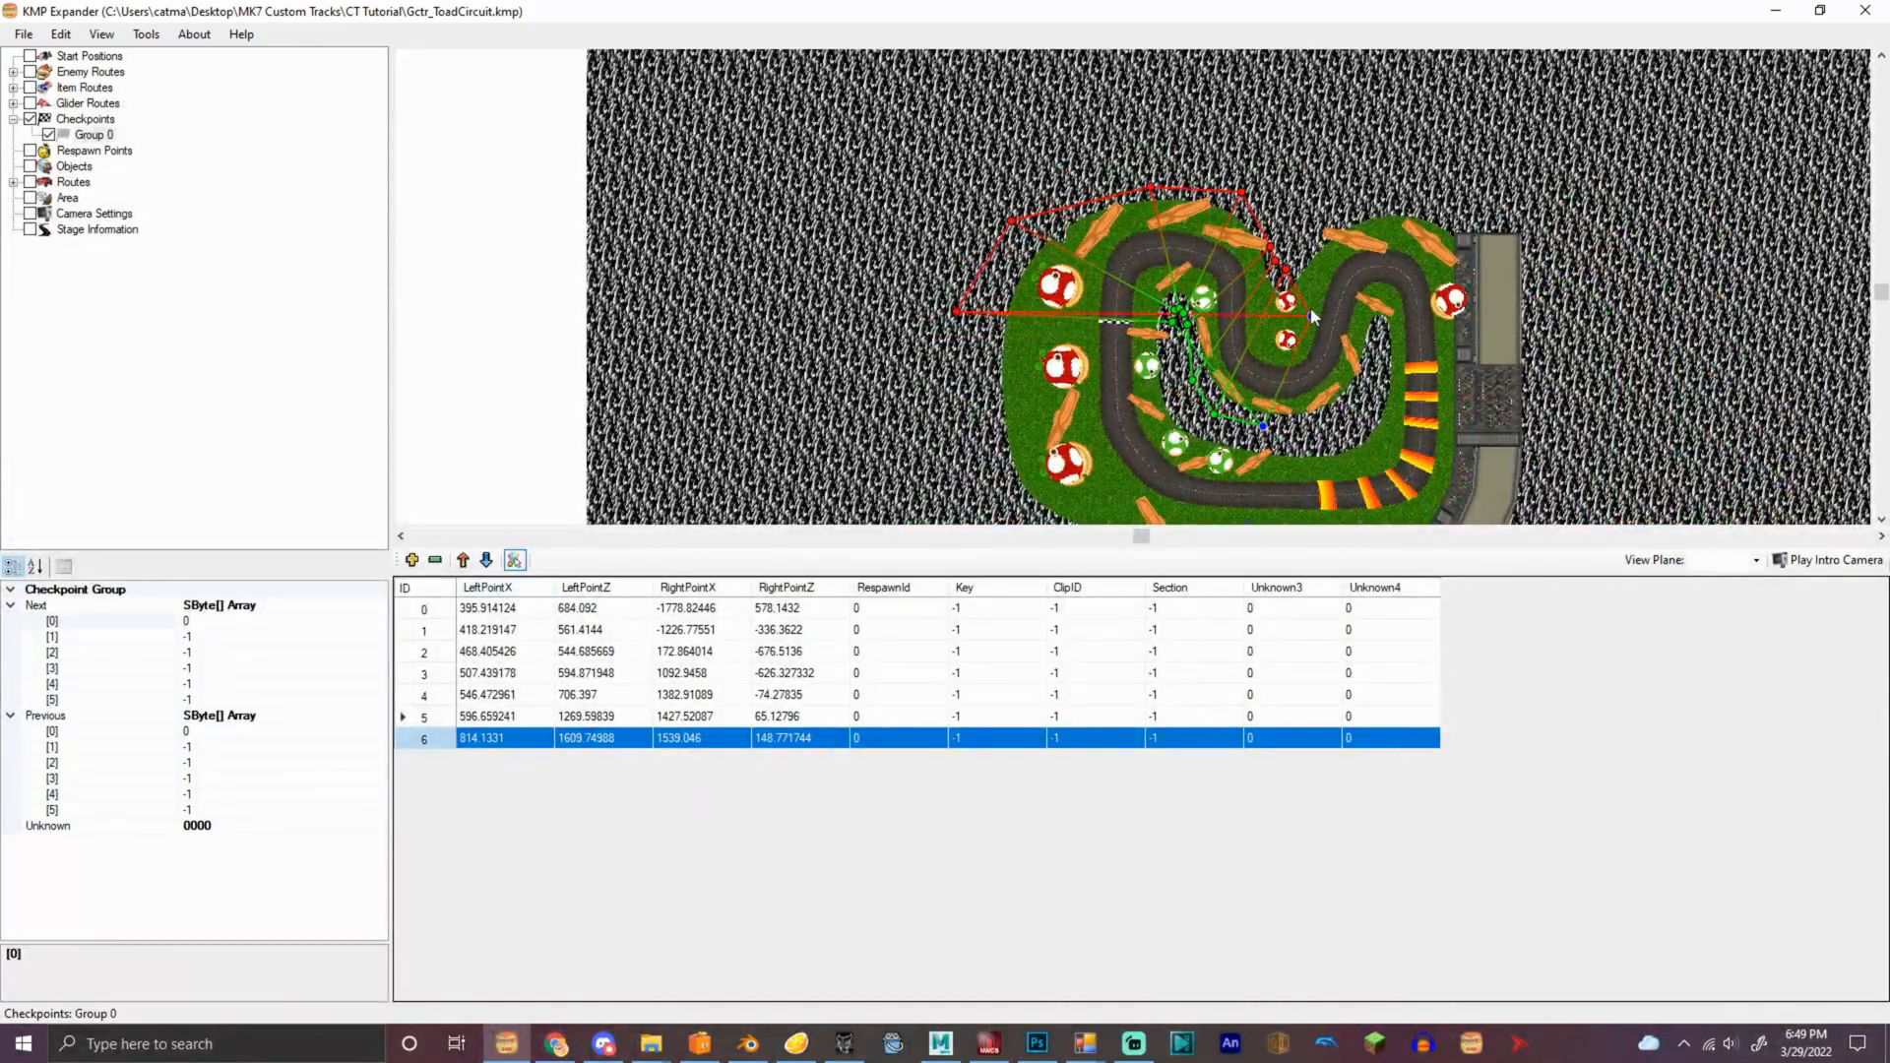
left_click(412, 559)
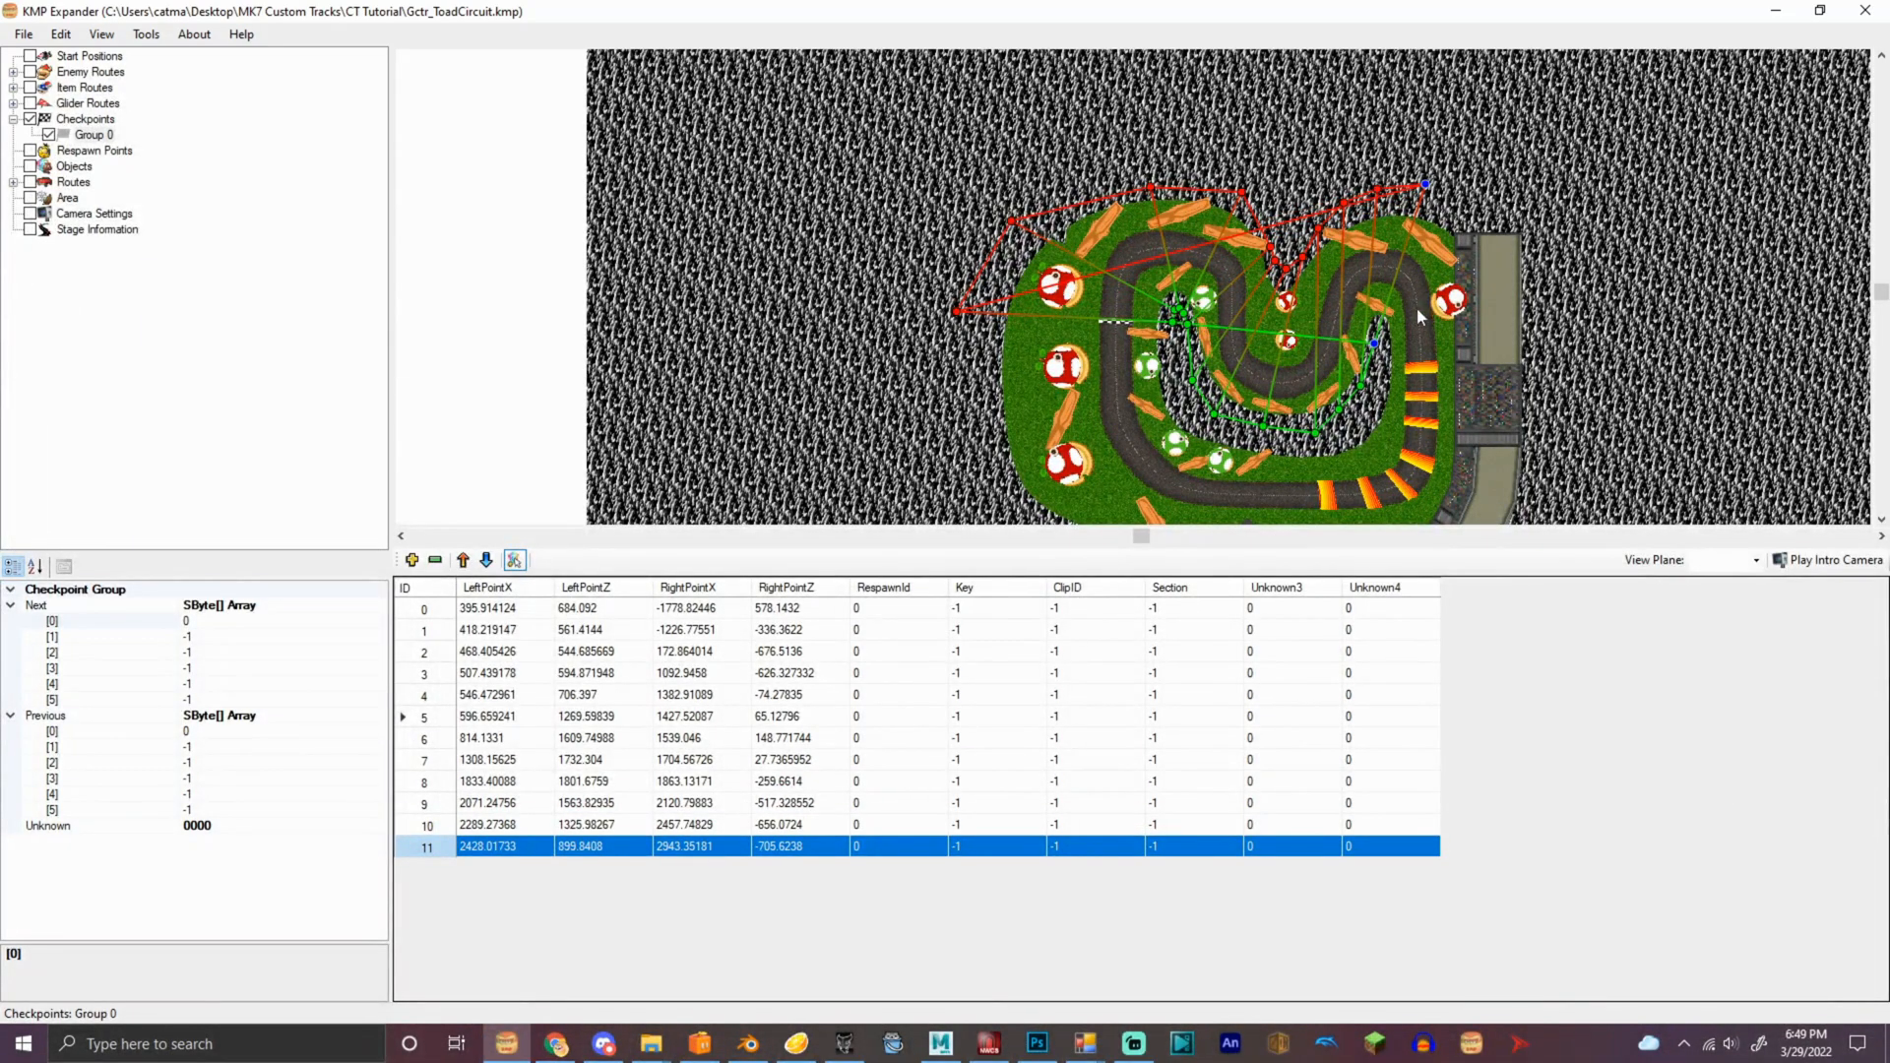
left_click(411, 559)
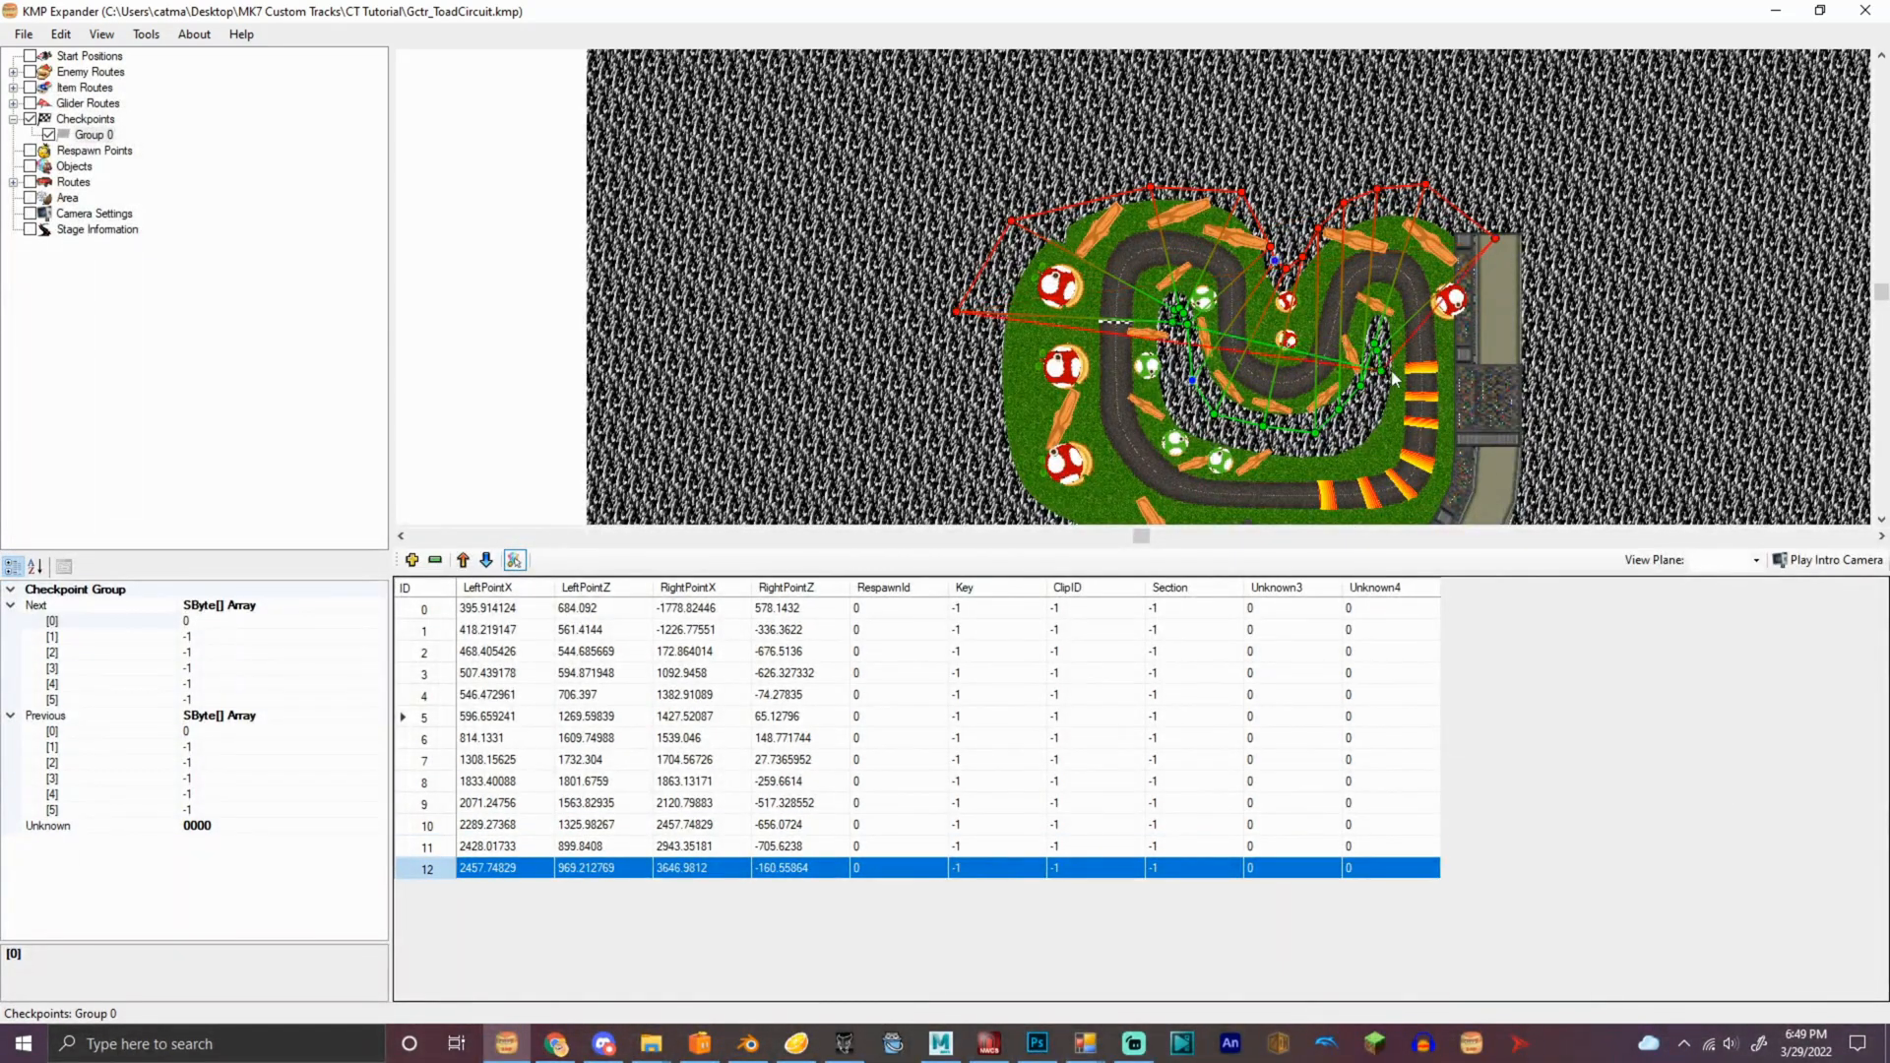
left_click(1489, 457)
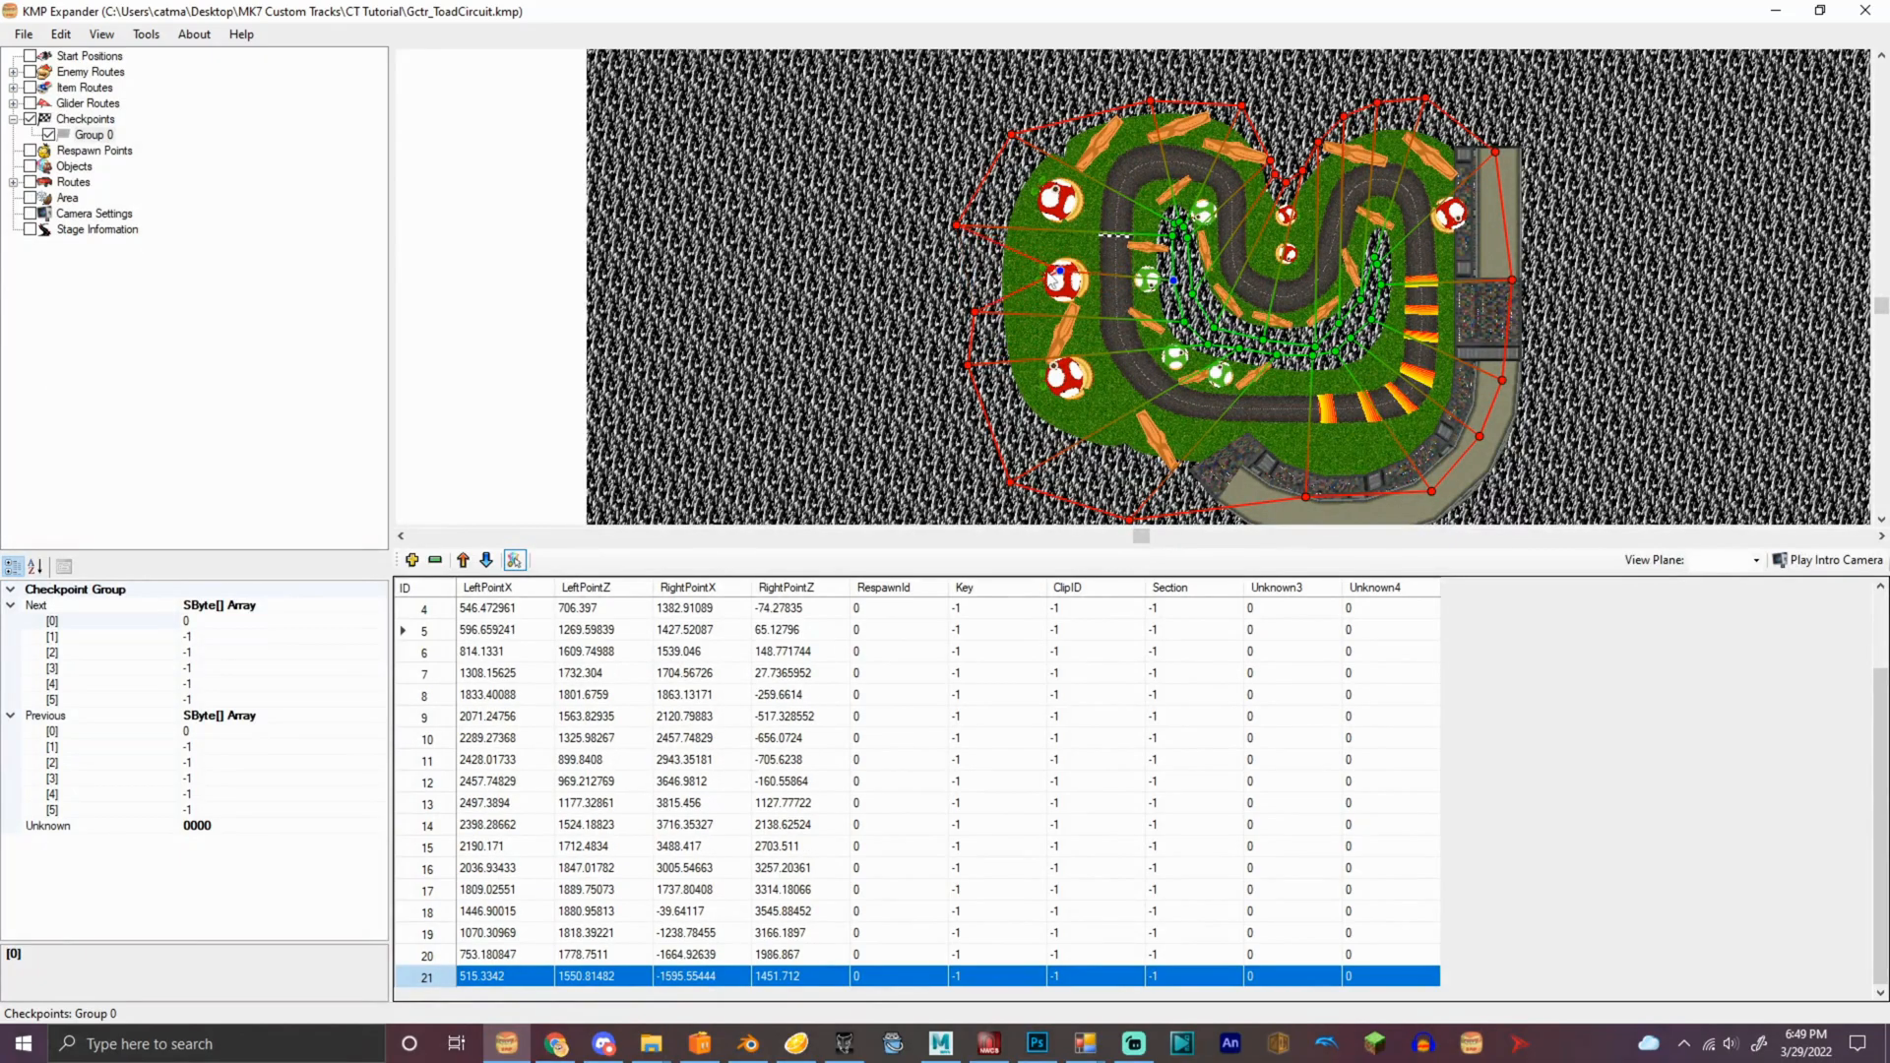
Give checkpoints 0, 8, 13 and 18 keys 0–3 and reposition checkpoint 0's right point
left_click(410, 558)
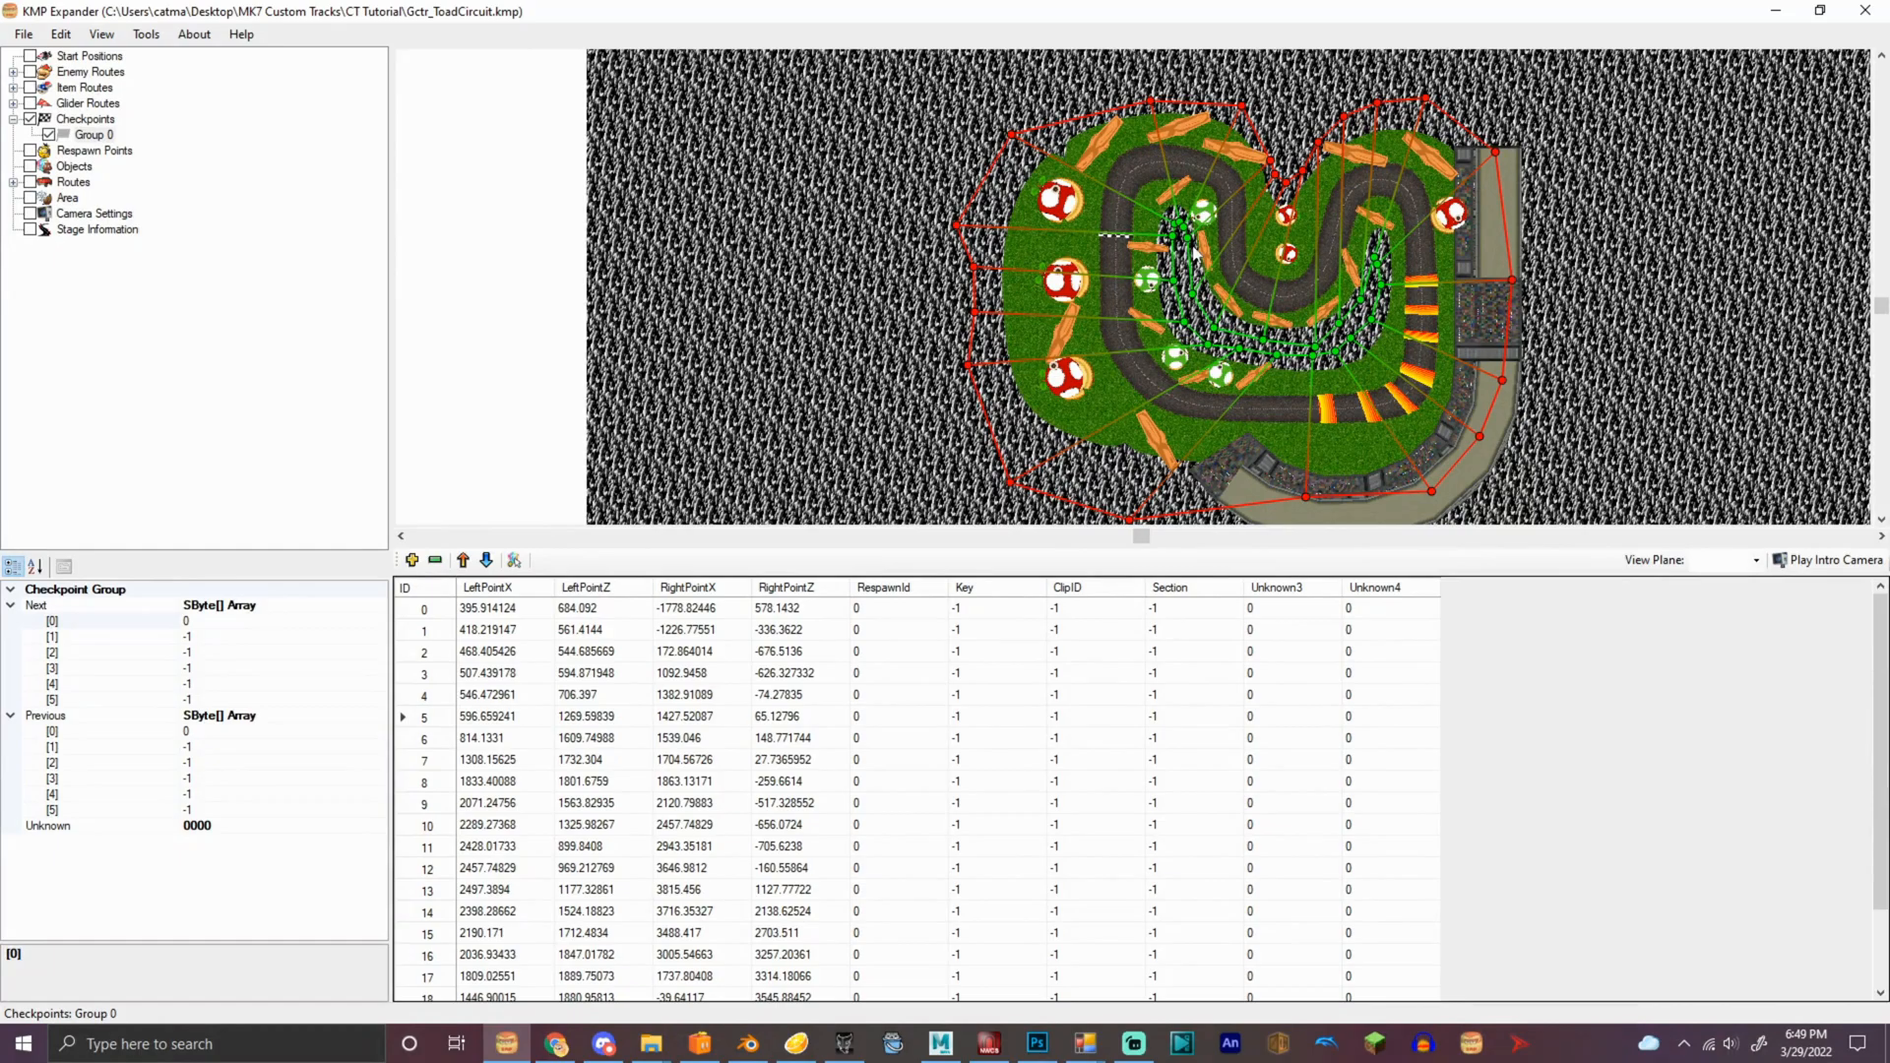
left_click(1008, 607)
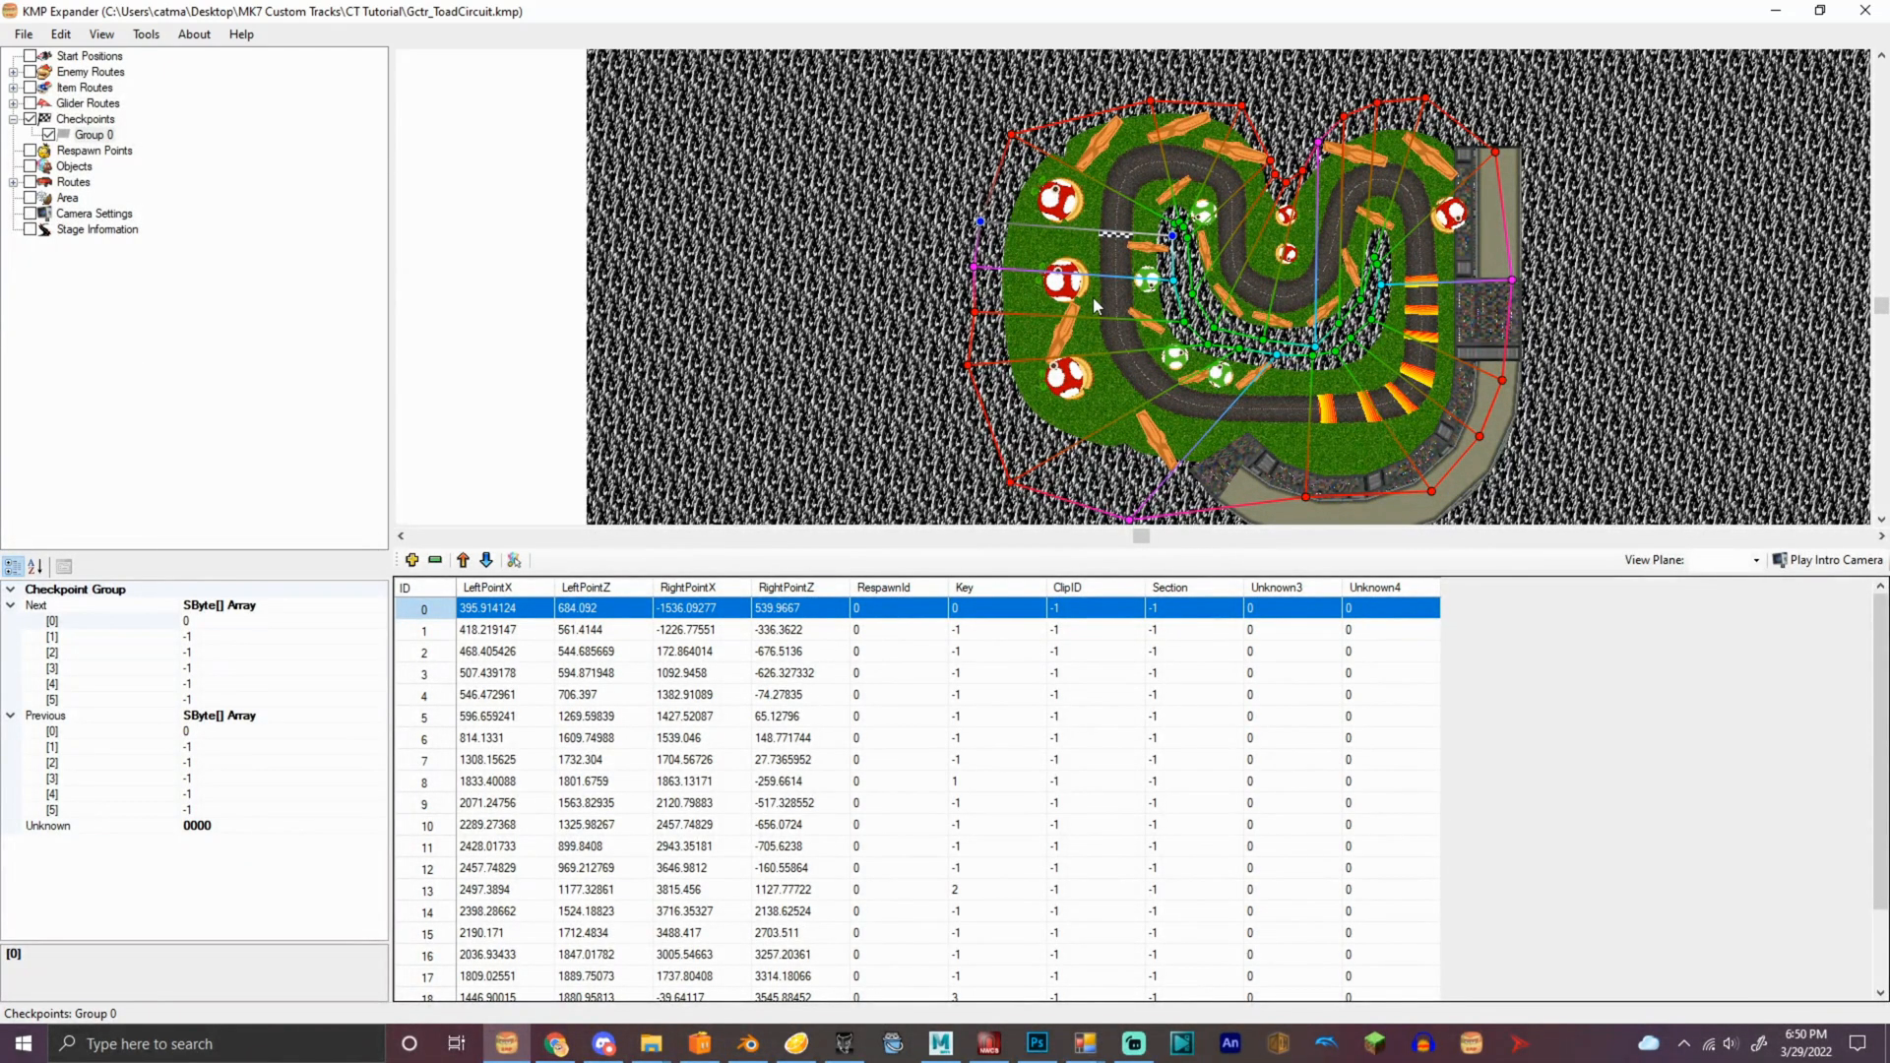
mouse_move(977, 127)
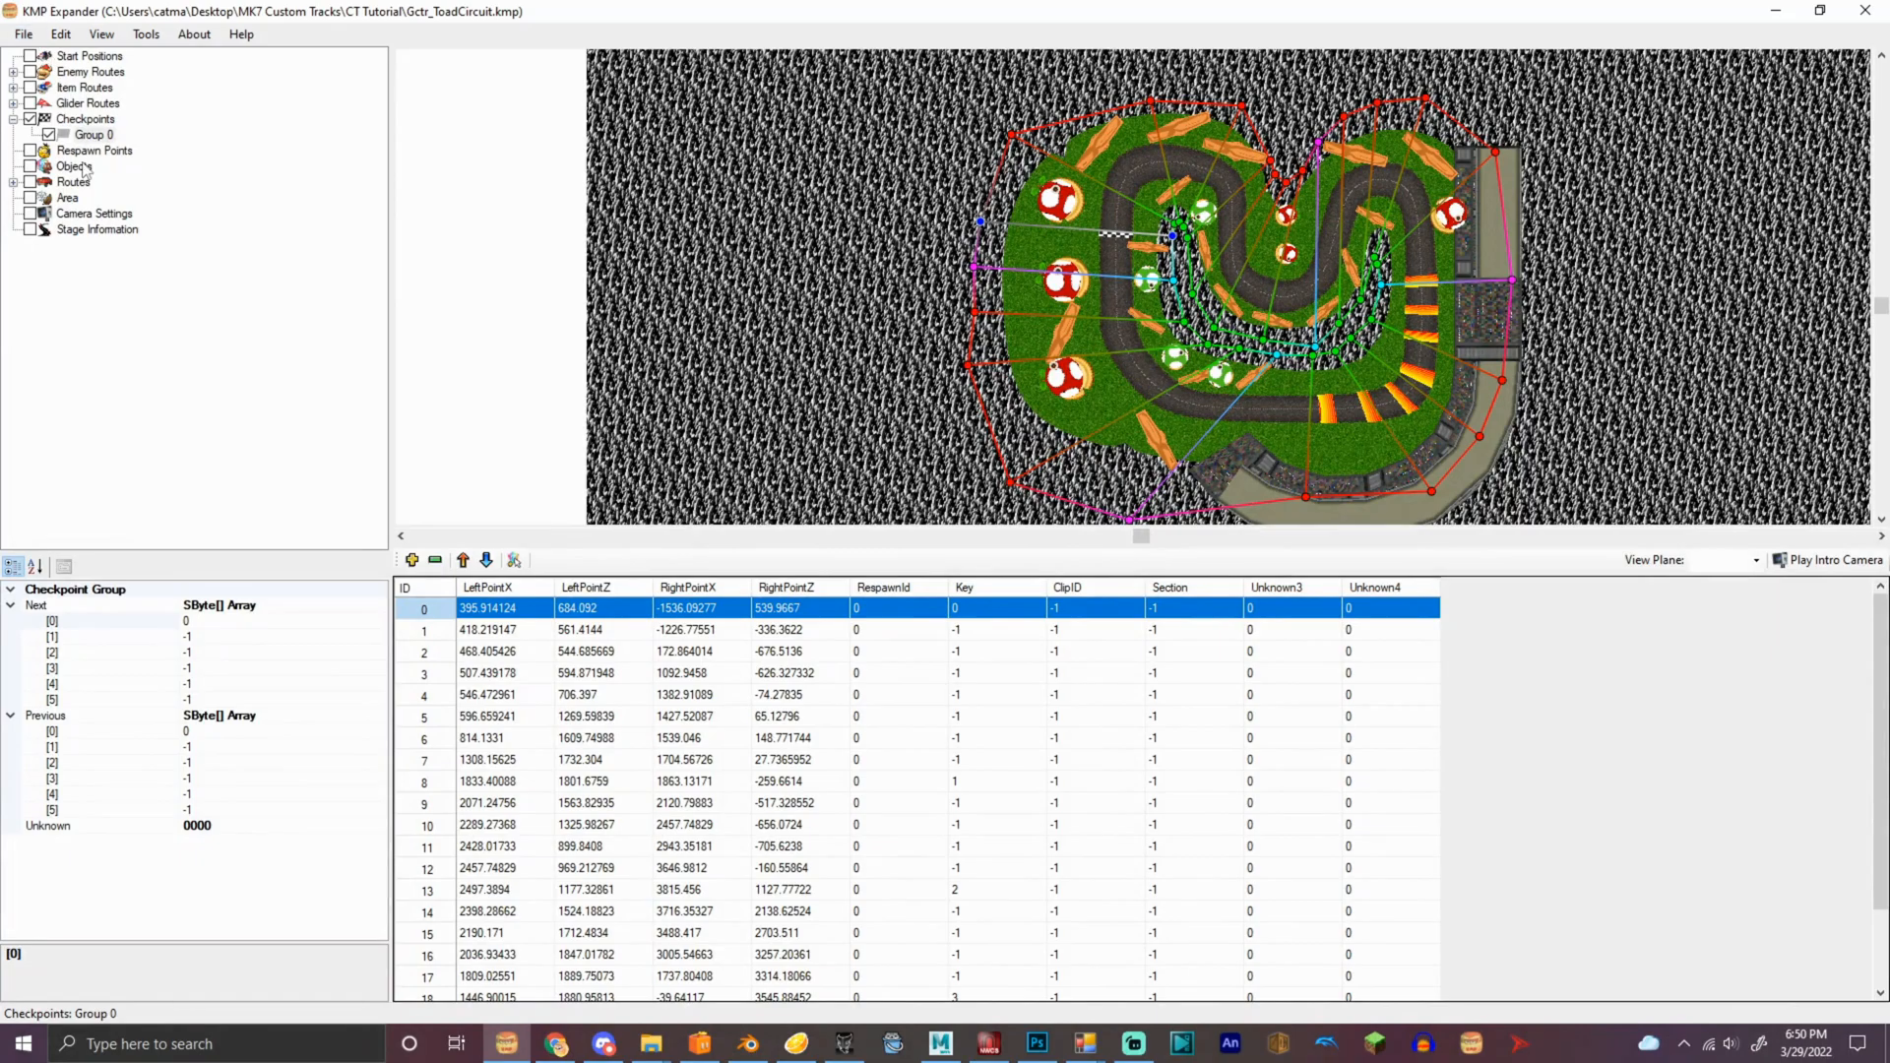
Set the respawn point's RotationY to 180
left_click(75, 166)
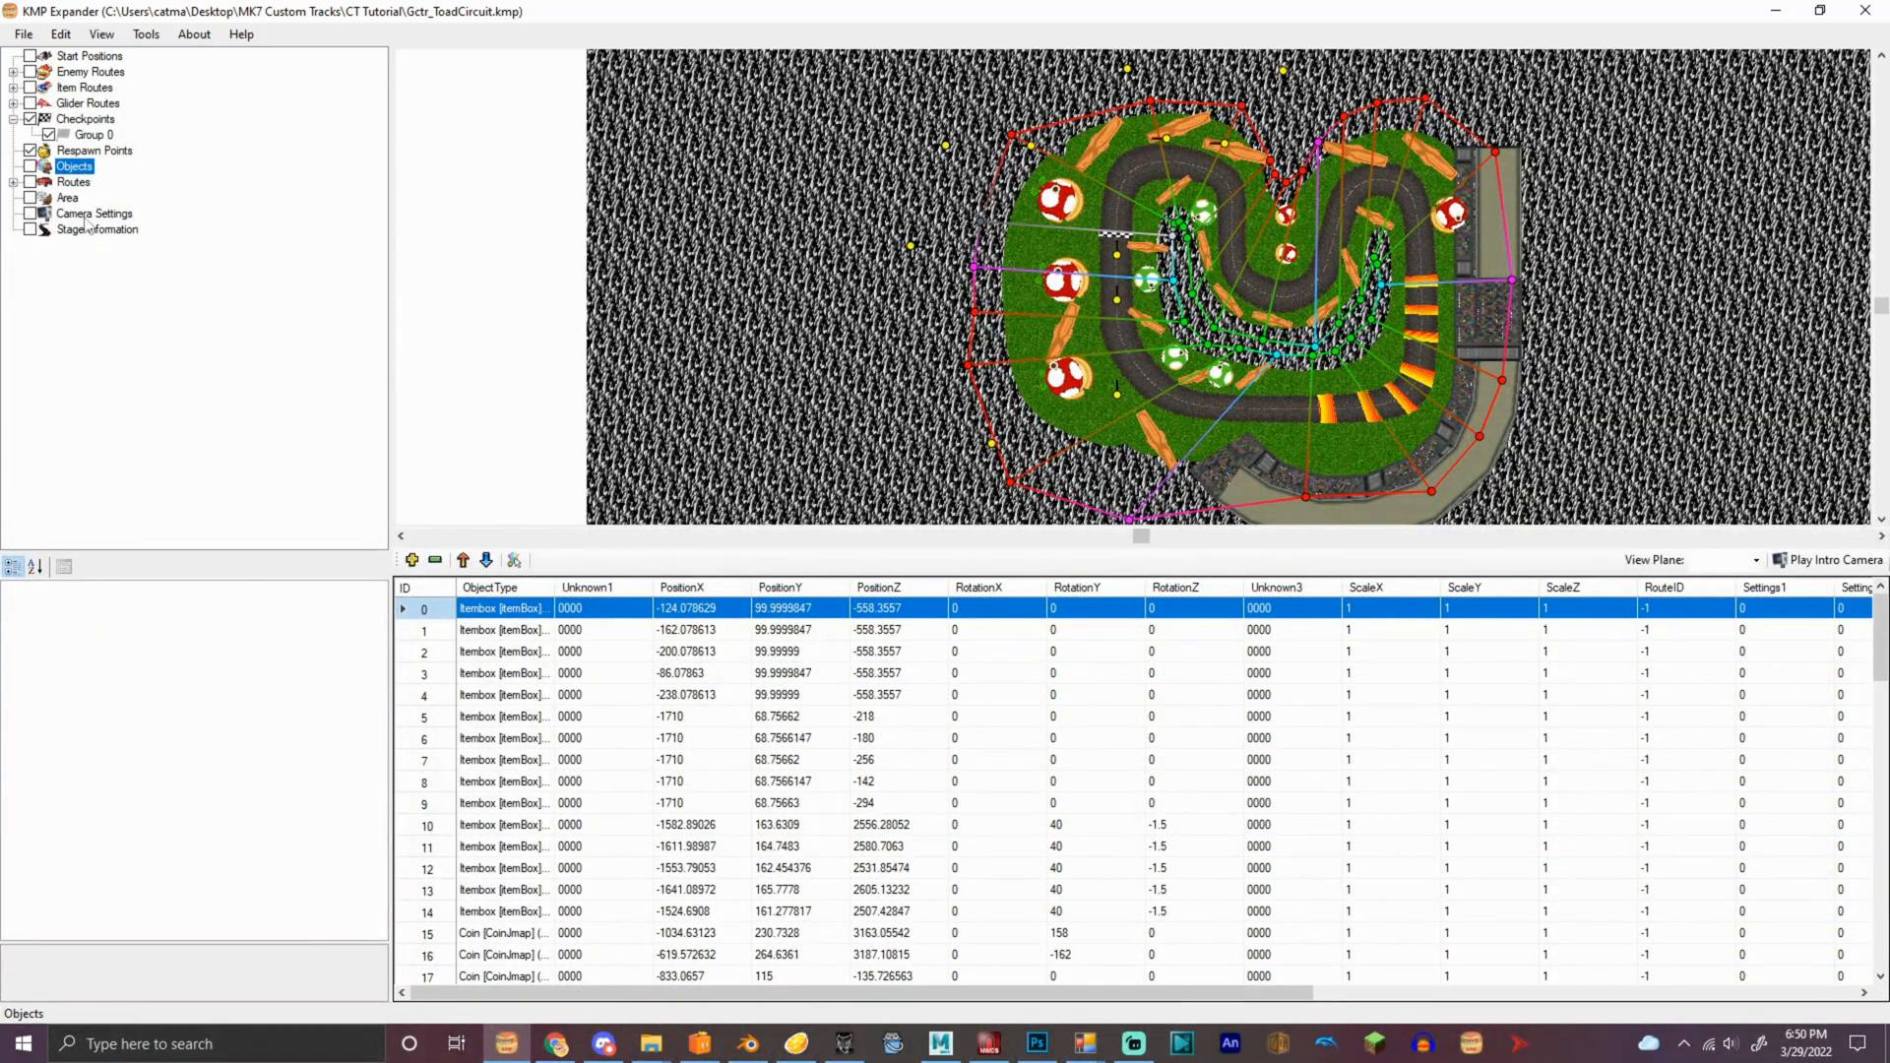
left_click(94, 149)
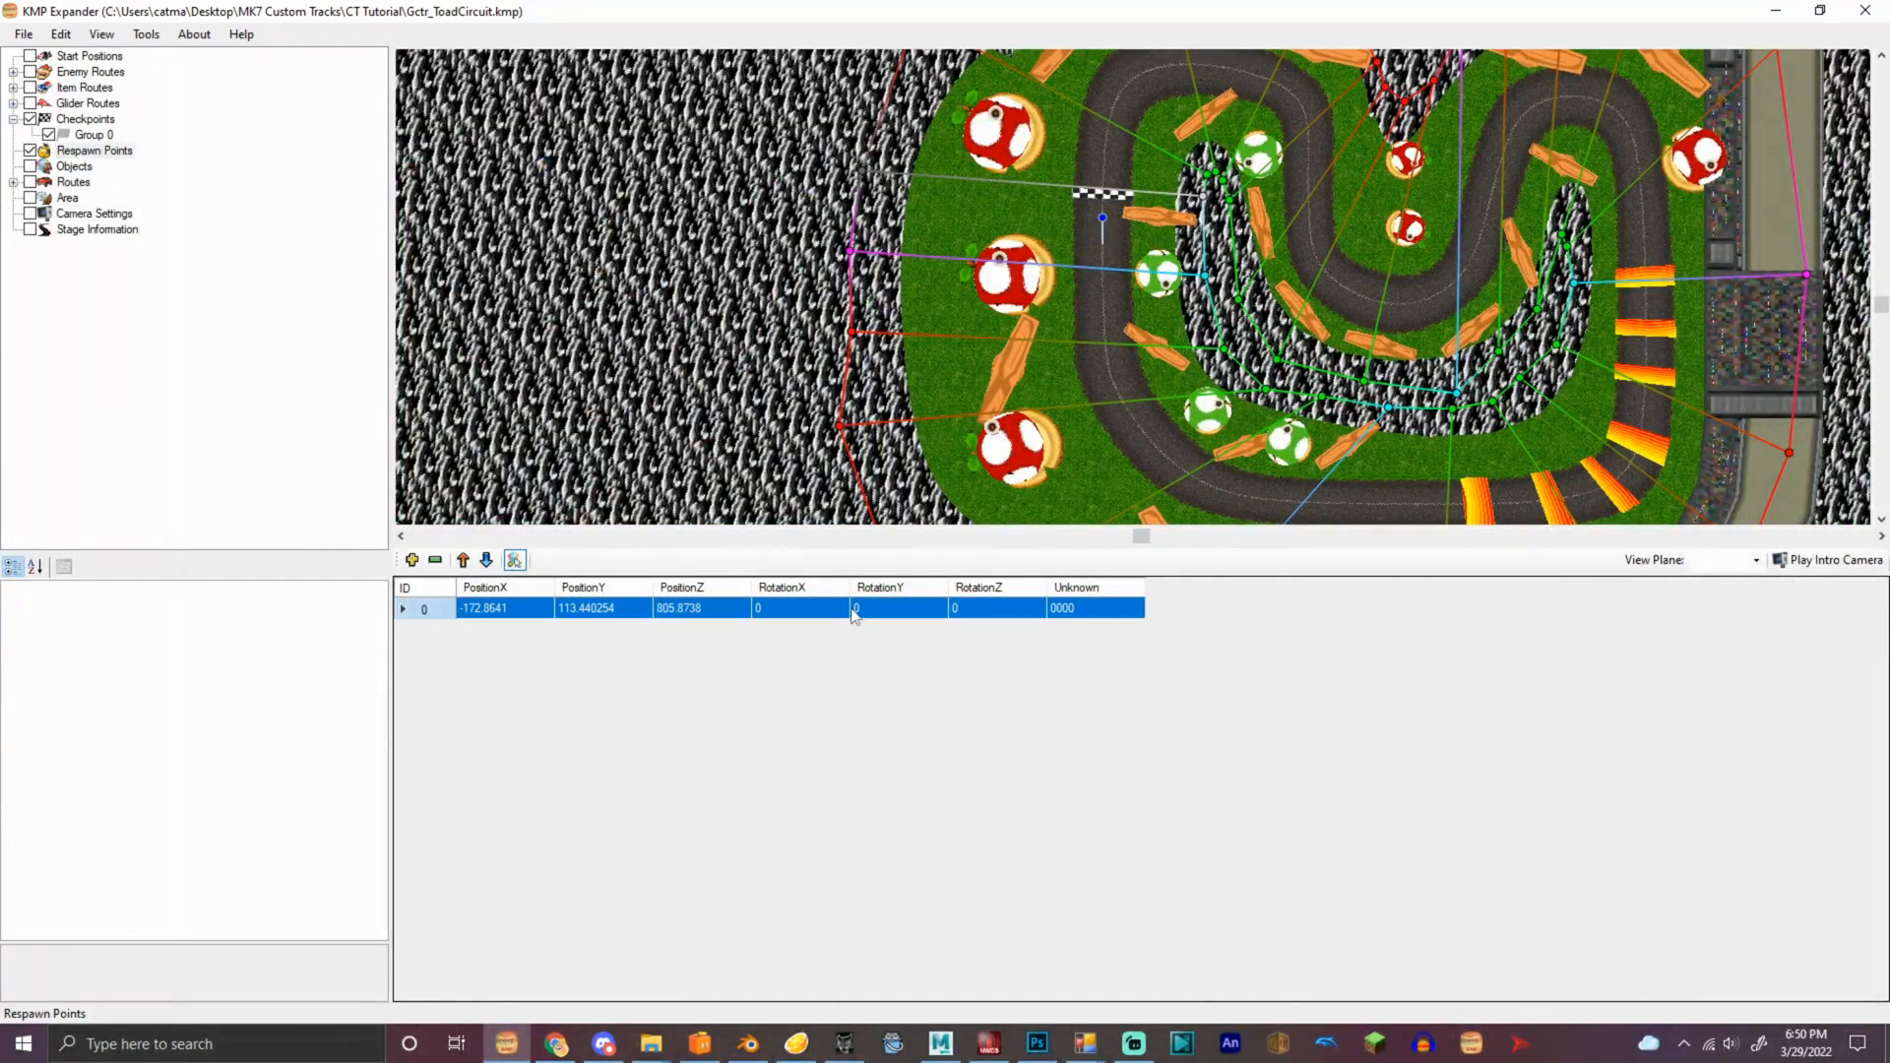
type("180")
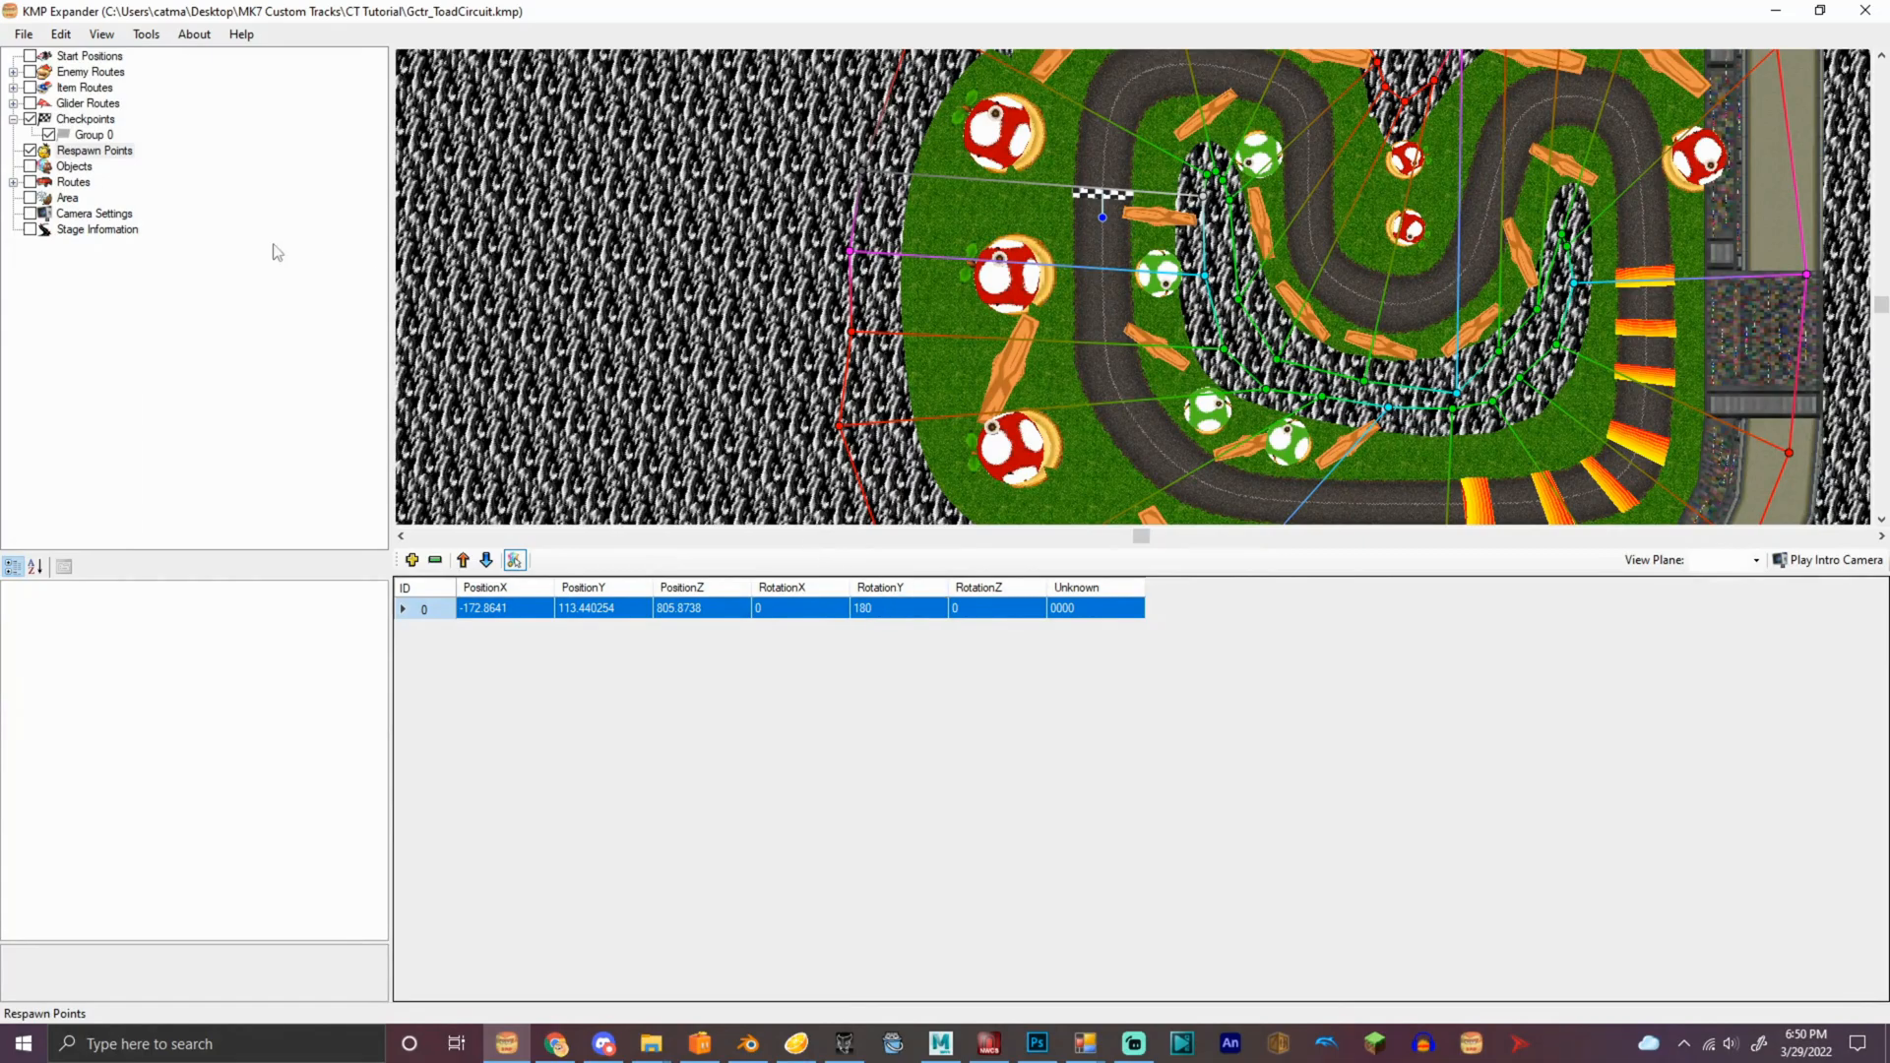
Delete item boxes, coins, cone, culling handlers, pipes, balloons and trees from Objects
left_click(75, 165)
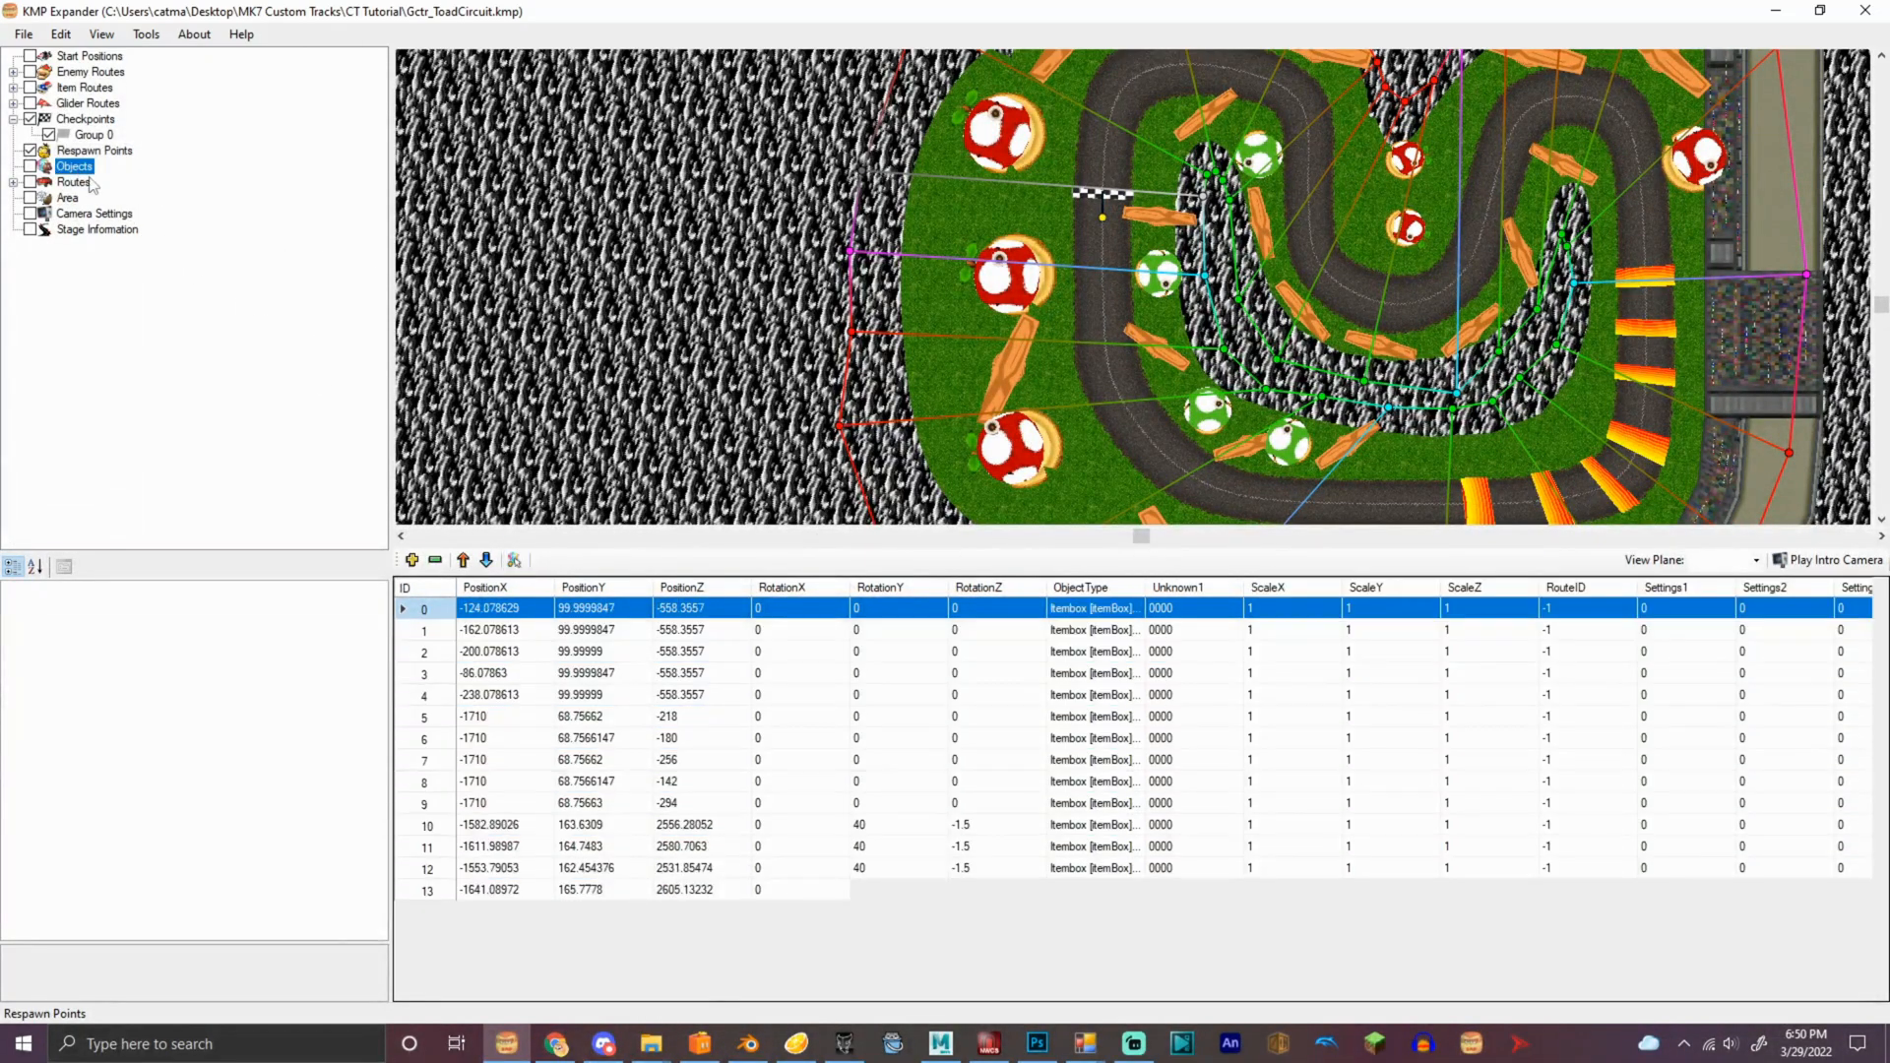
left_click(462, 559)
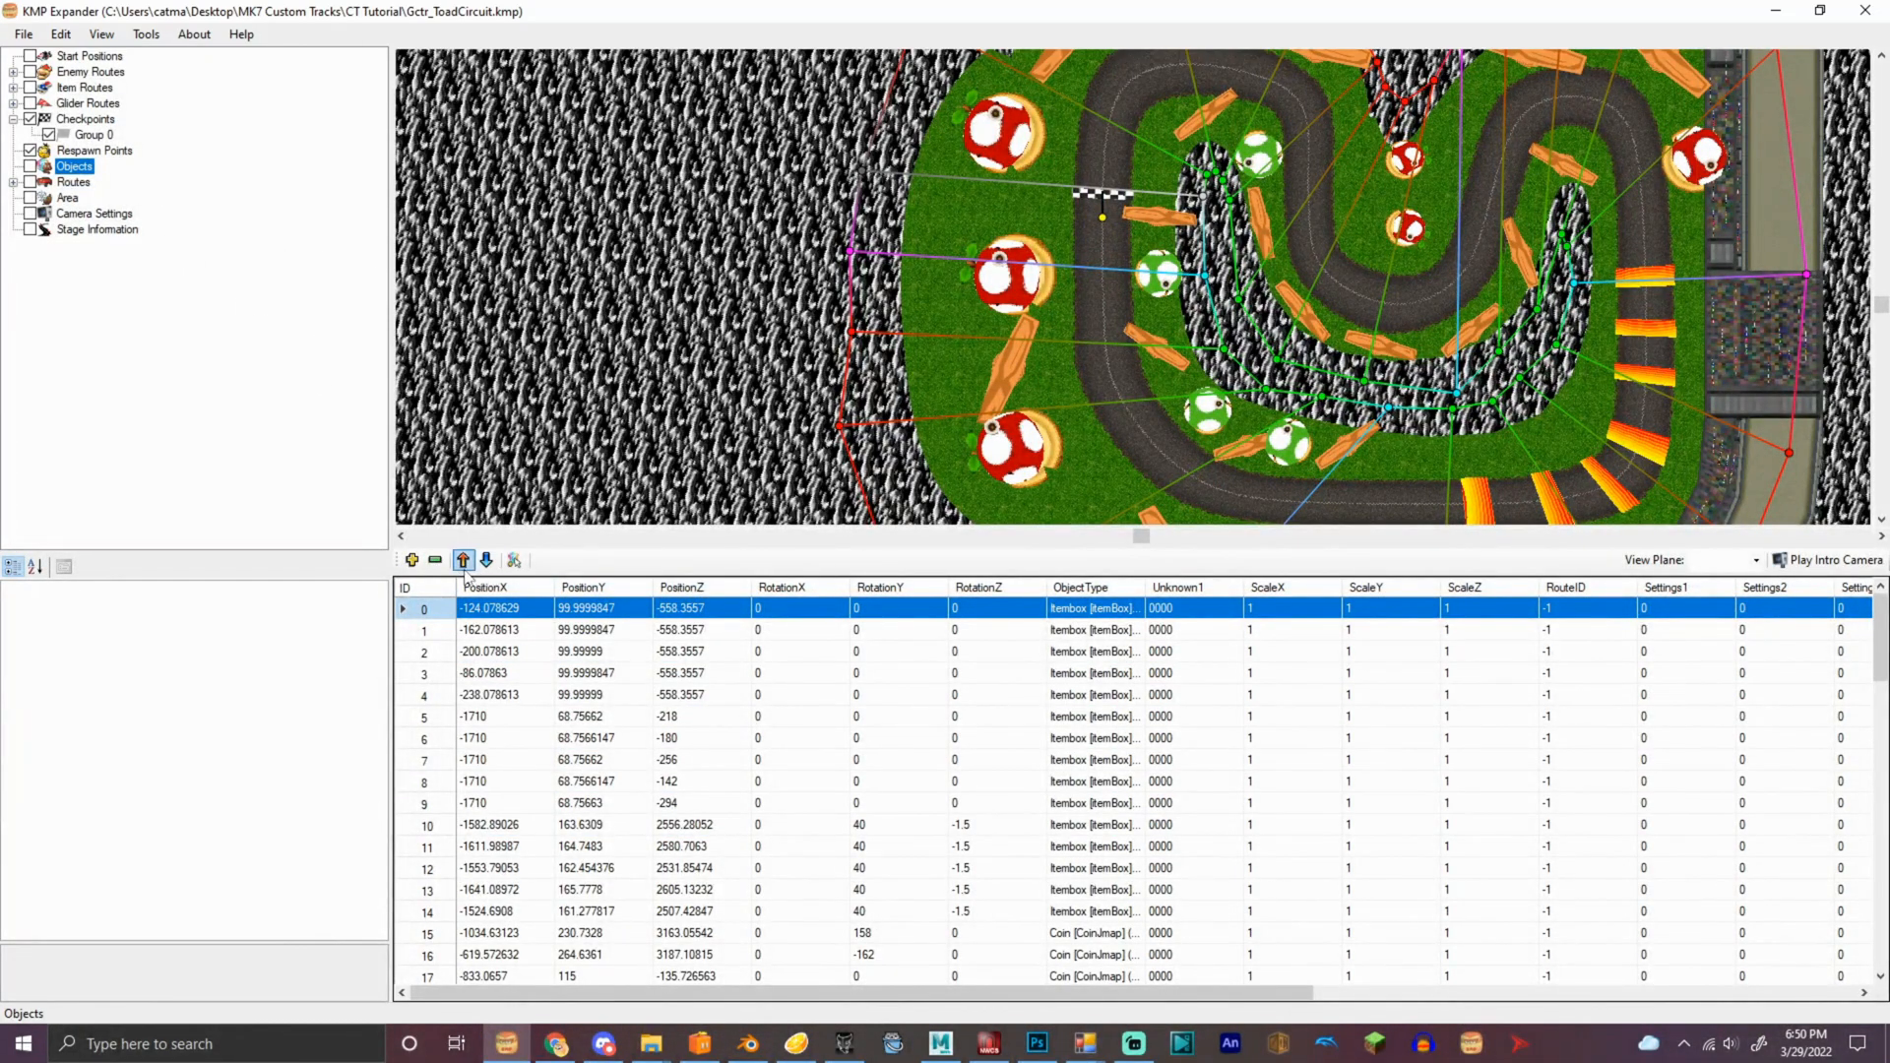
mouse_move(435, 559)
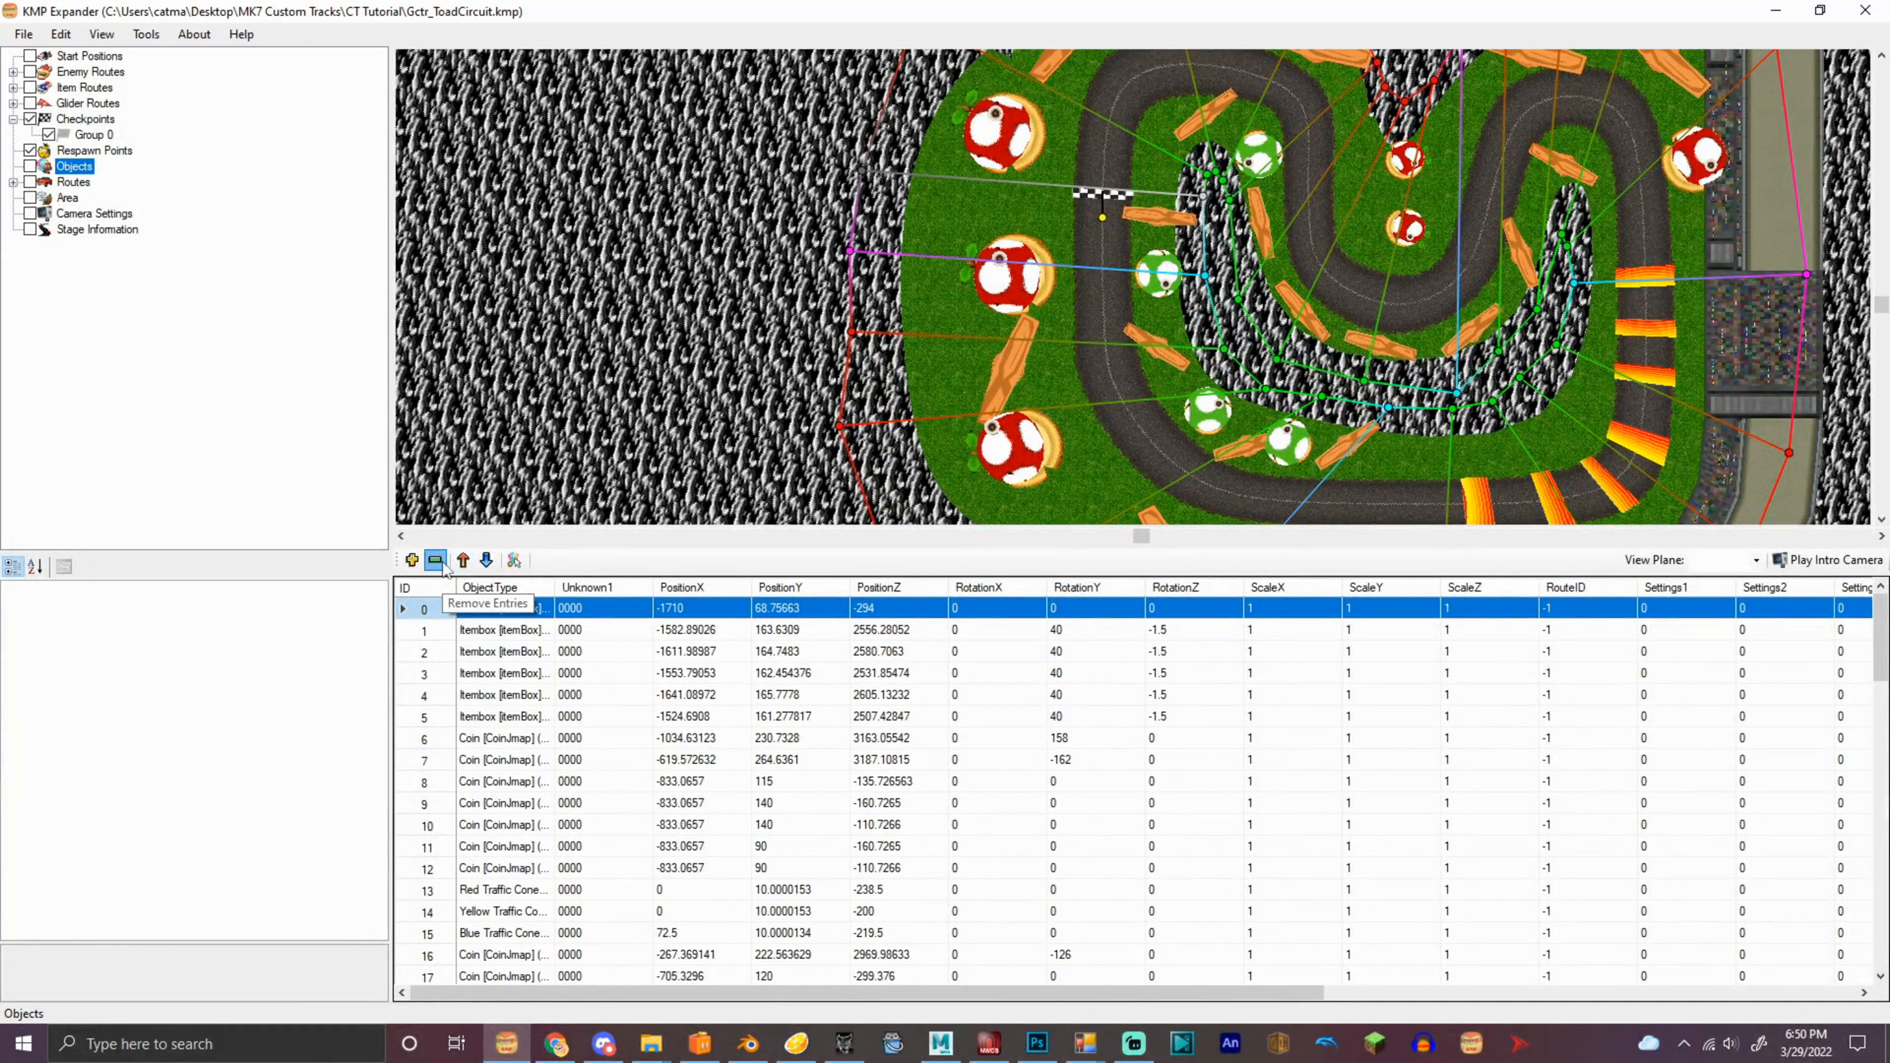
left_click(484, 559)
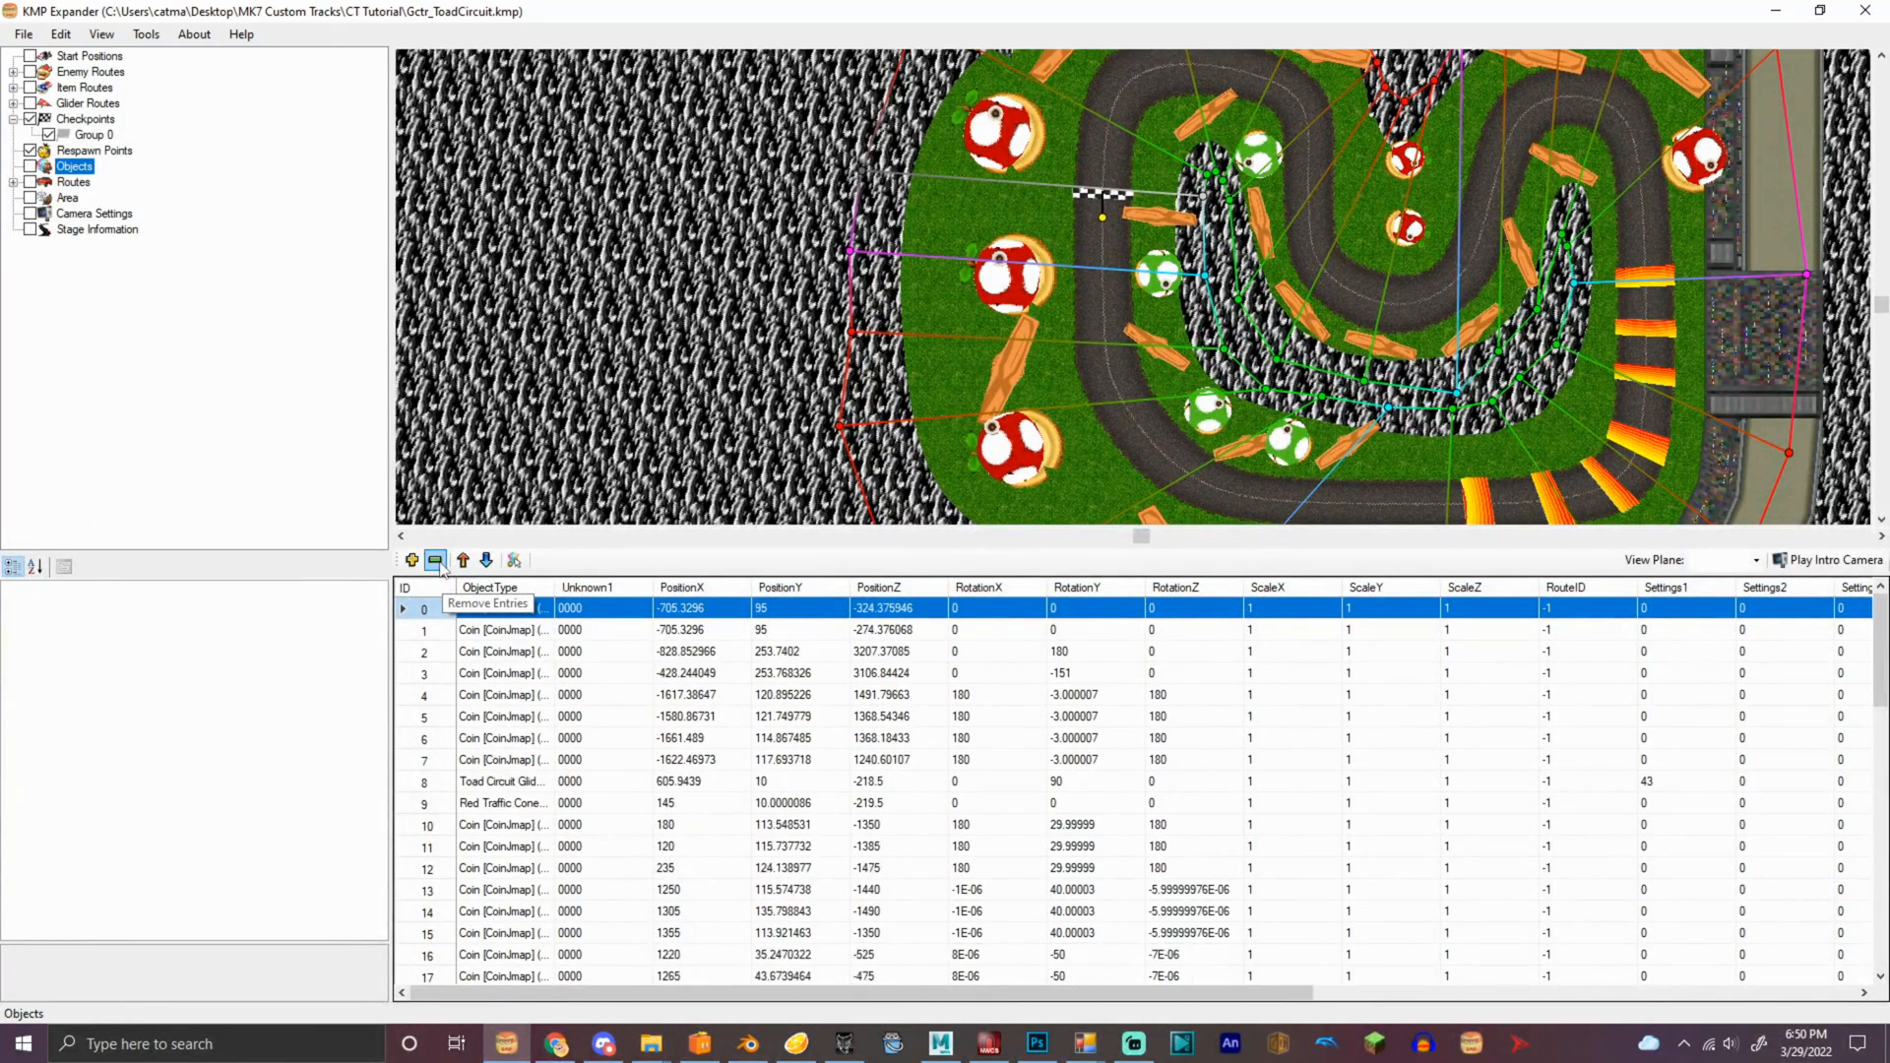
left_click(484, 559)
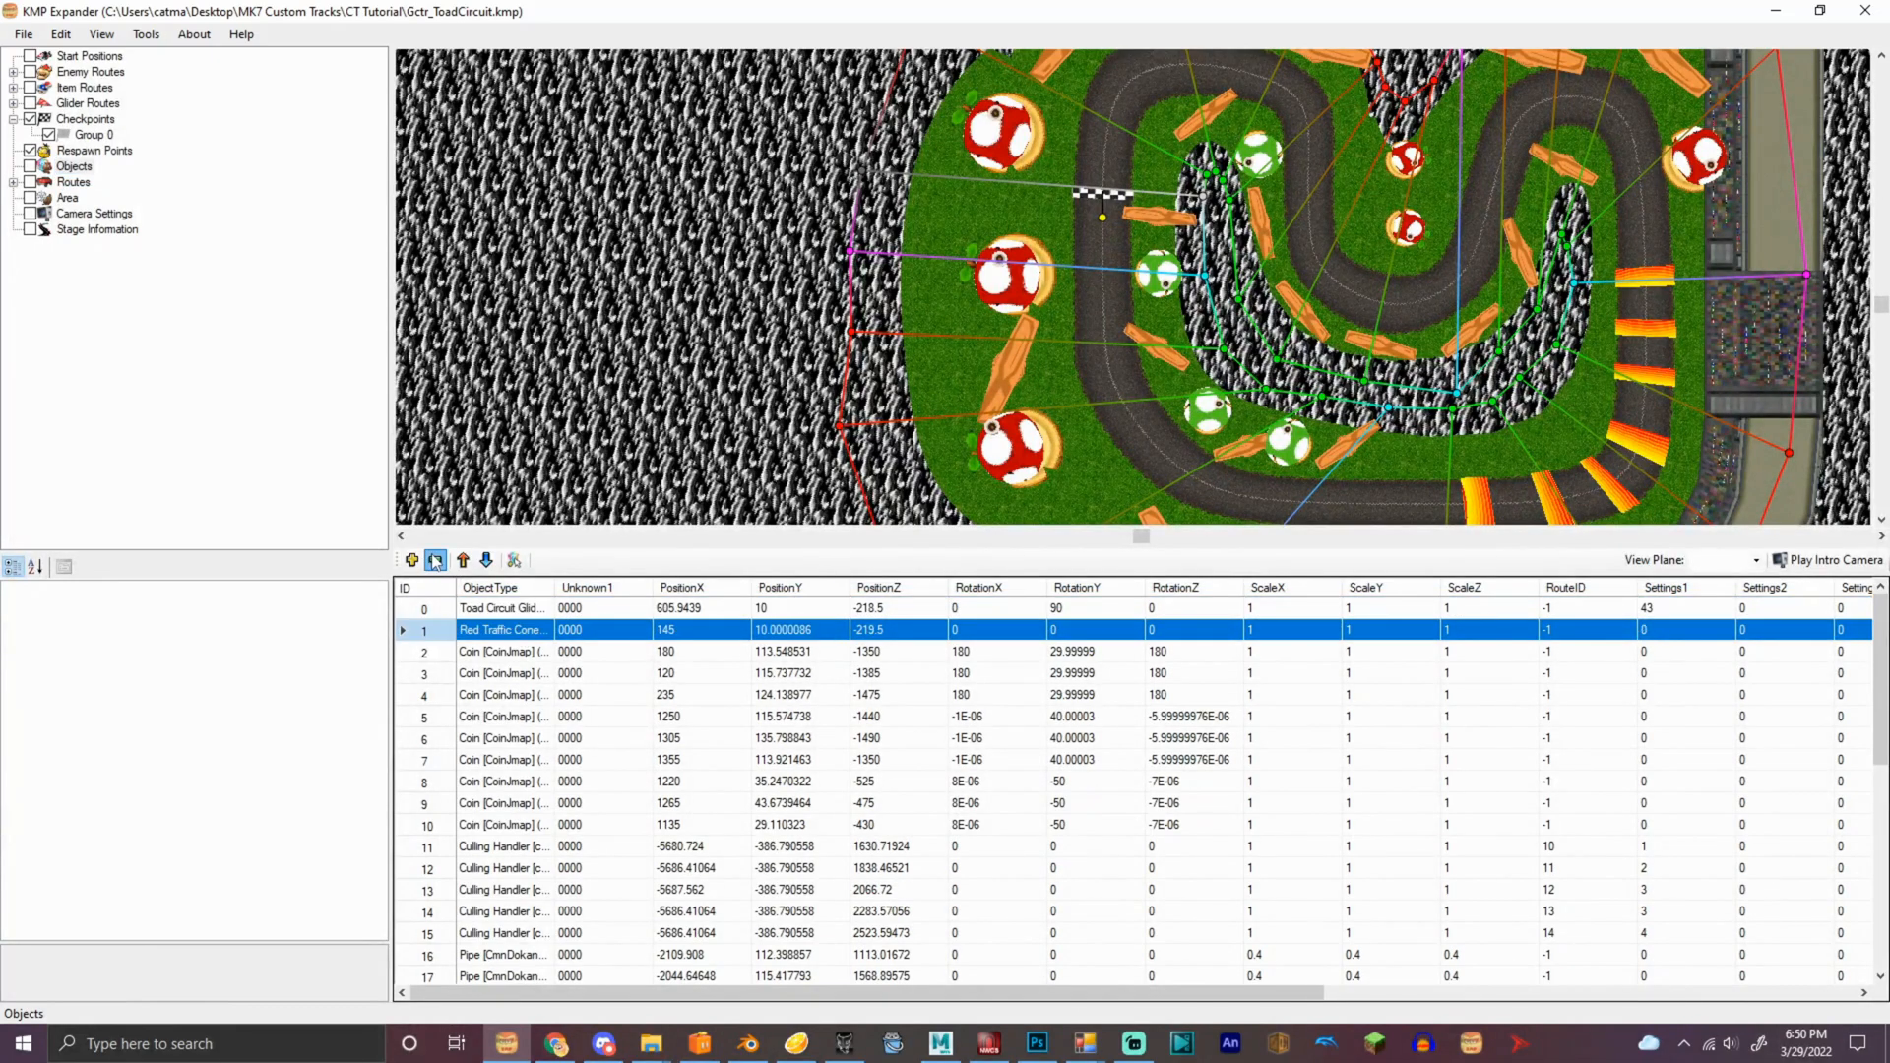
left_click(434, 559)
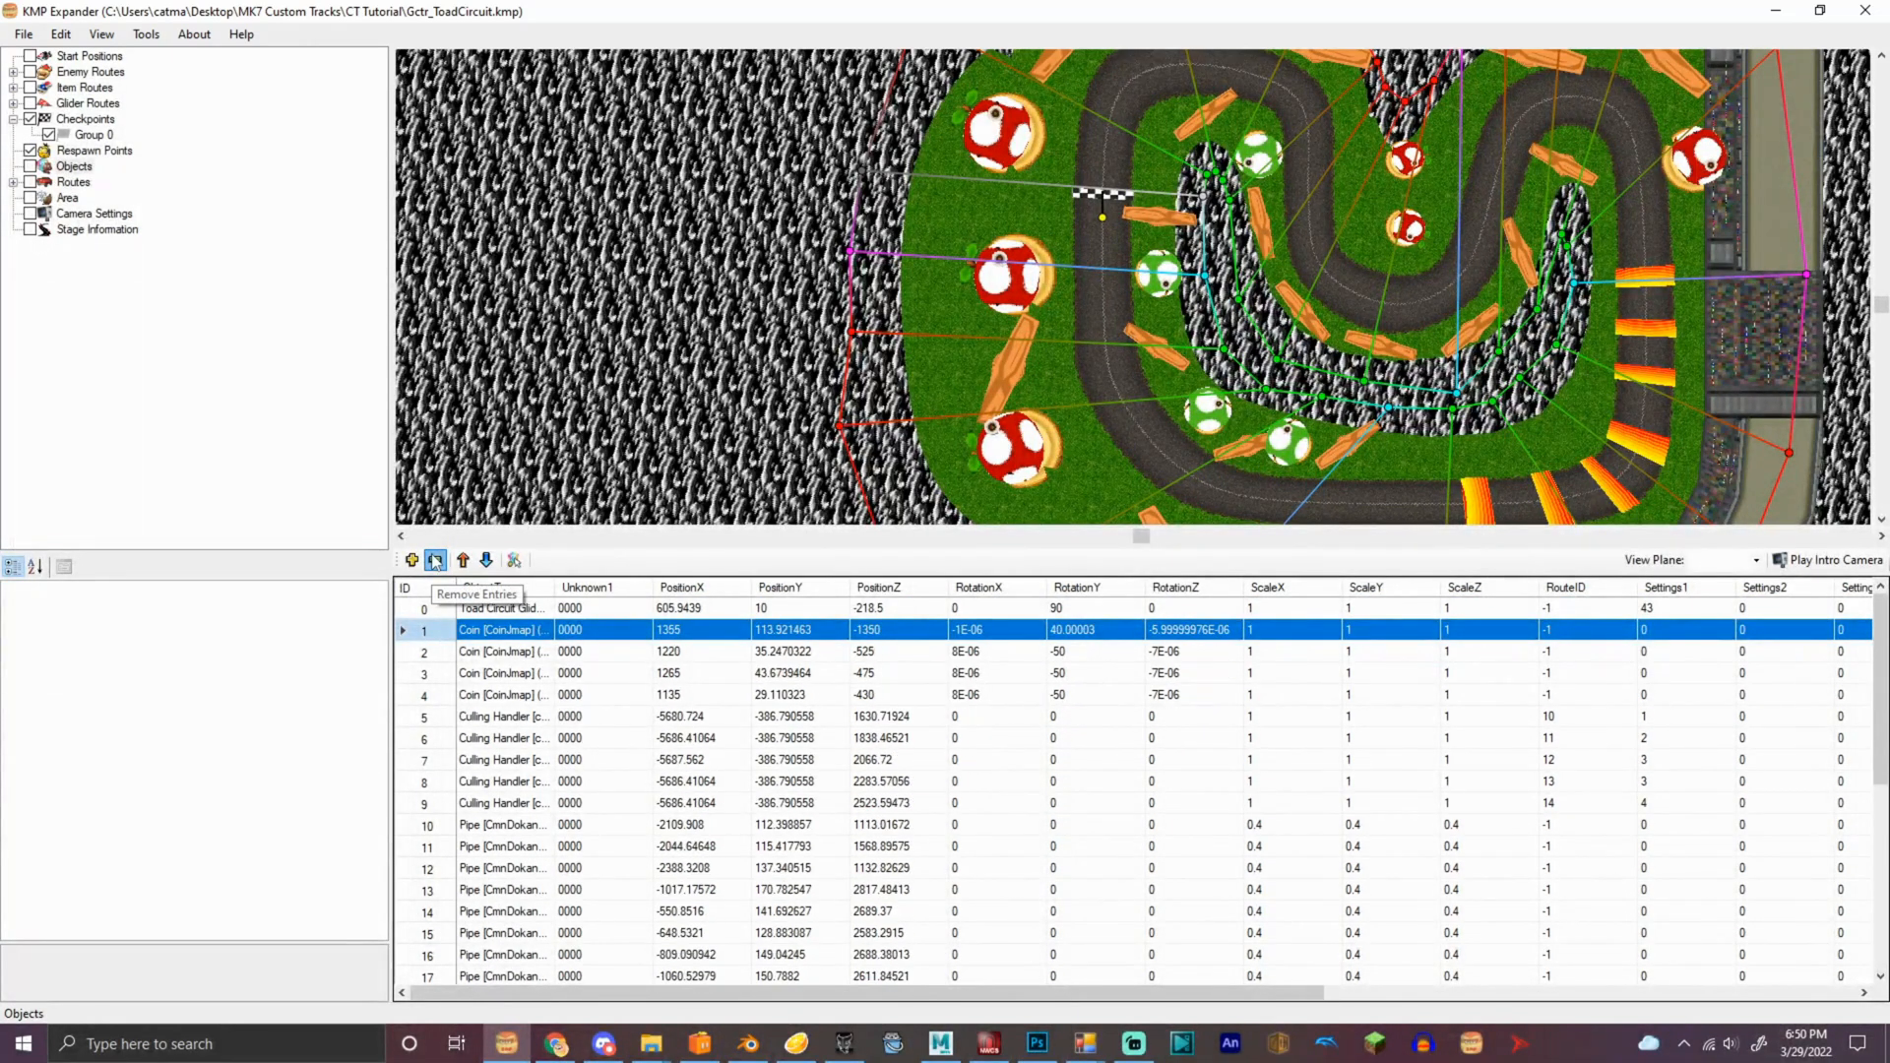
left_click(435, 559)
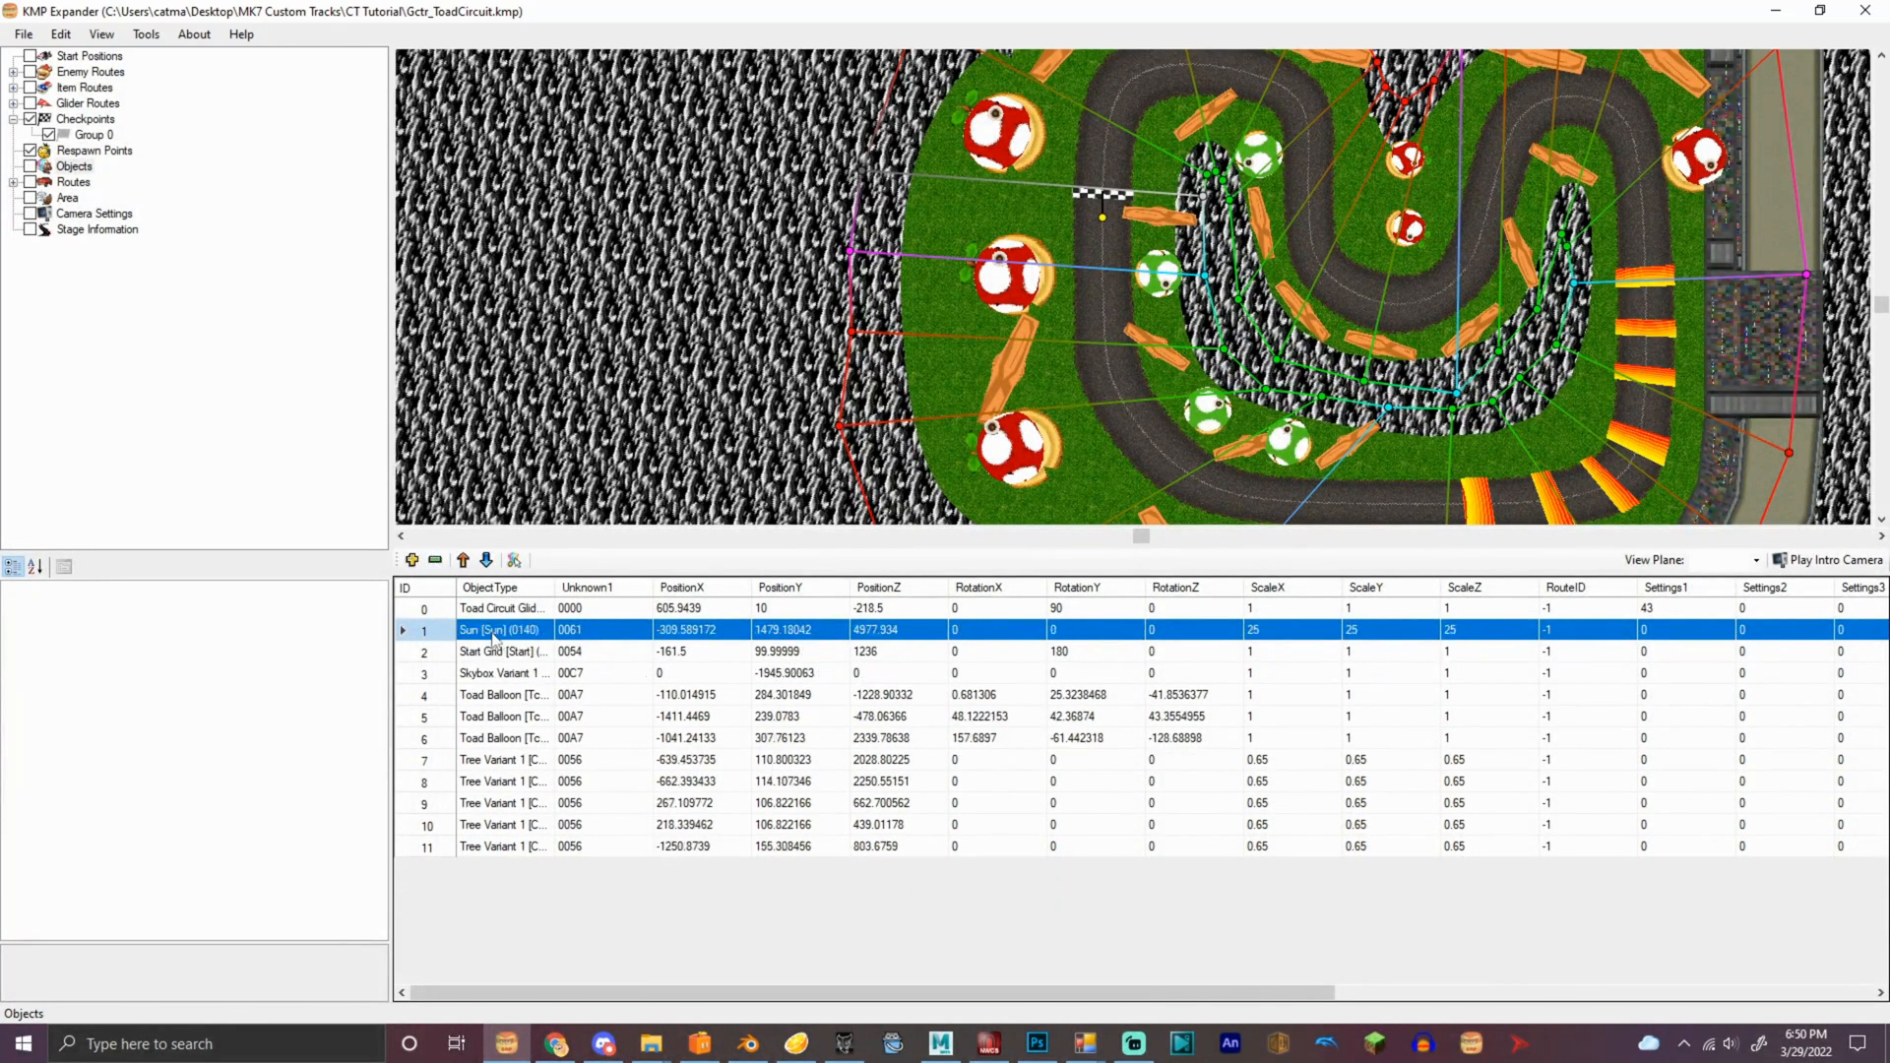
mouse_move(669, 452)
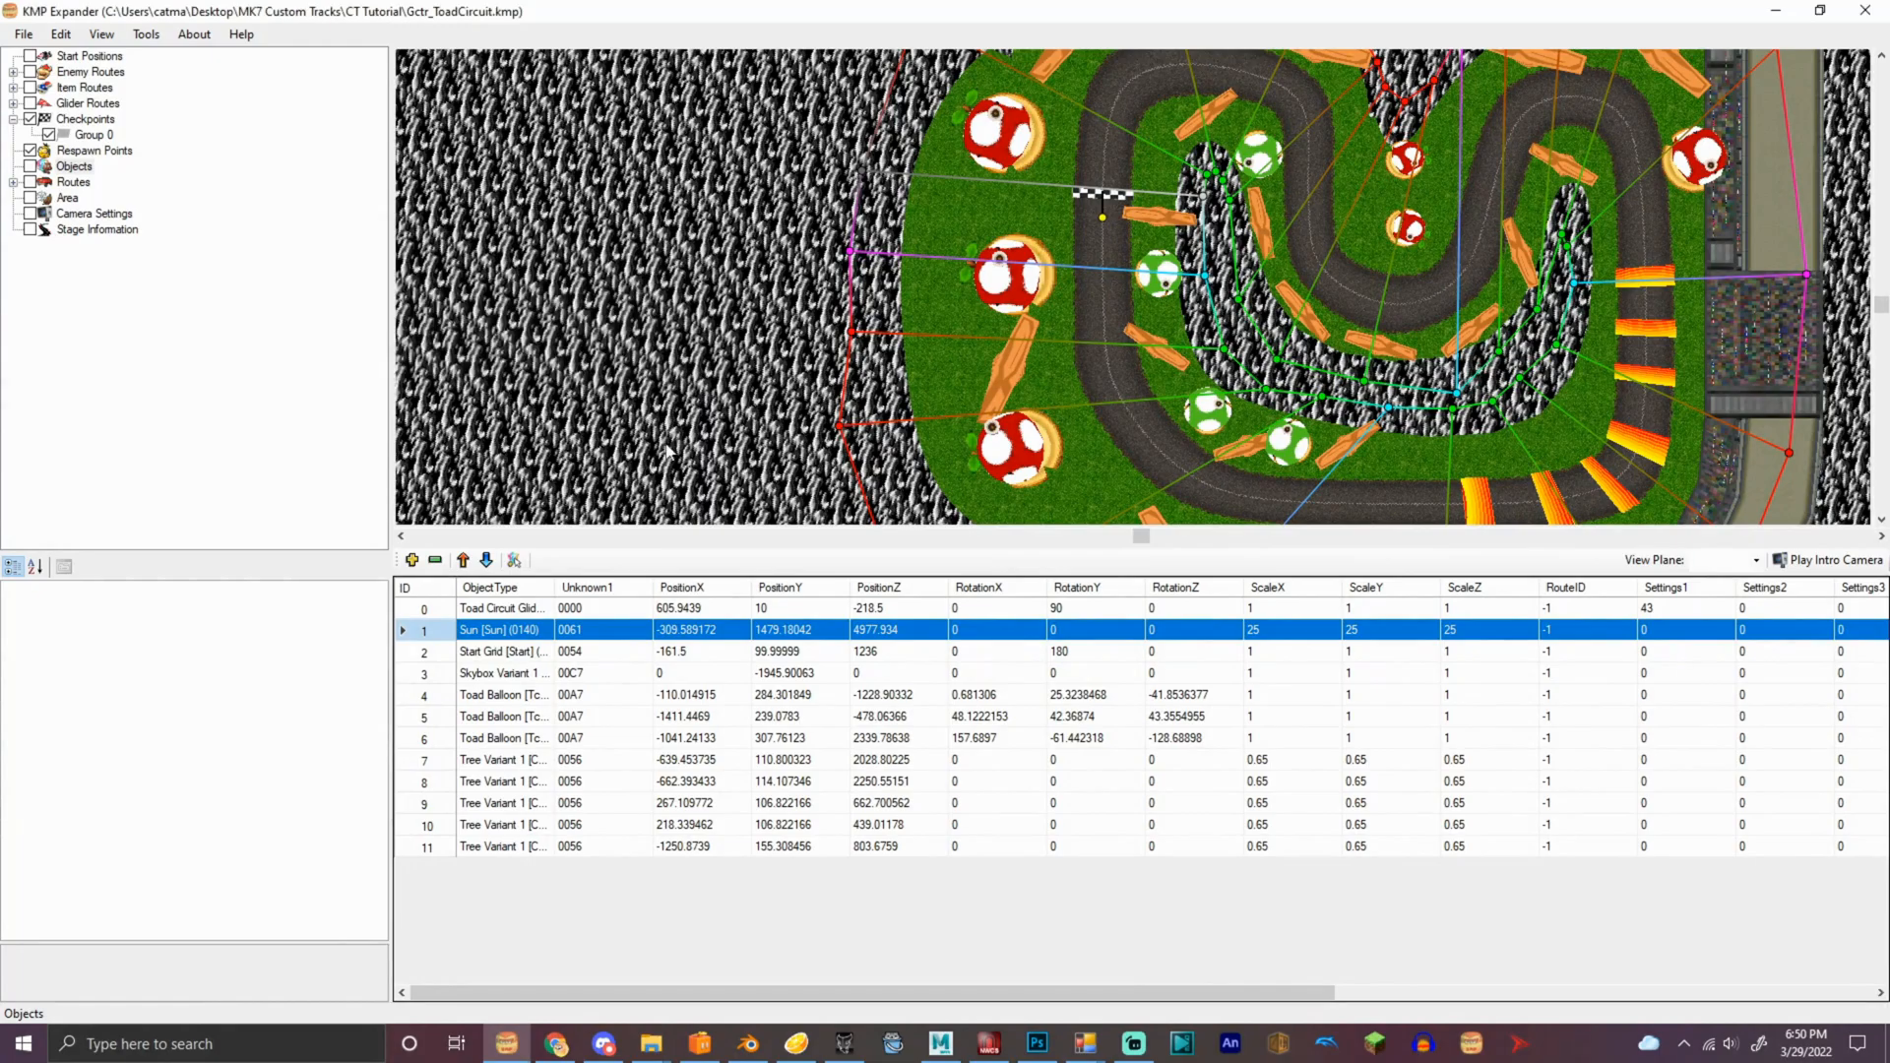
left_click(437, 559)
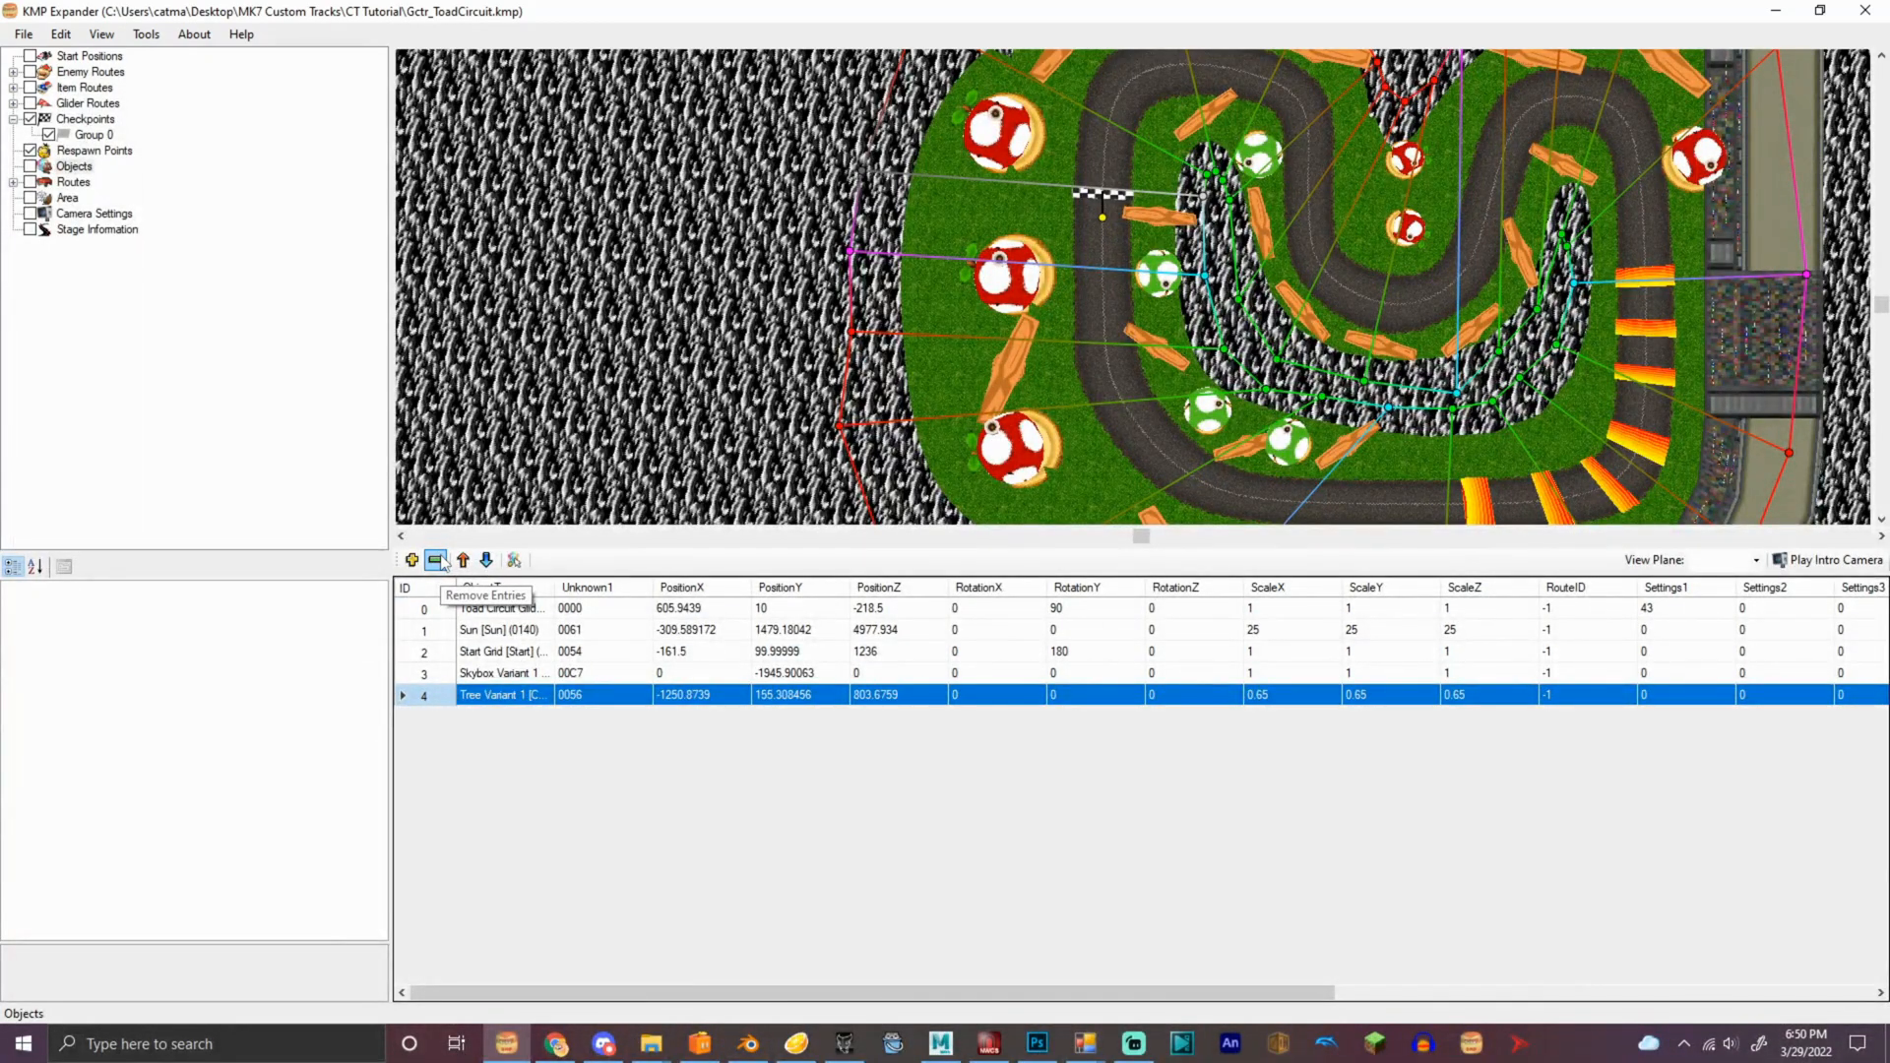
left_click(436, 559)
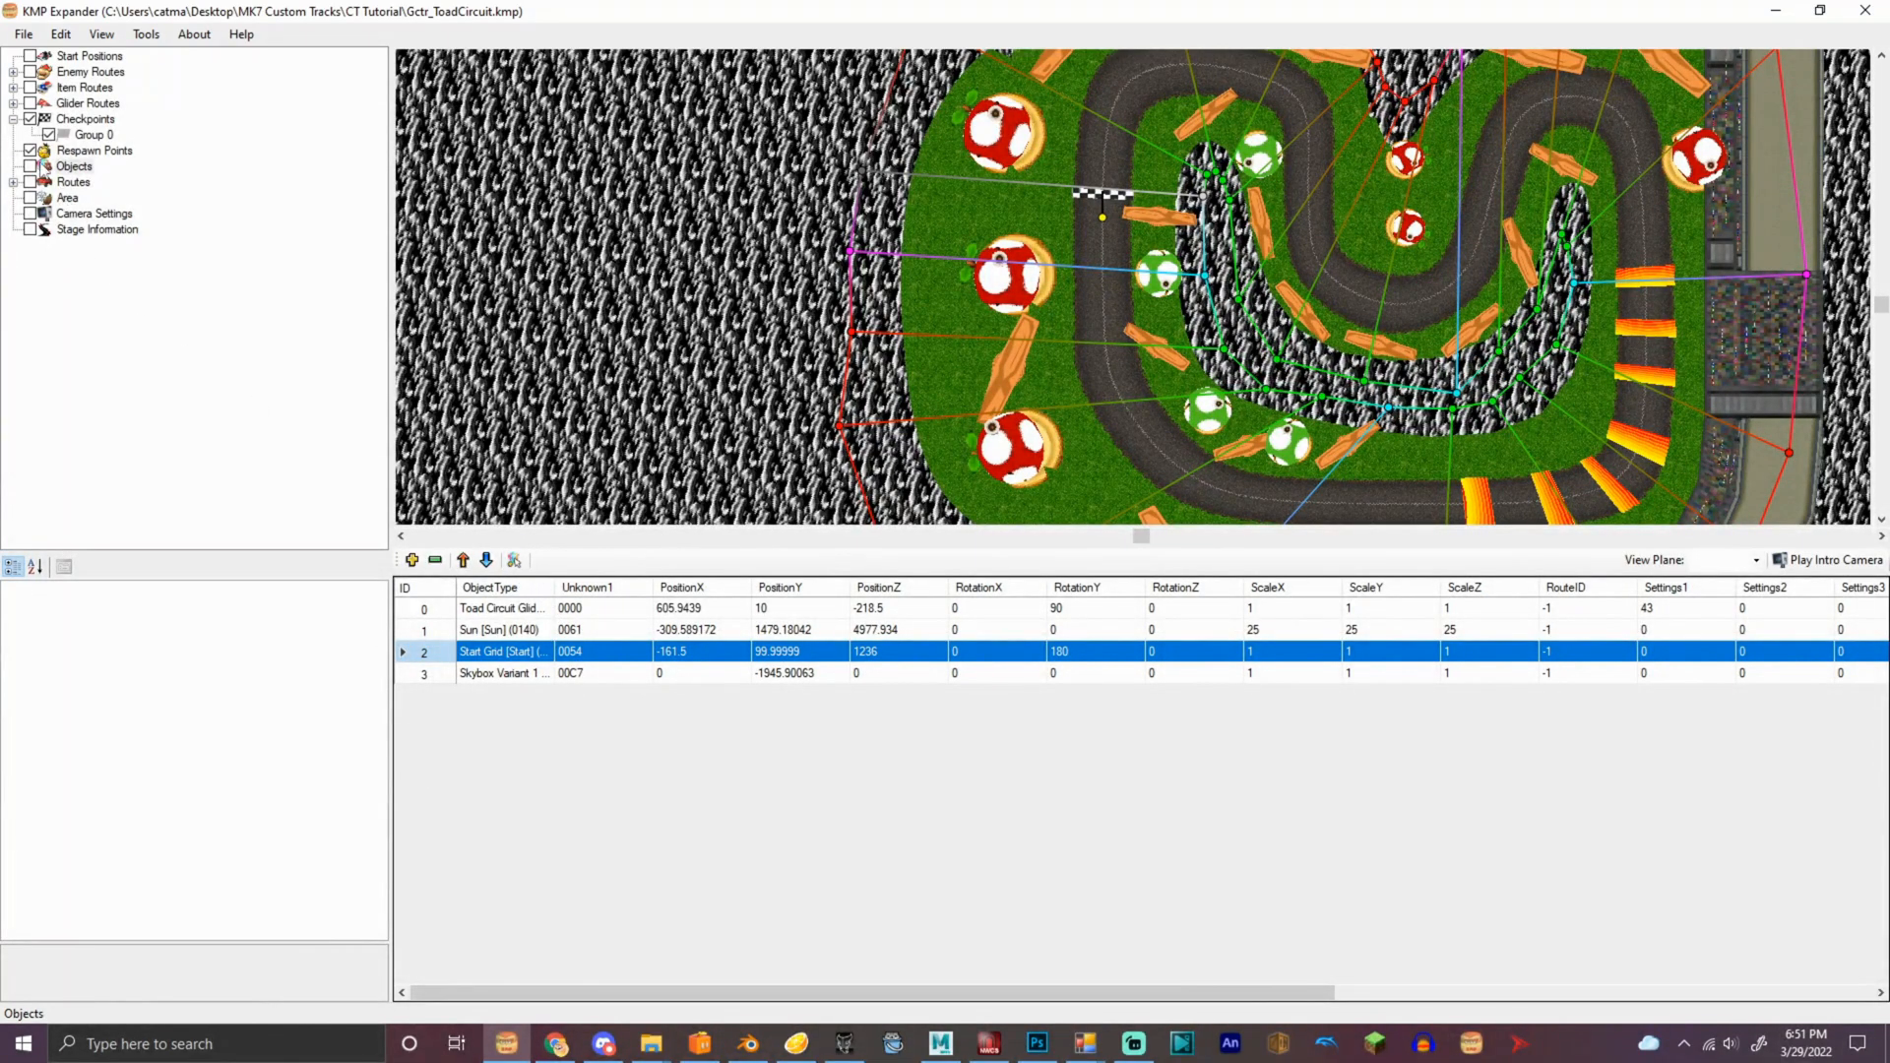
Reposition the Start Grid and glider objects and save the track data
left_click(74, 166)
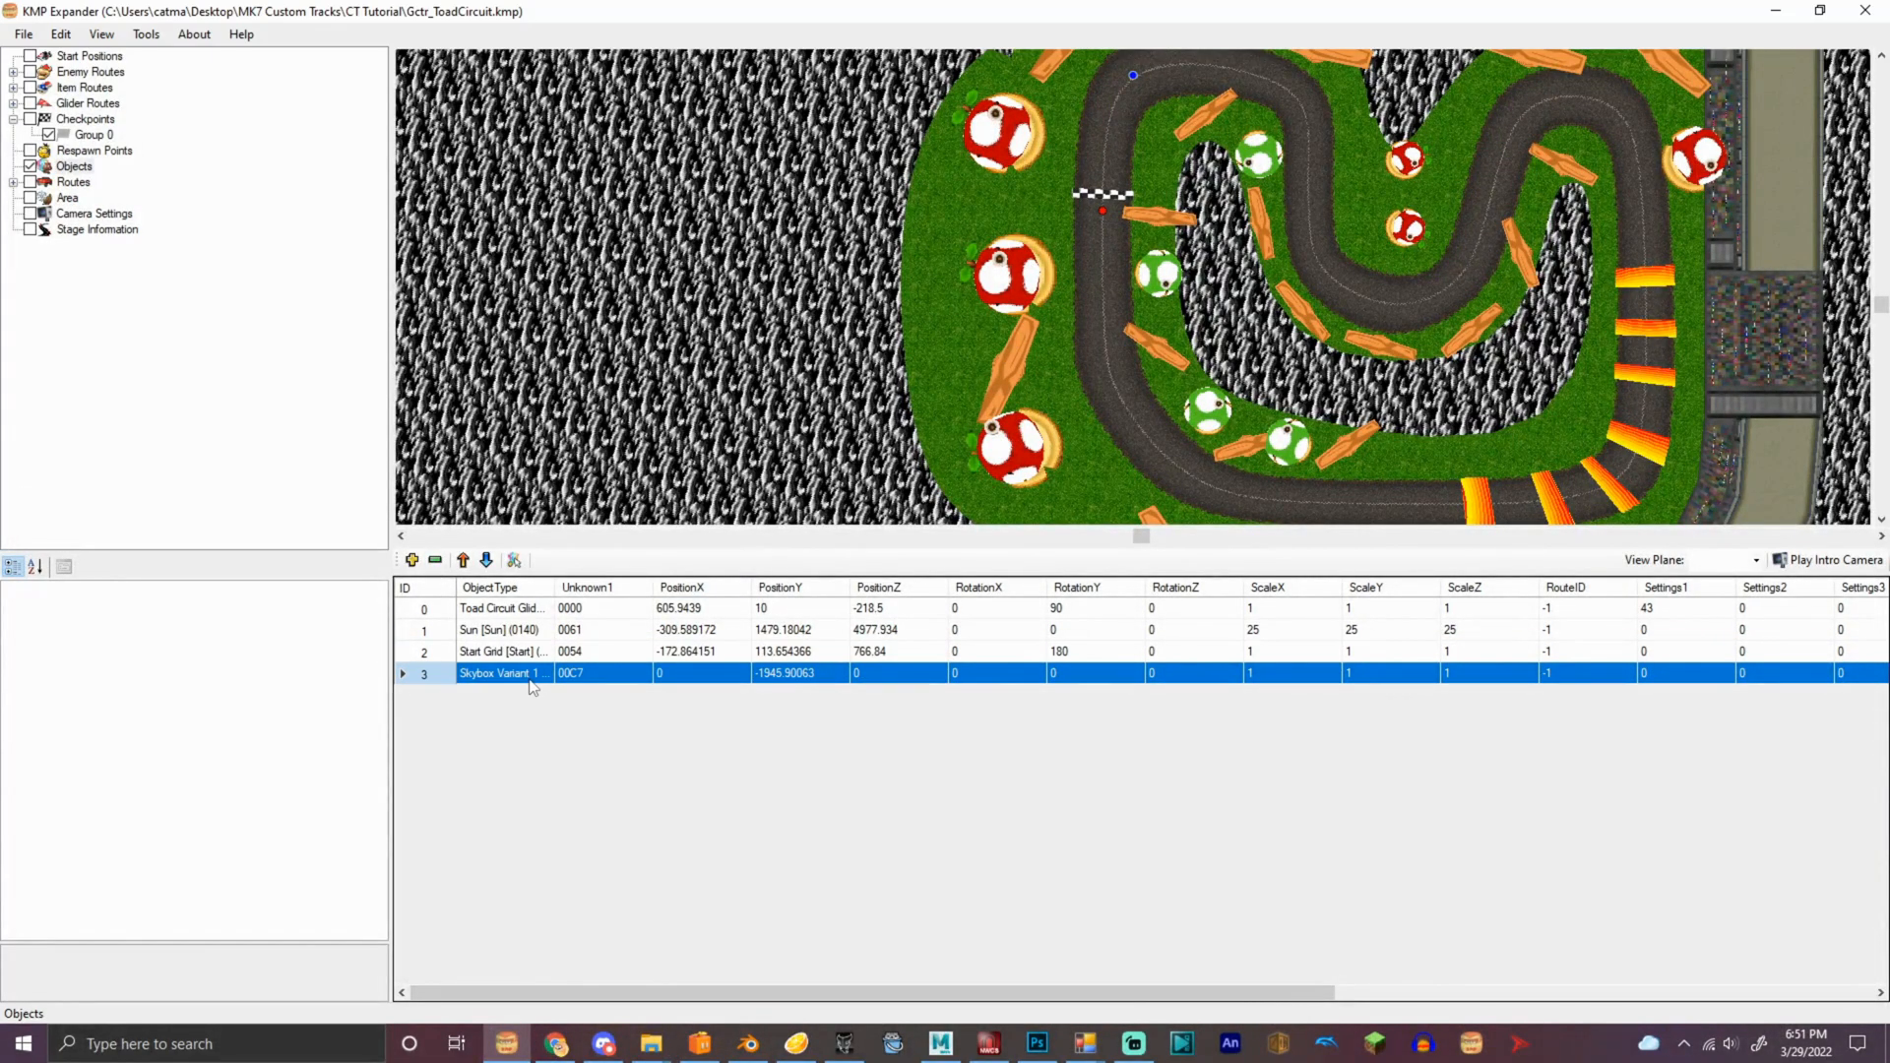
mouse_move(691, 675)
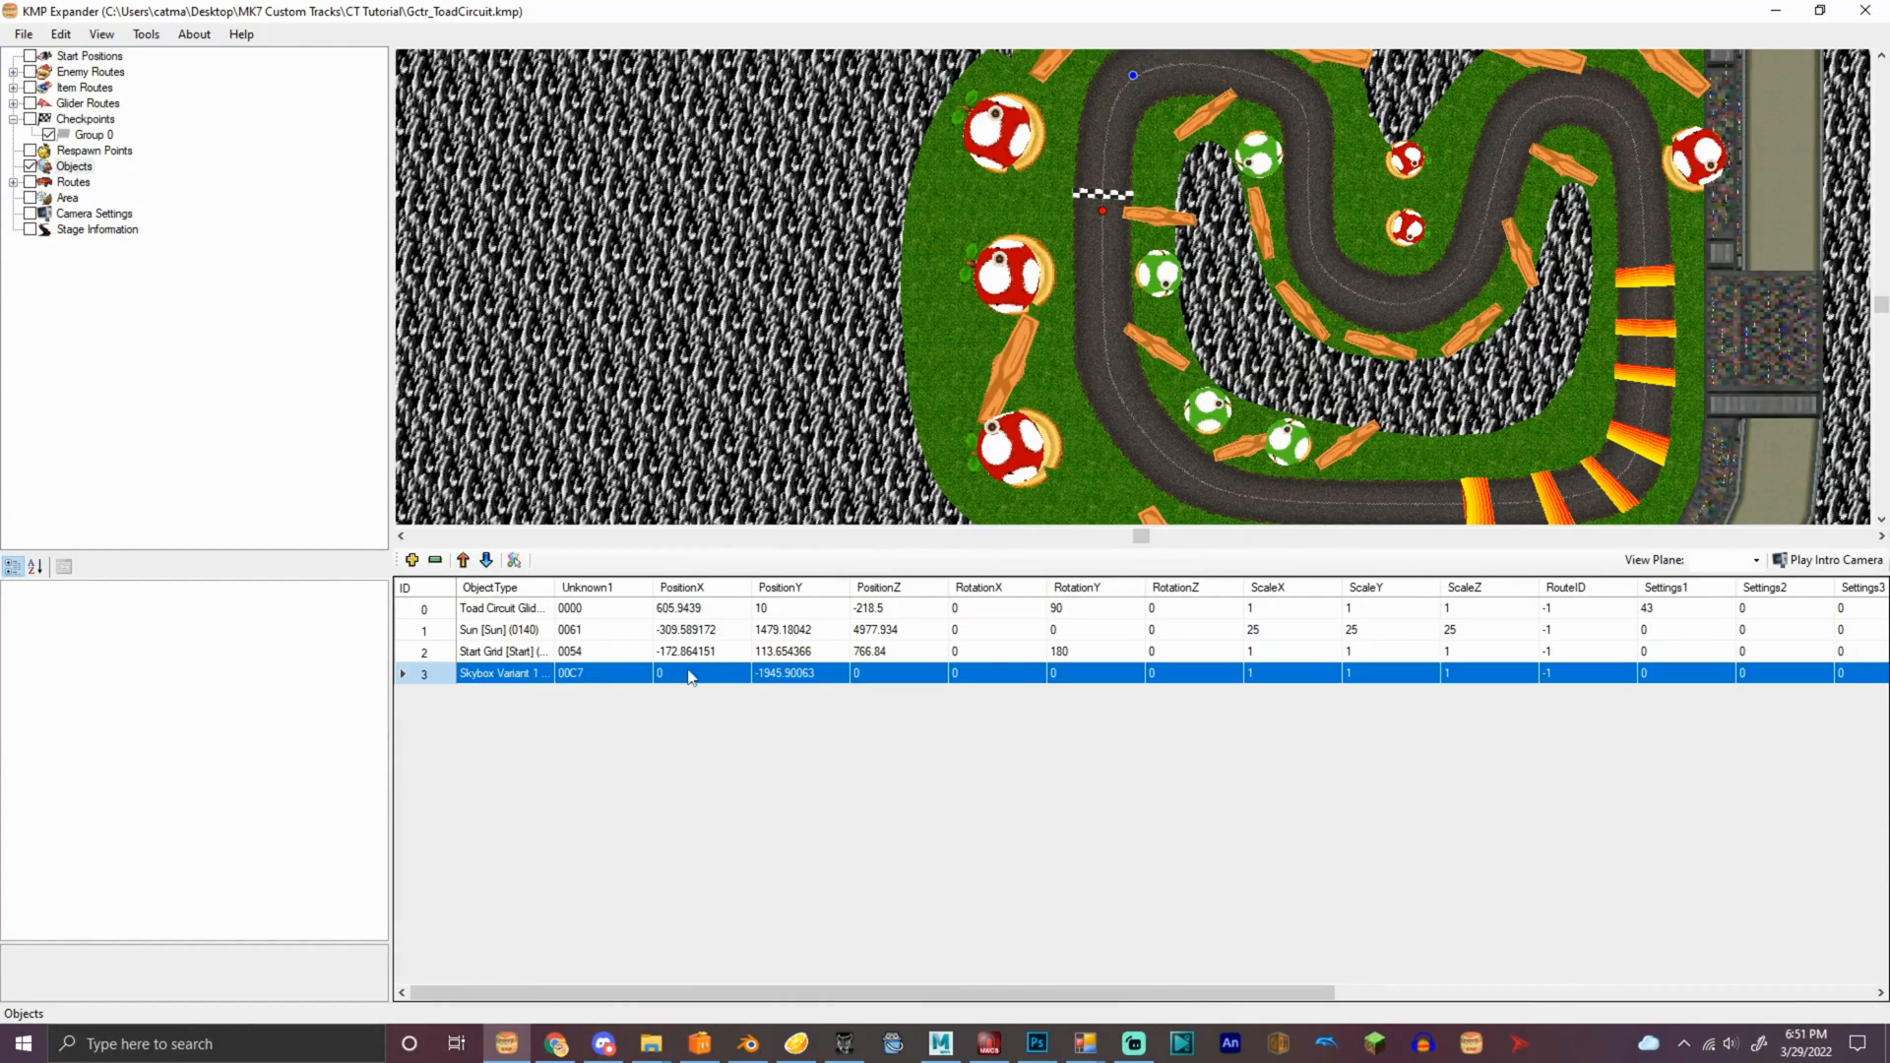
left_click(500, 607)
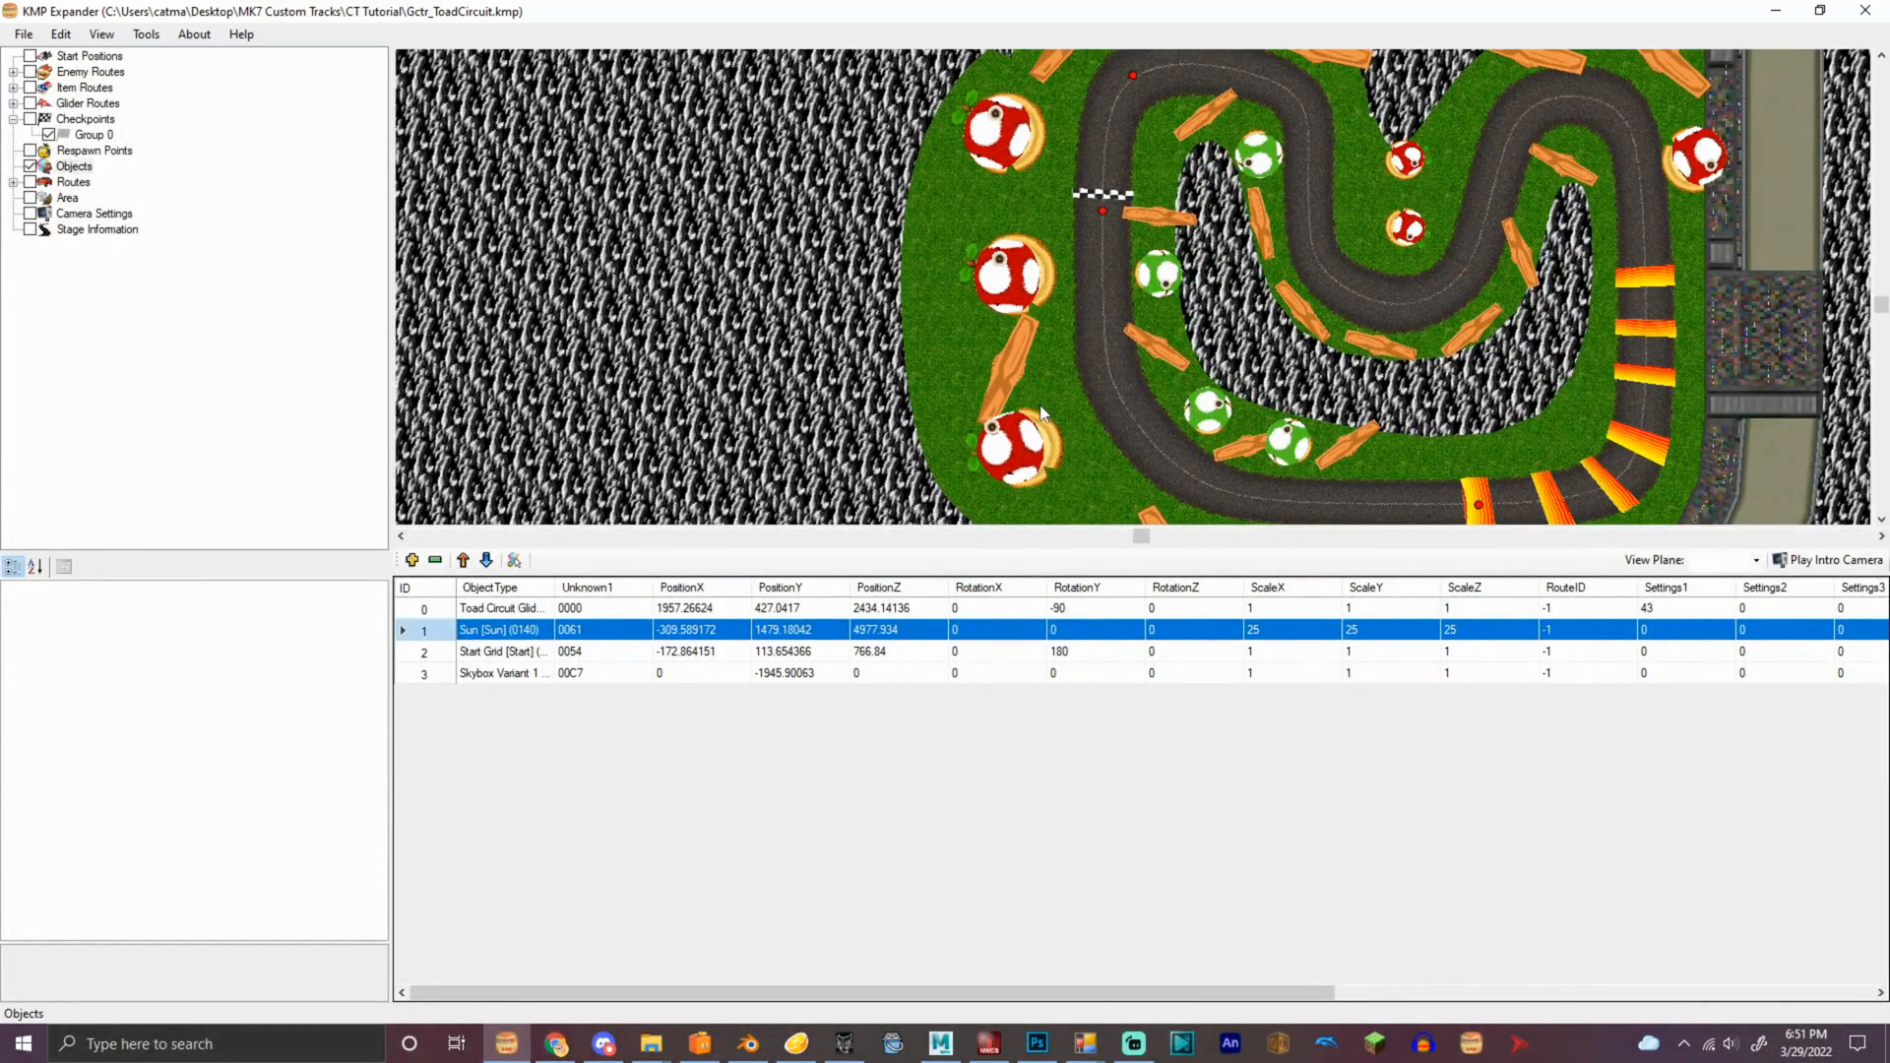
mouse_move(1081, 486)
type("90")
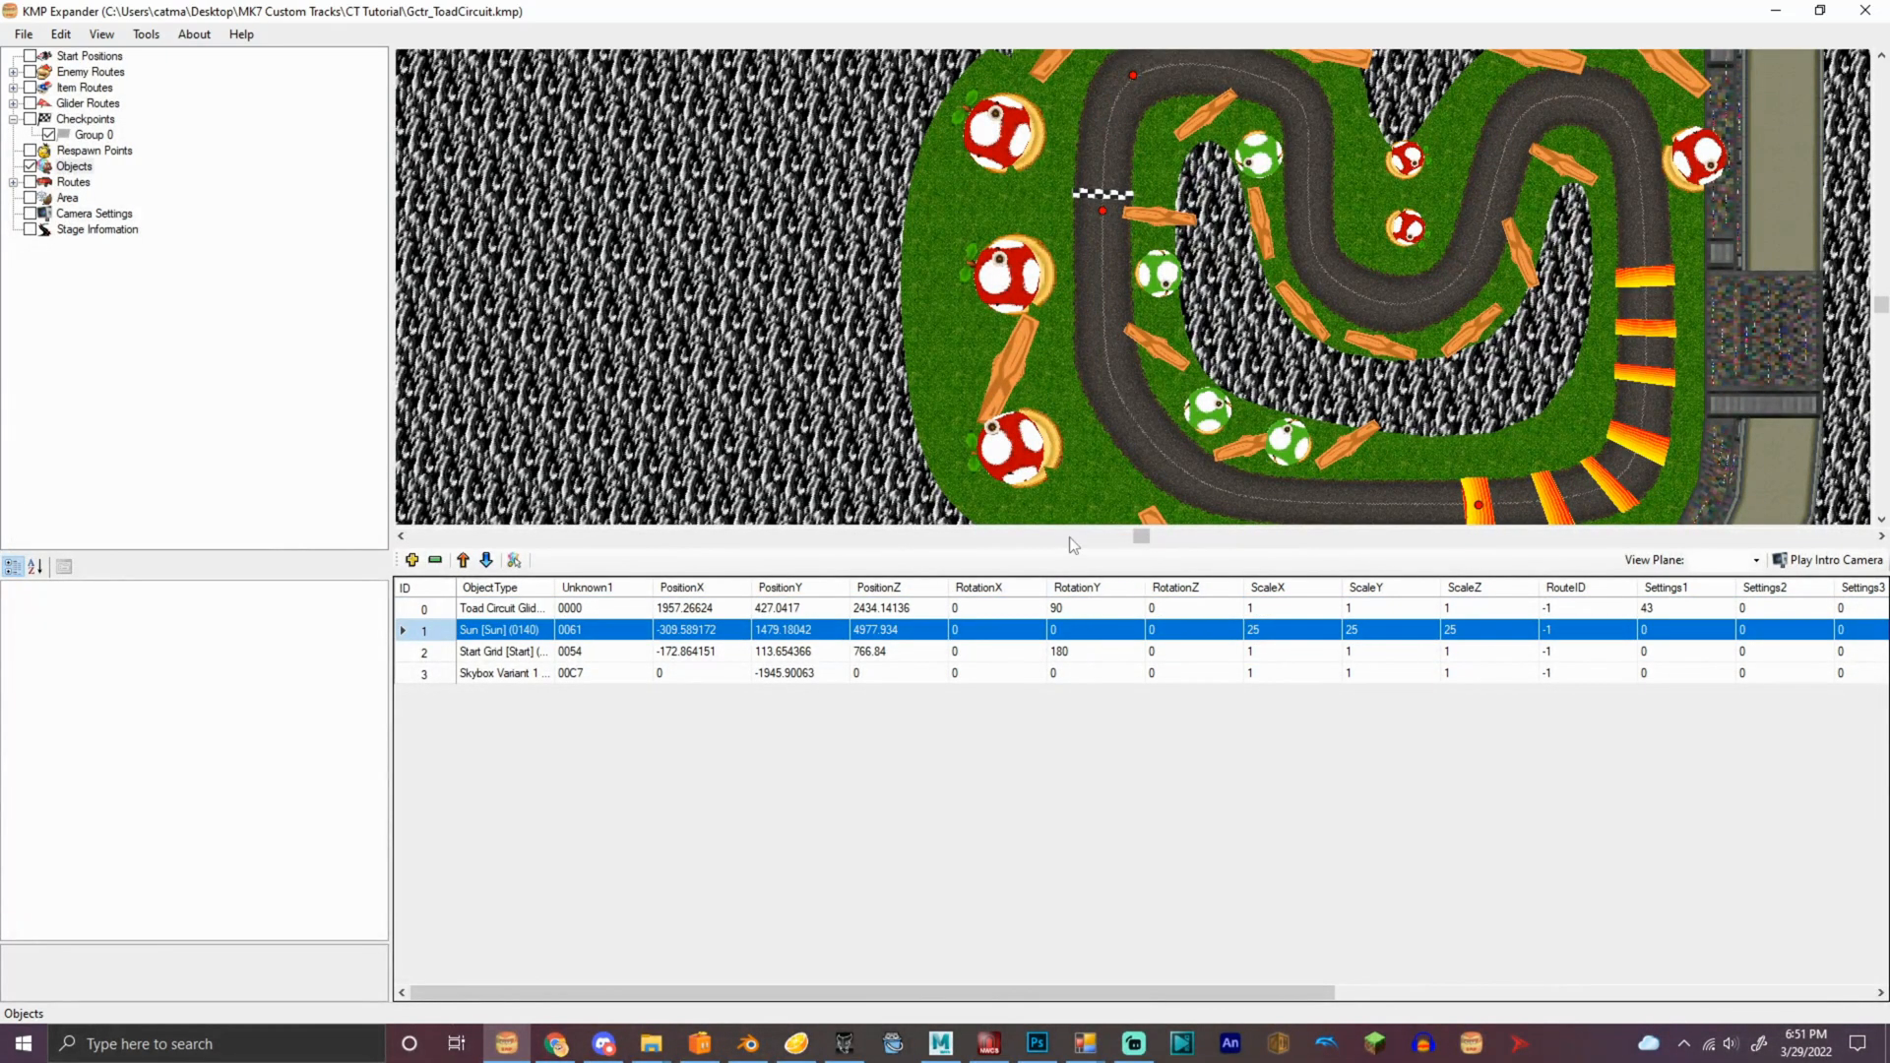
mouse_move(1032, 436)
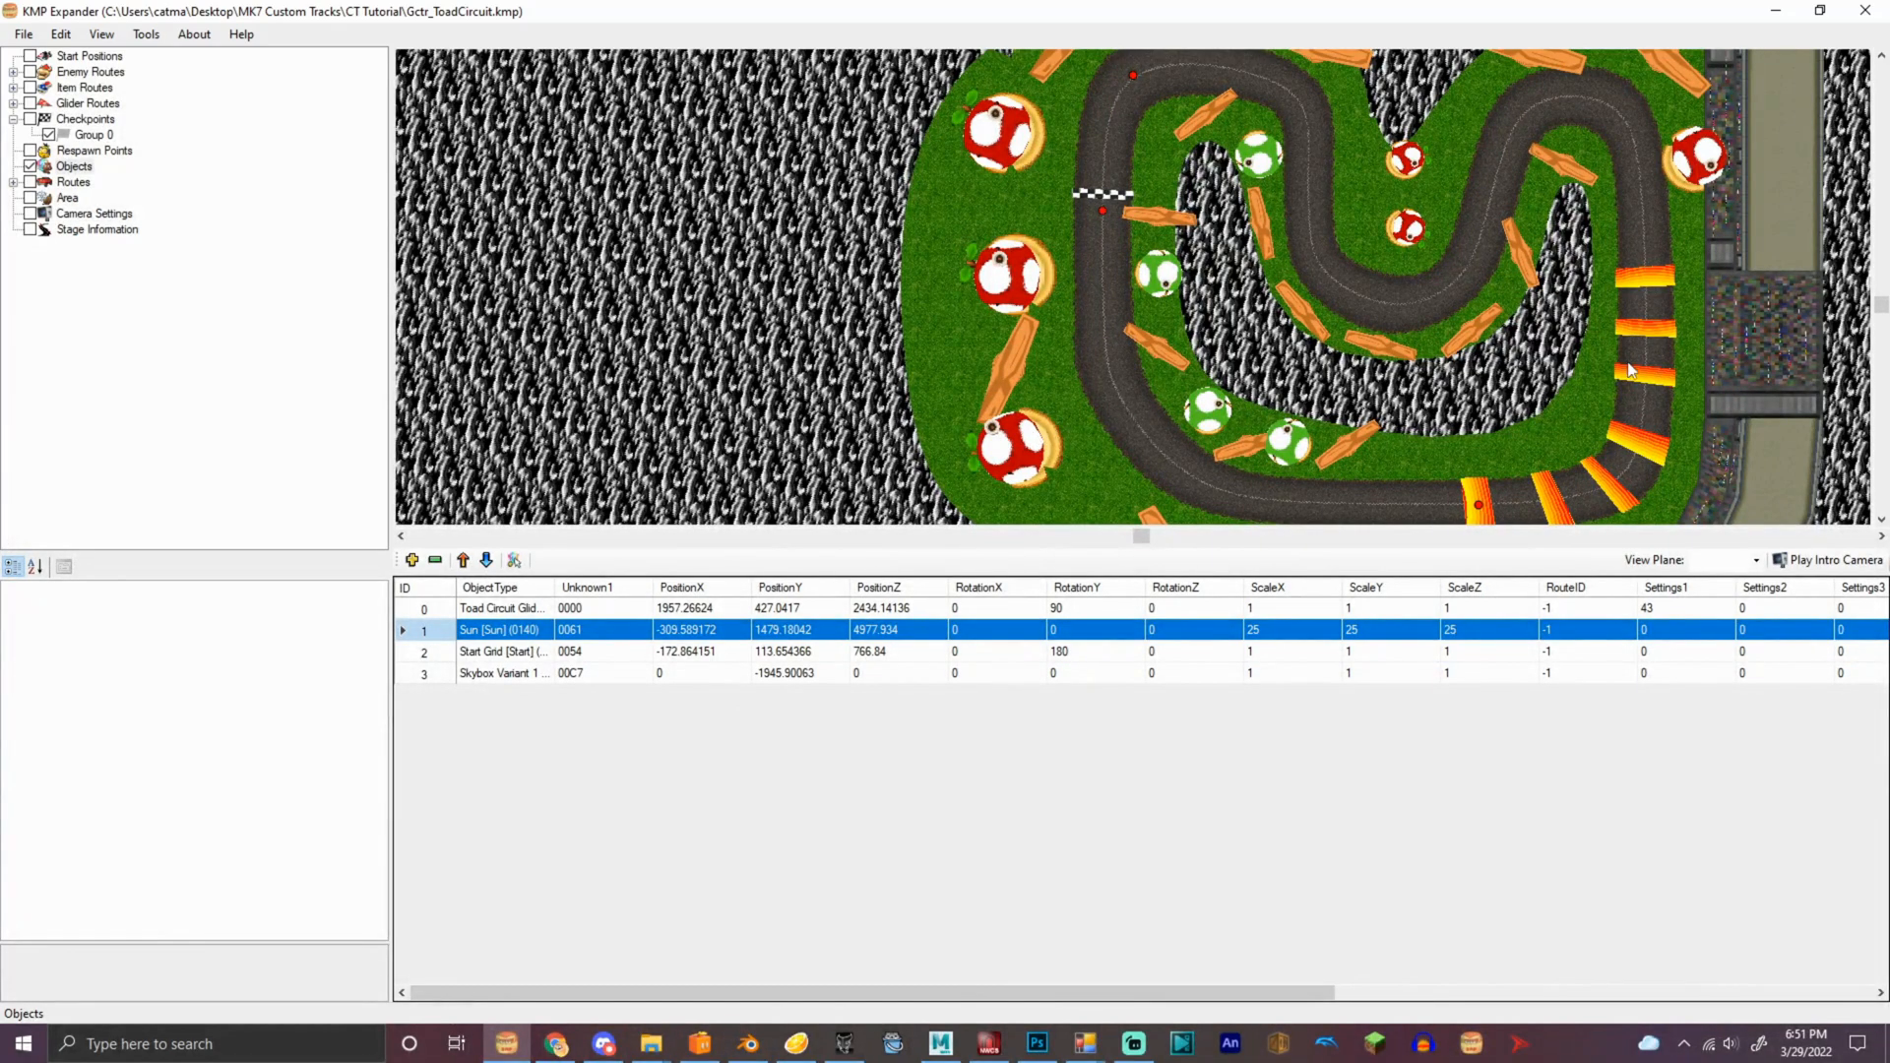
mouse_move(1121, 278)
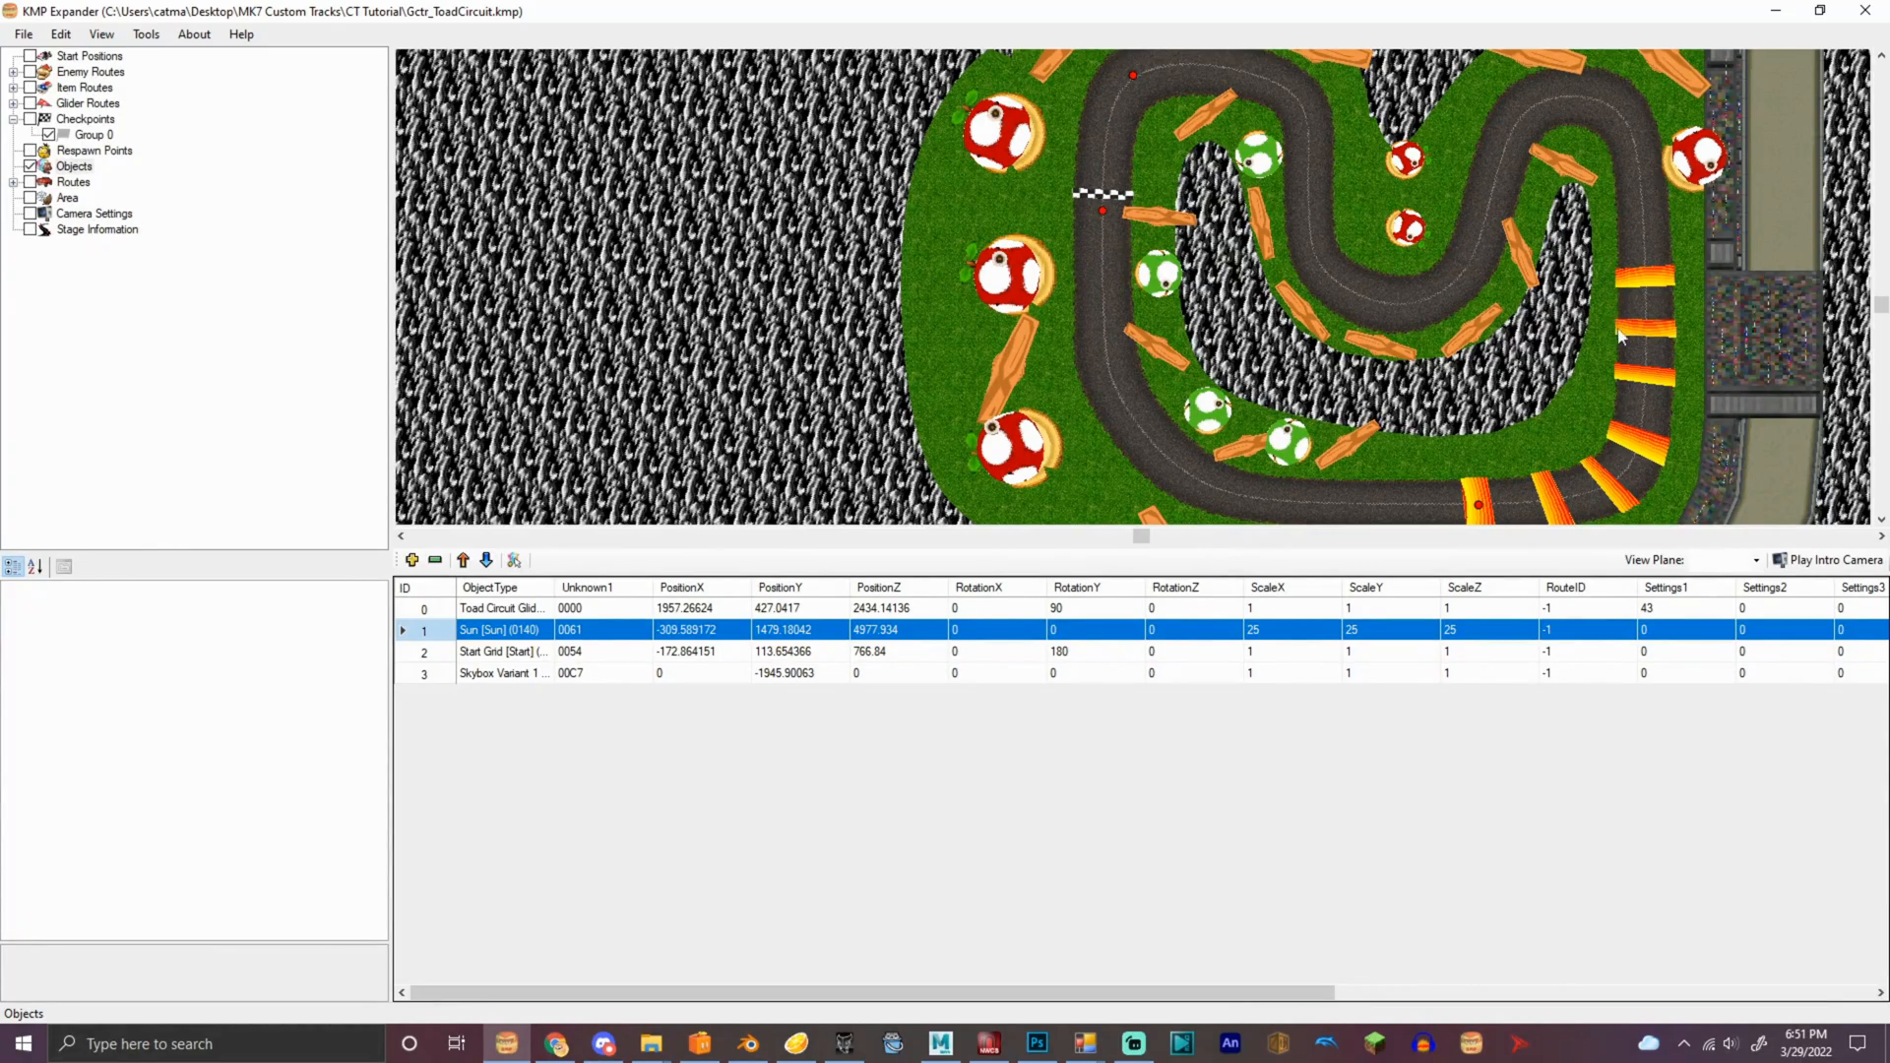
mouse_move(1552, 408)
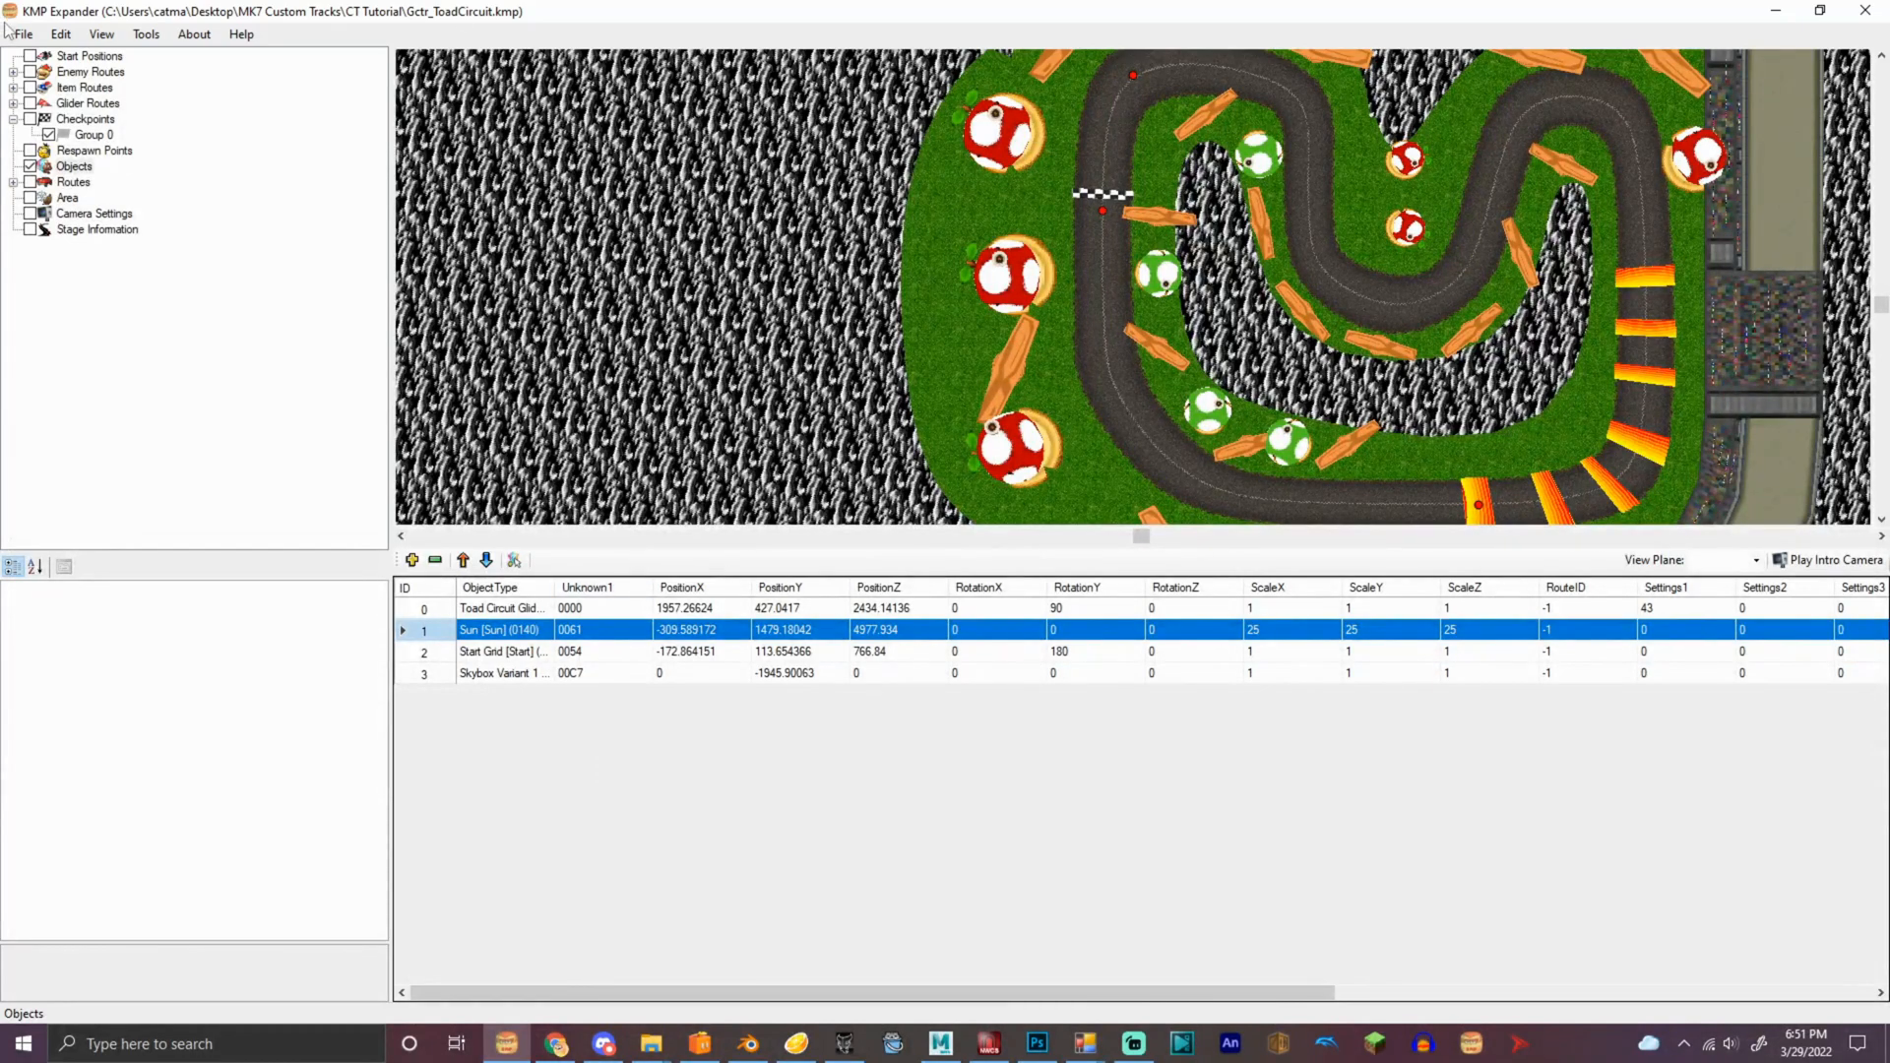
key("ctrl+s")
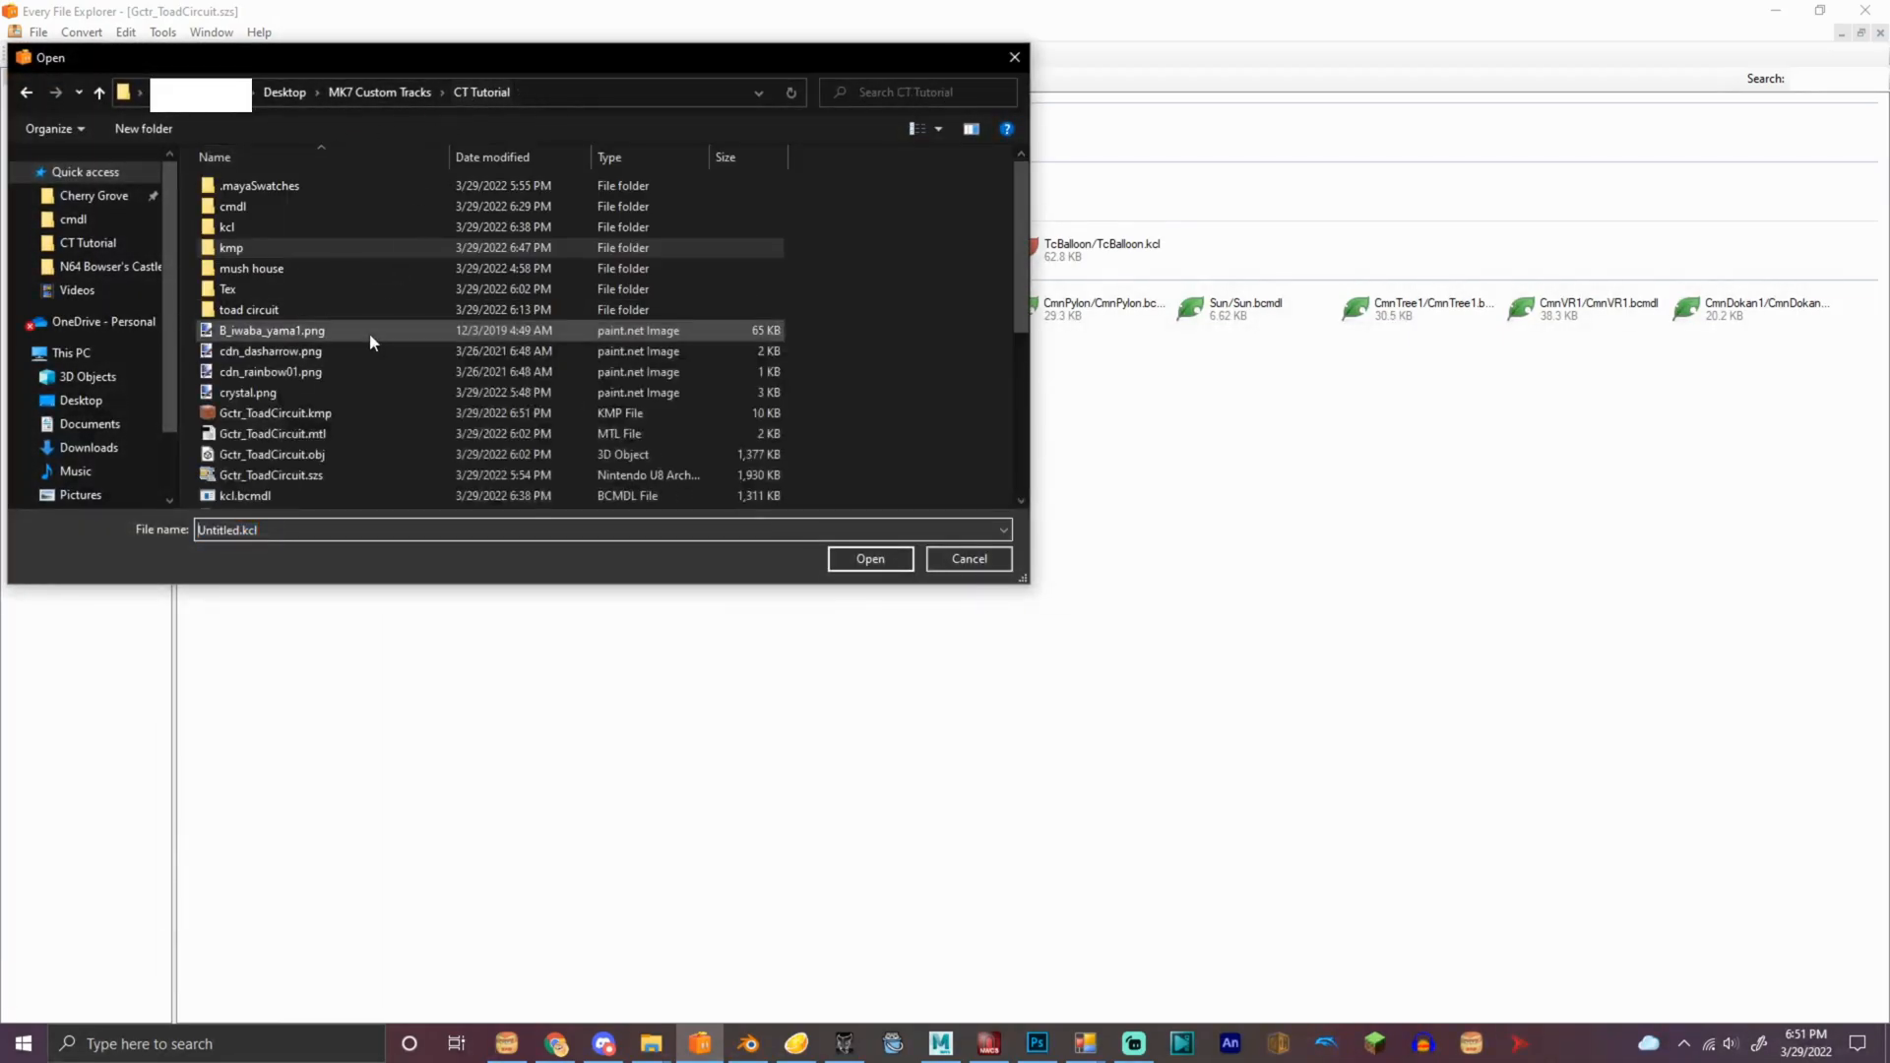
Remove the Toad balloon and CmnPylon models from Gctr_ToadCircuit.szs
left_click(966, 559)
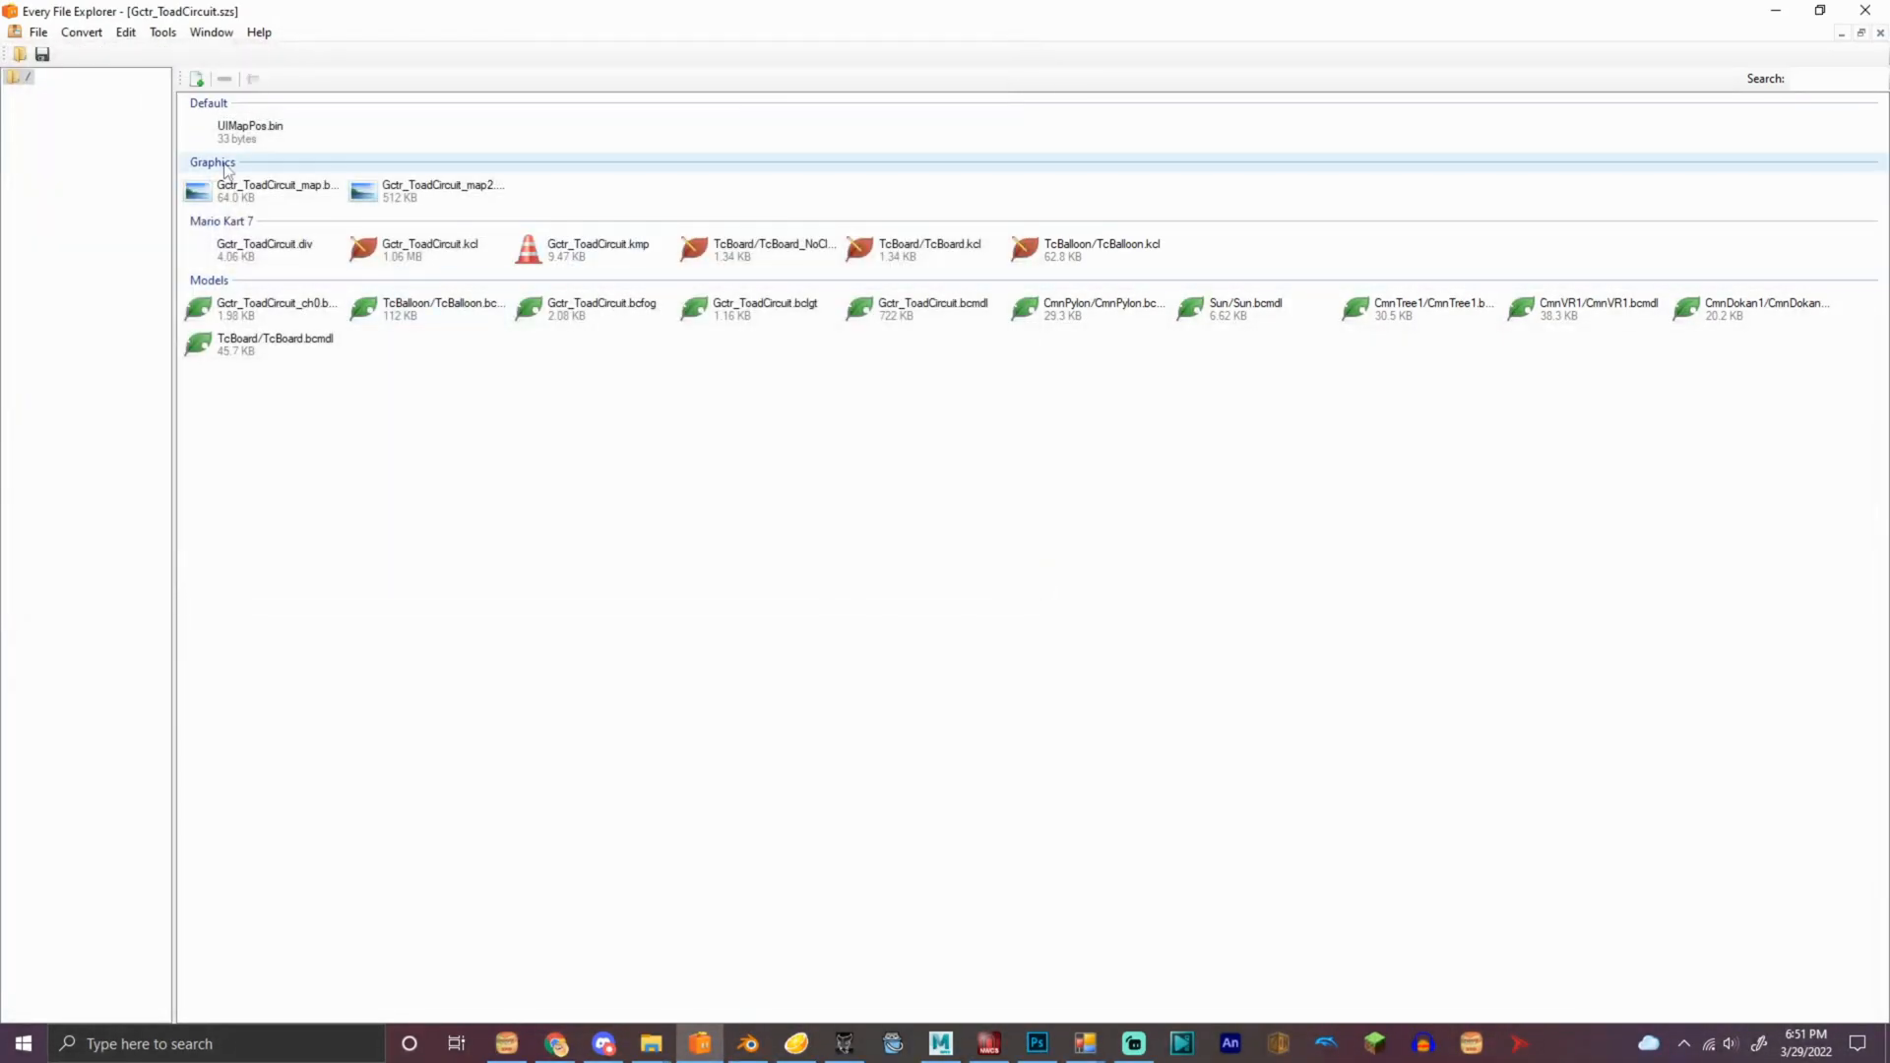
left_click(428, 307)
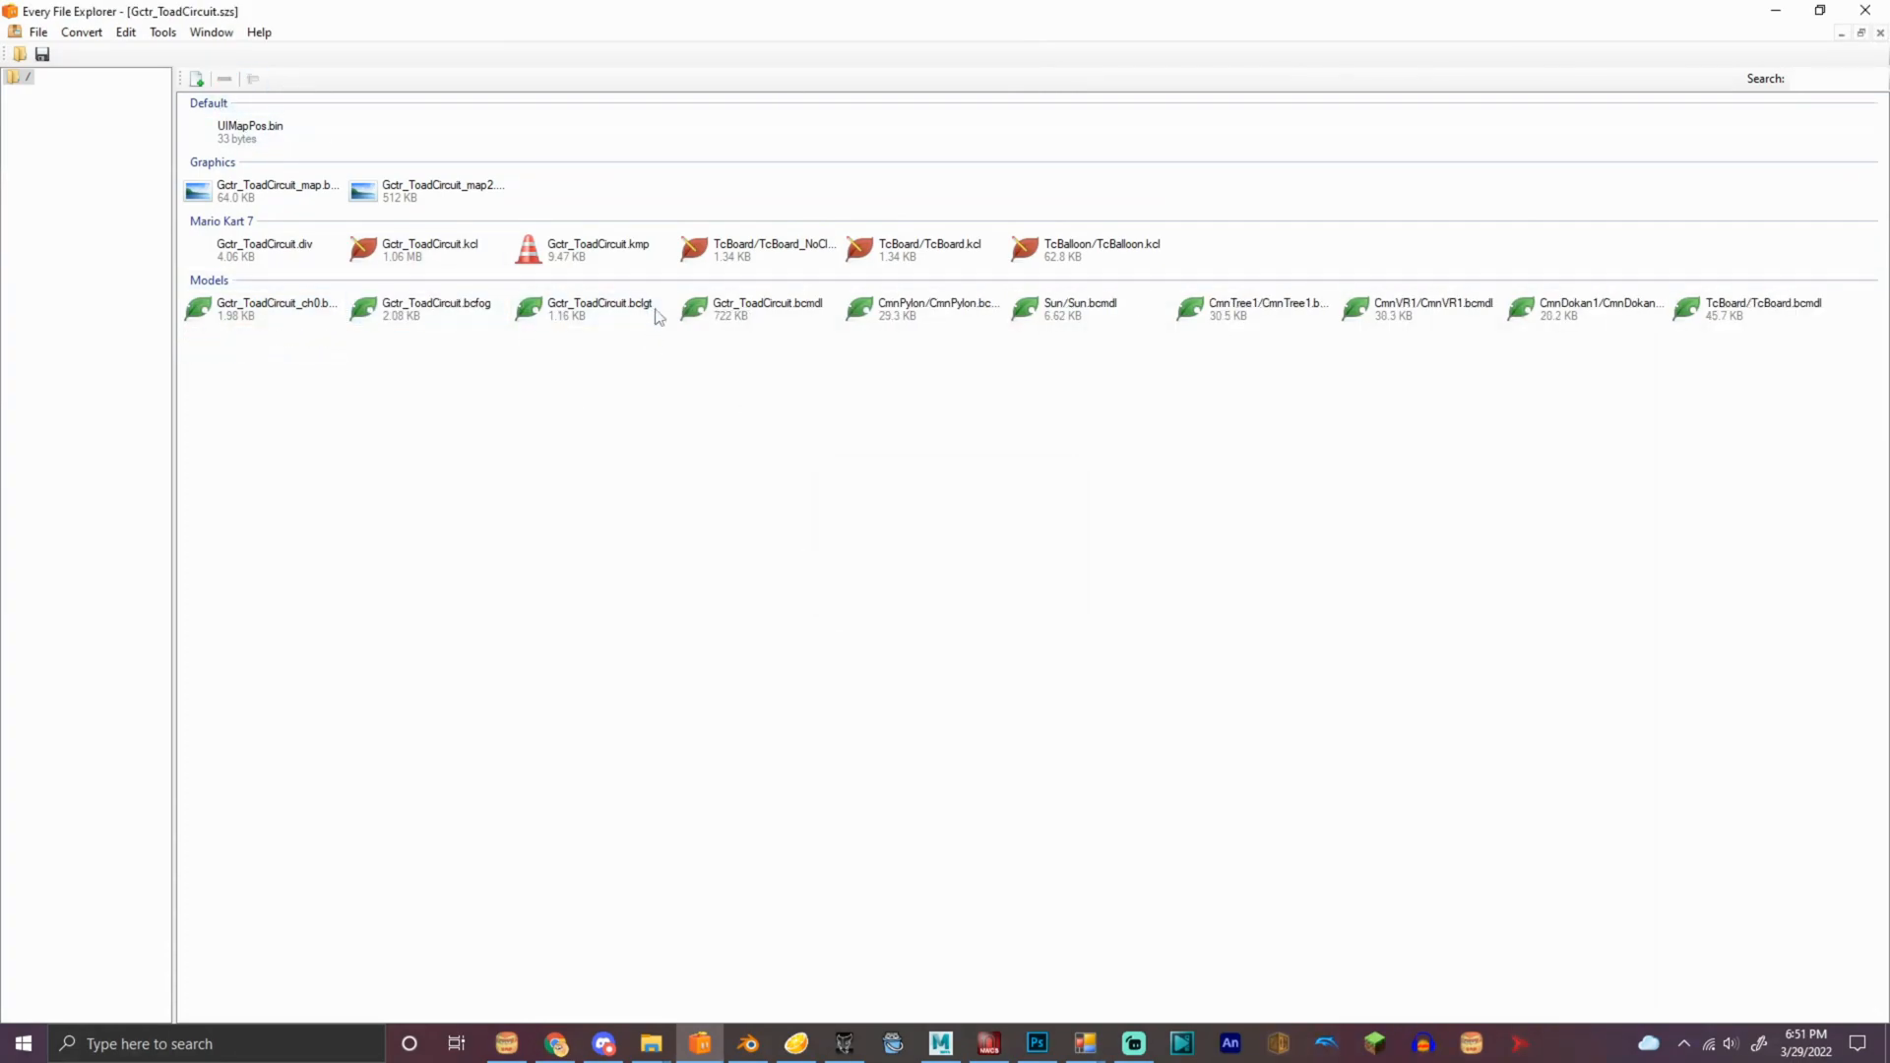
left_click(224, 79)
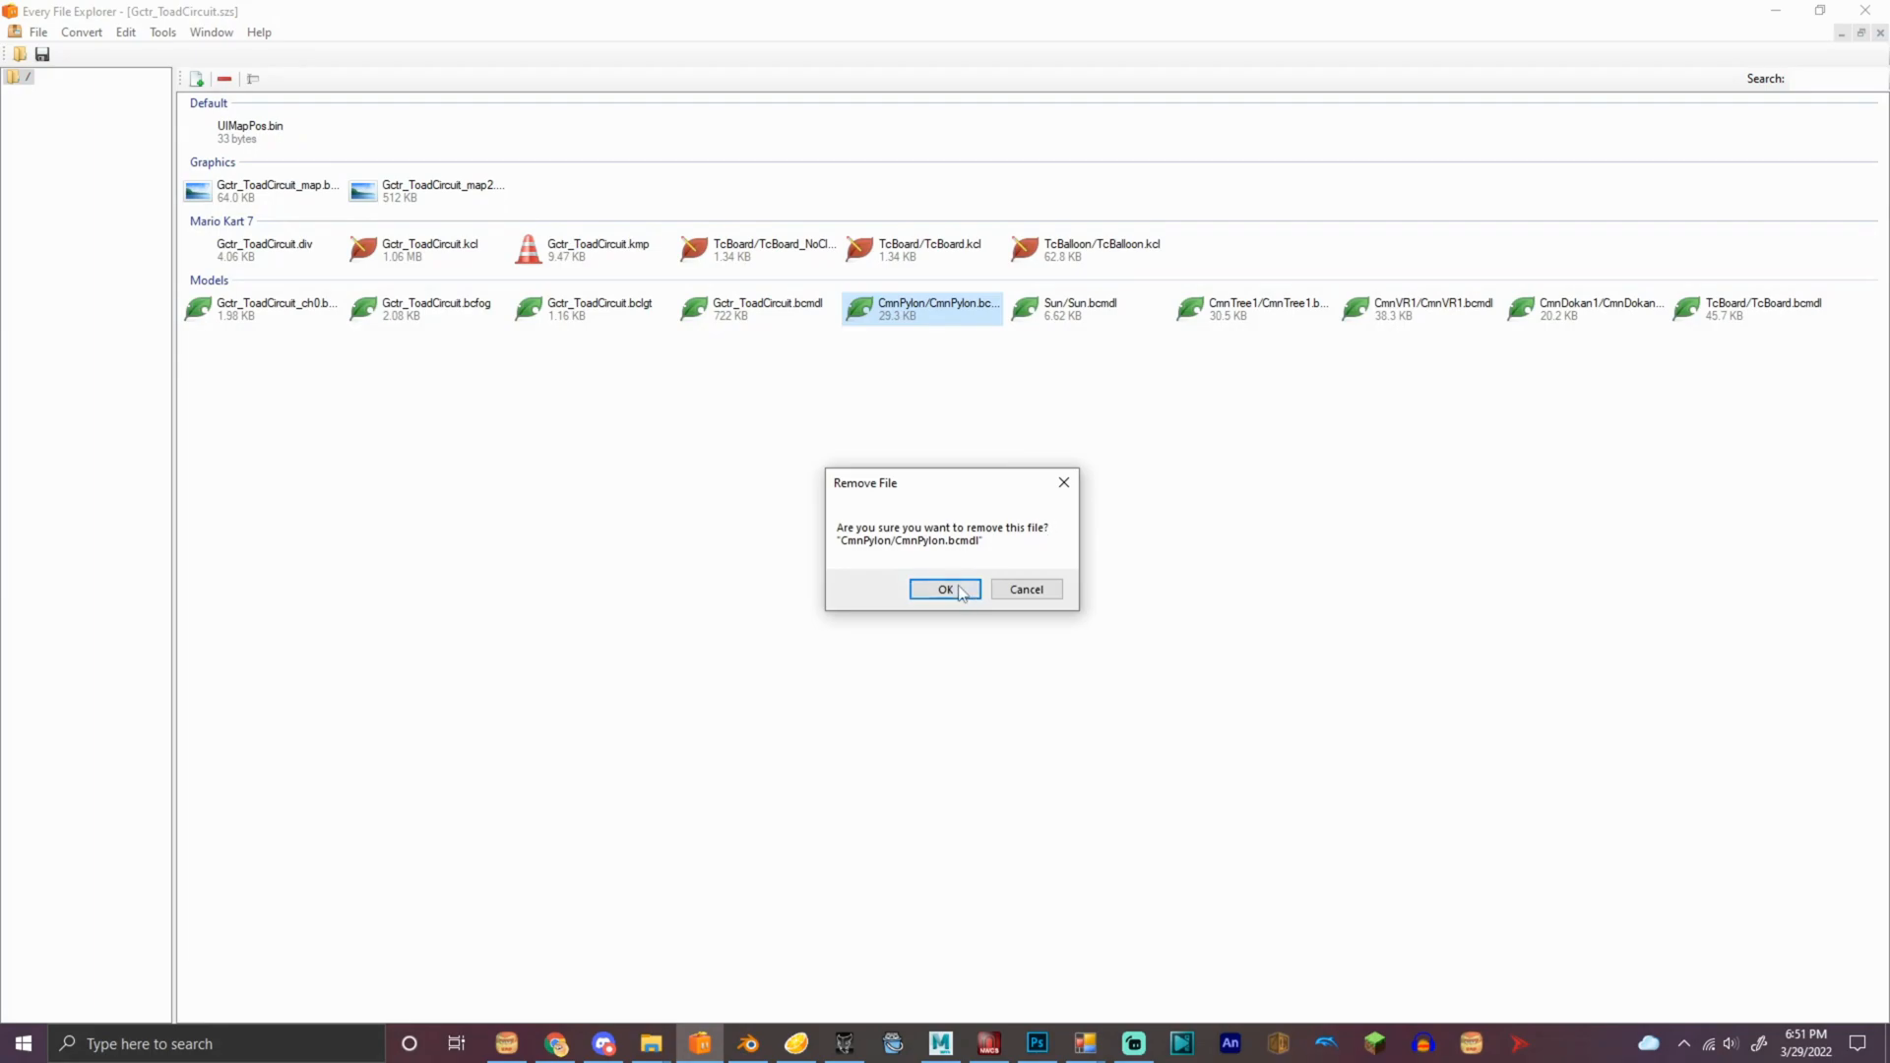
left_click(945, 589)
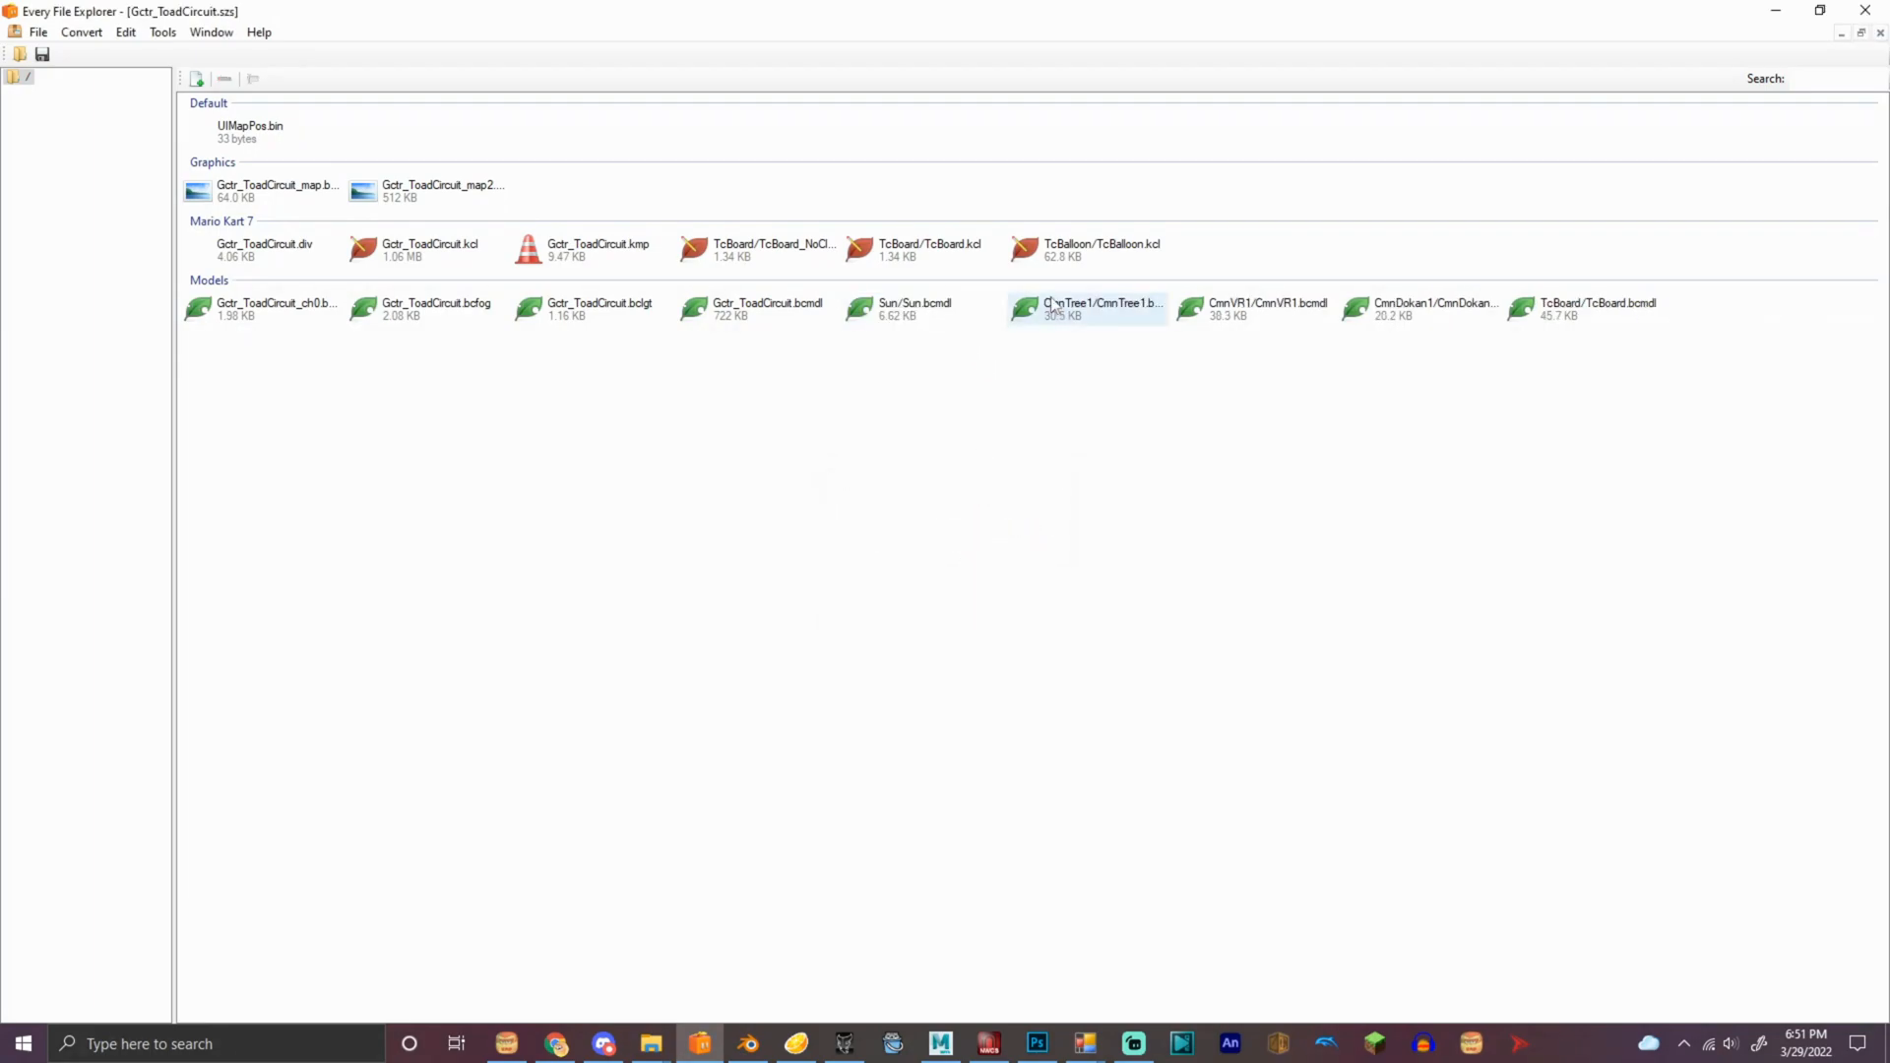
Select the CmnTree1/CmnTree1.bcmdl model and remove it from the archive
left_click(913, 307)
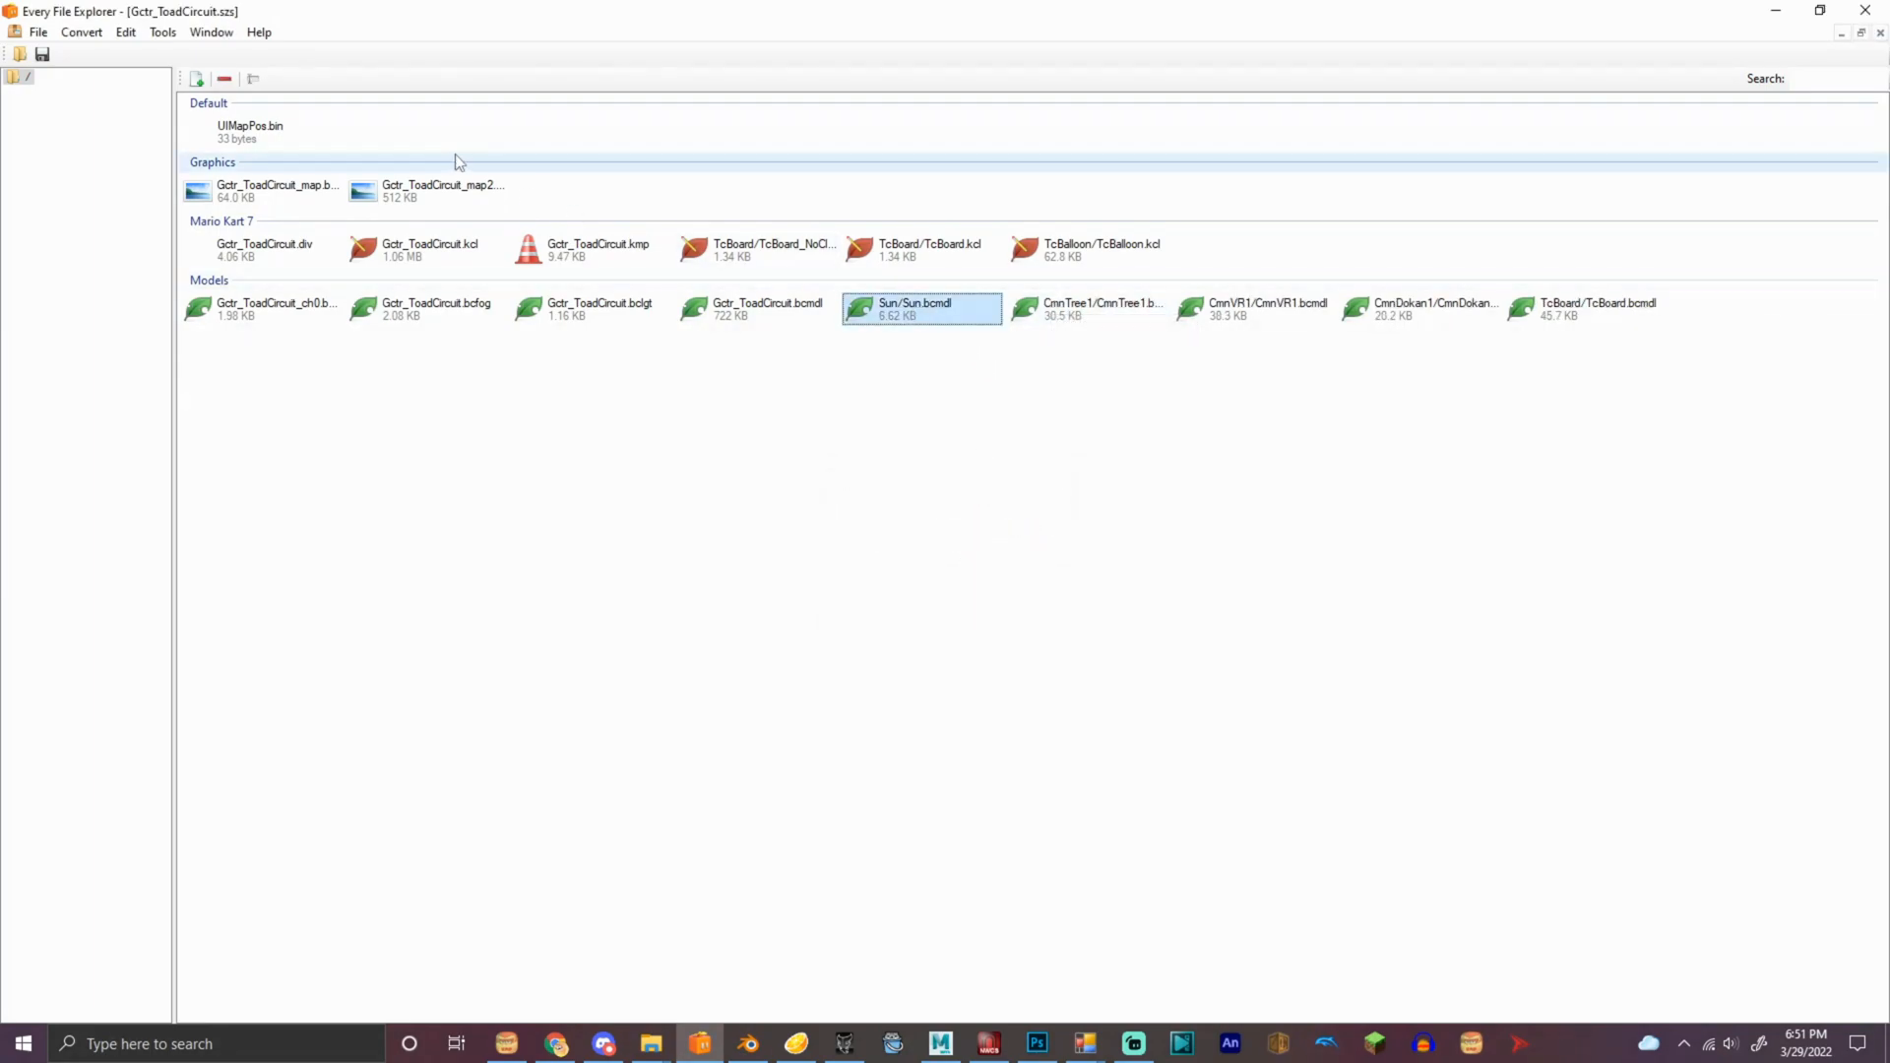
left_click(1101, 308)
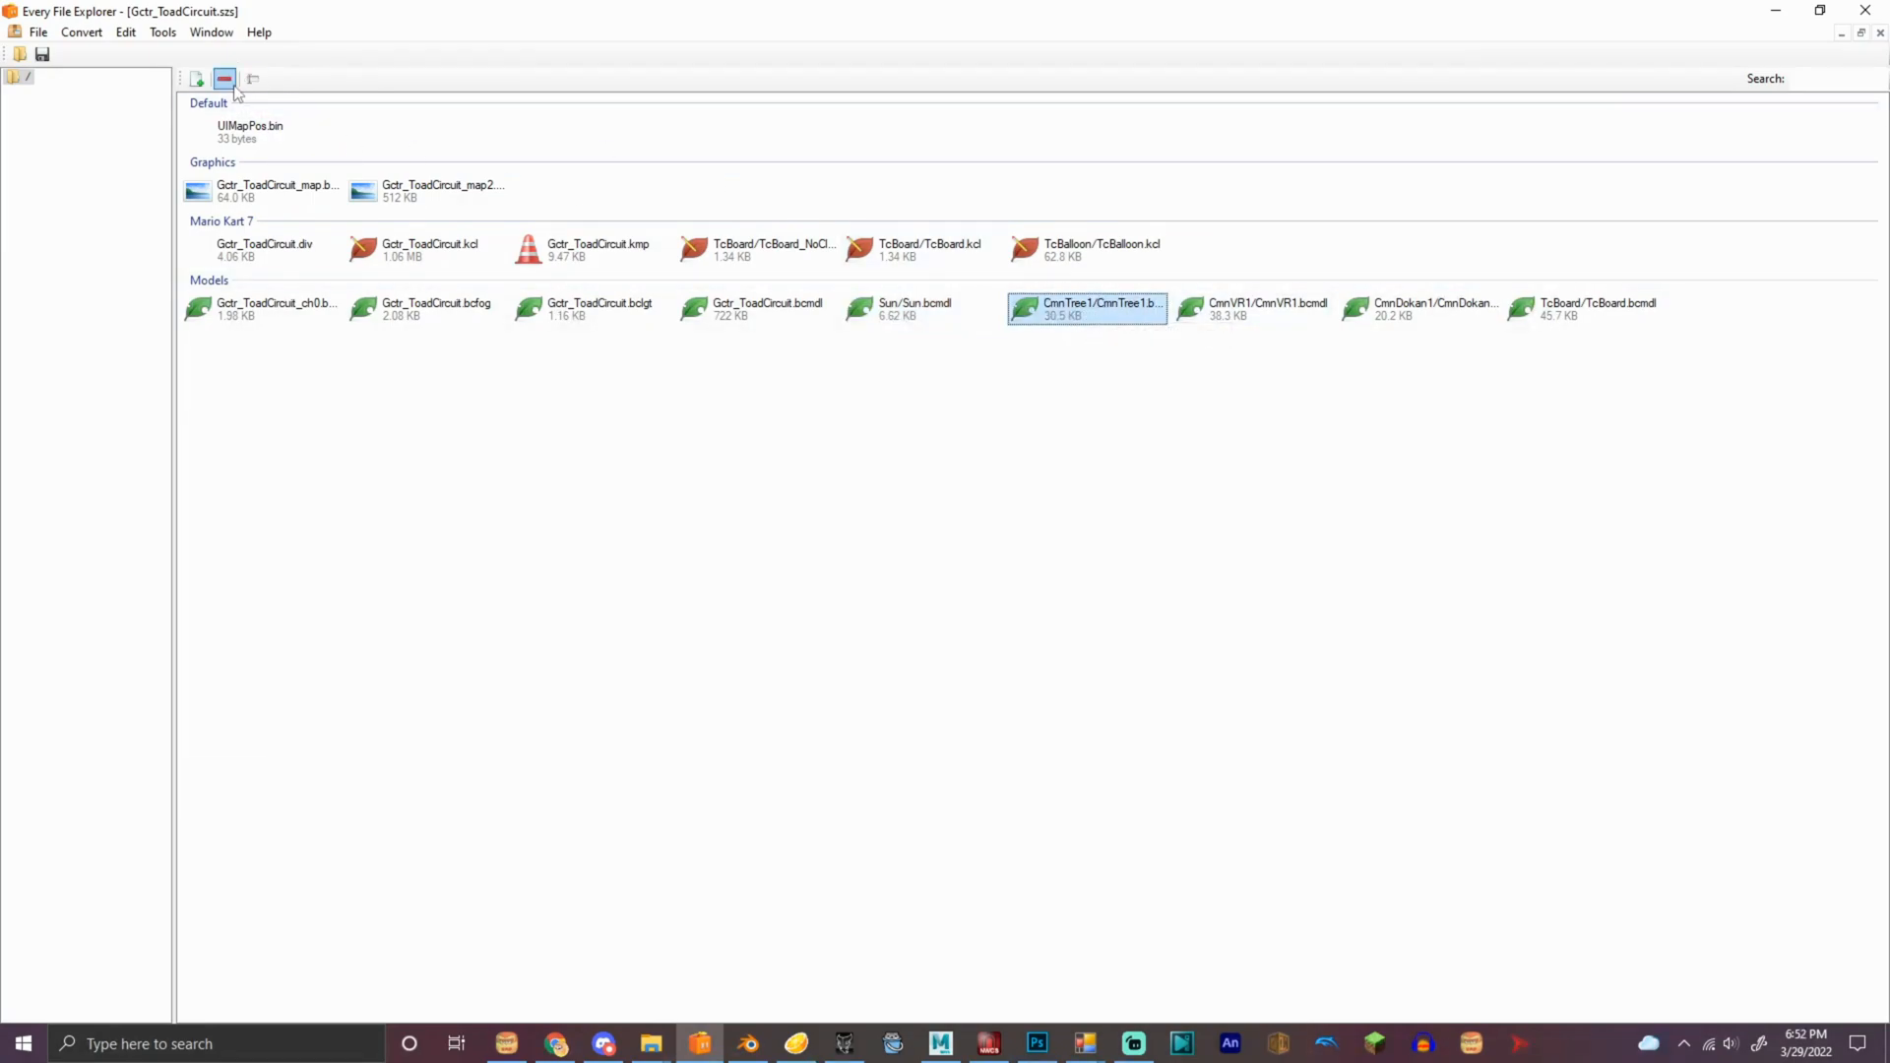
left_click(223, 79)
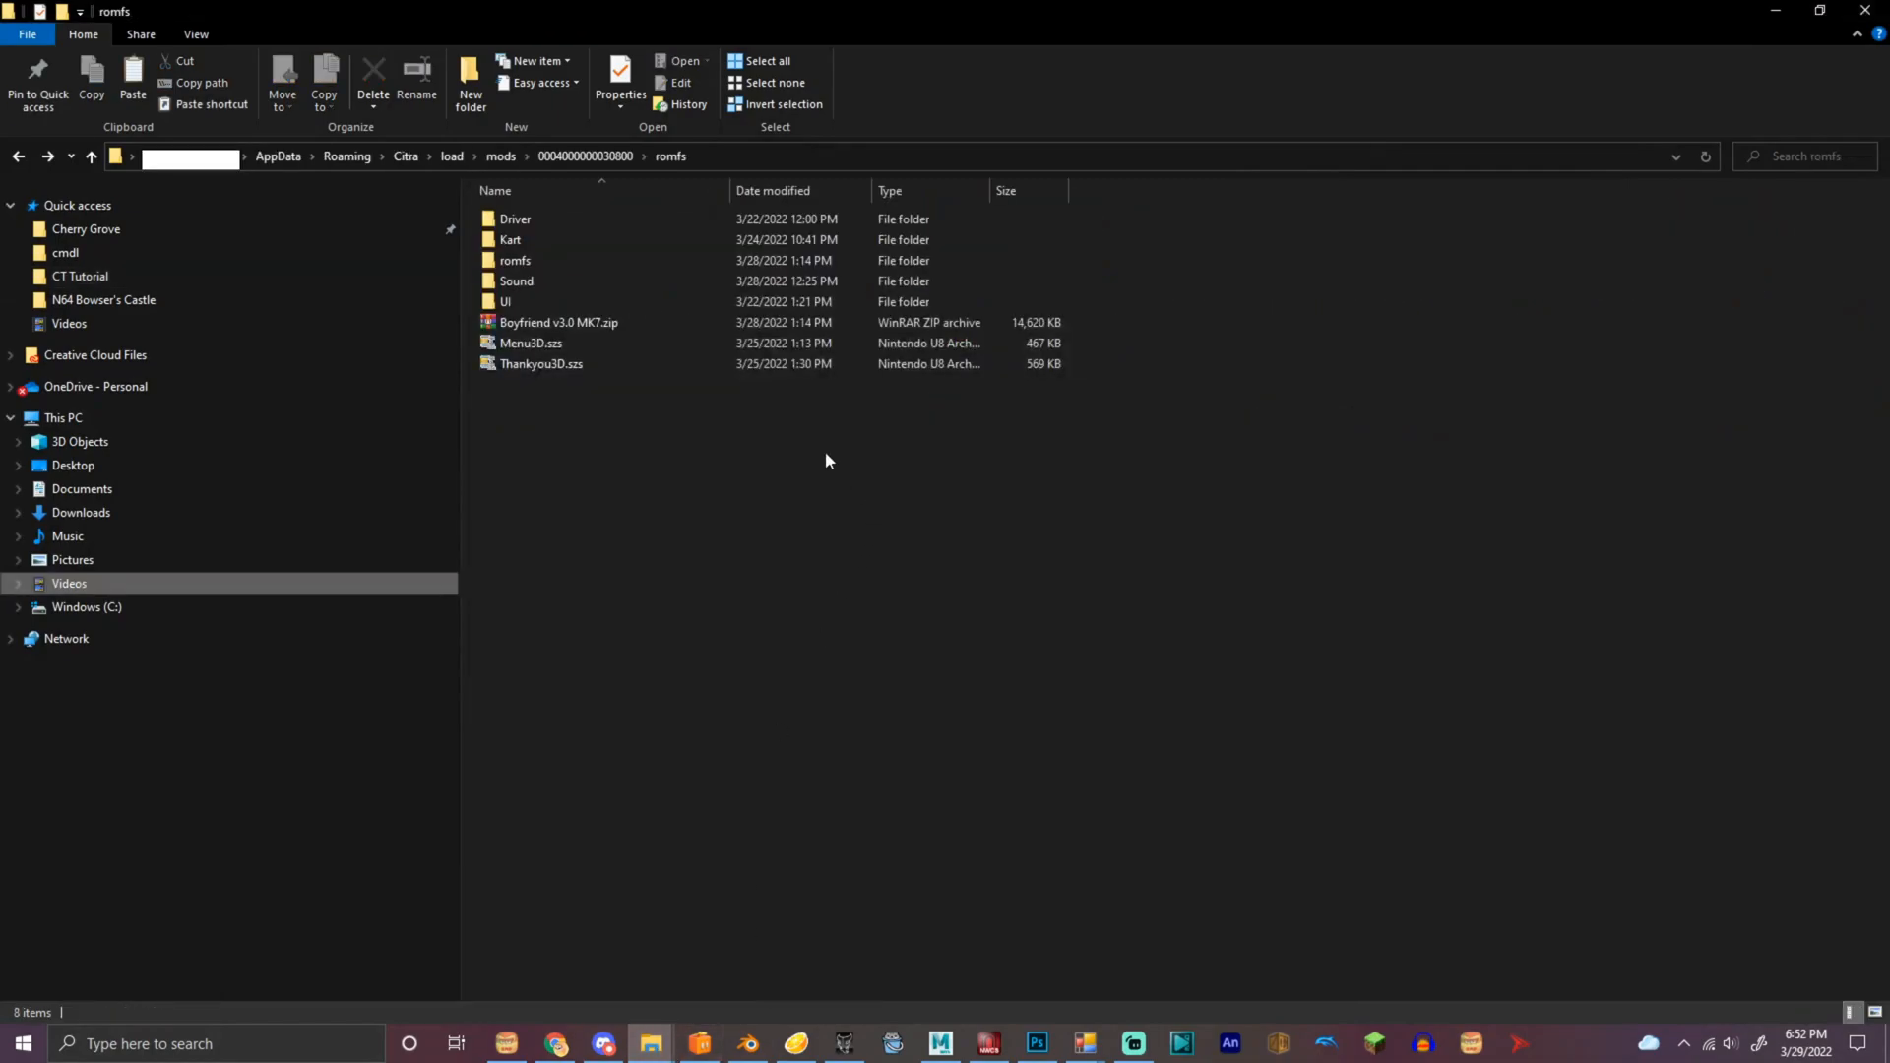
Make a new folder named Course inside the Mario Kart 7 mod's romfs and open it
right_click(827, 460)
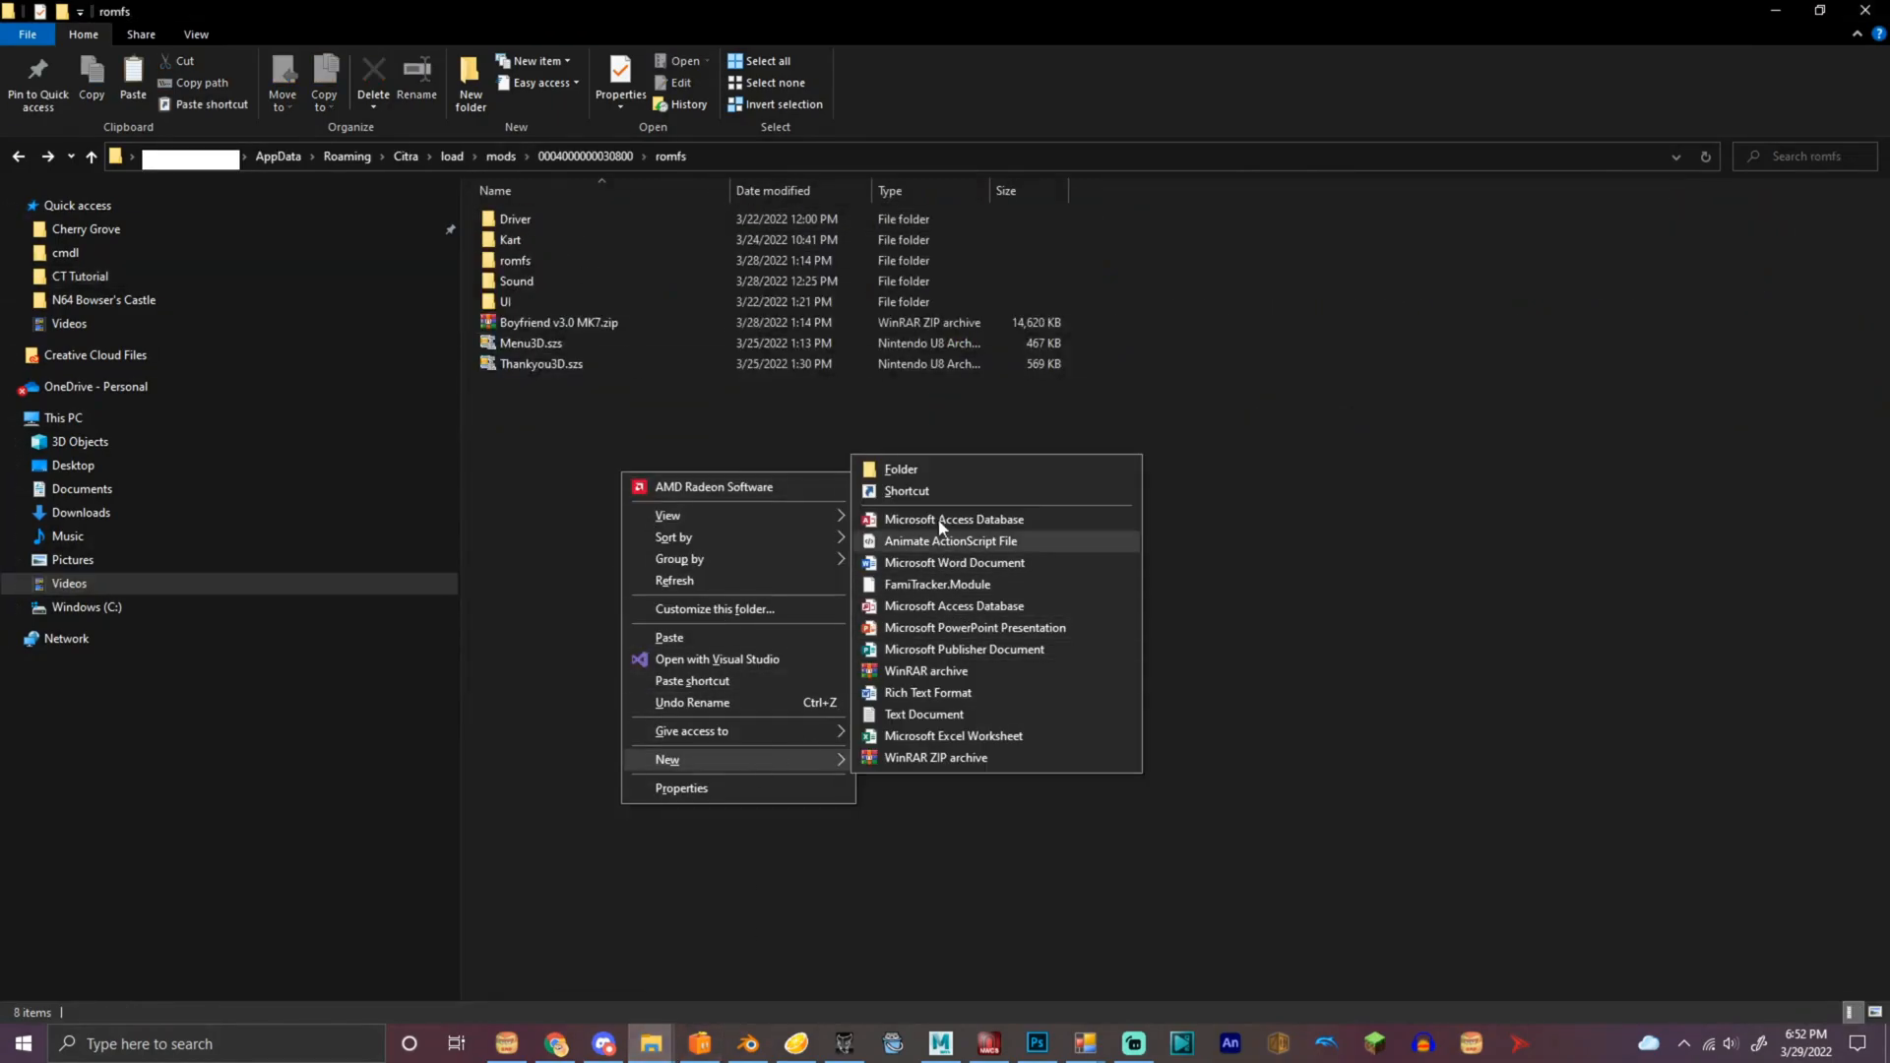
left_click(898, 469)
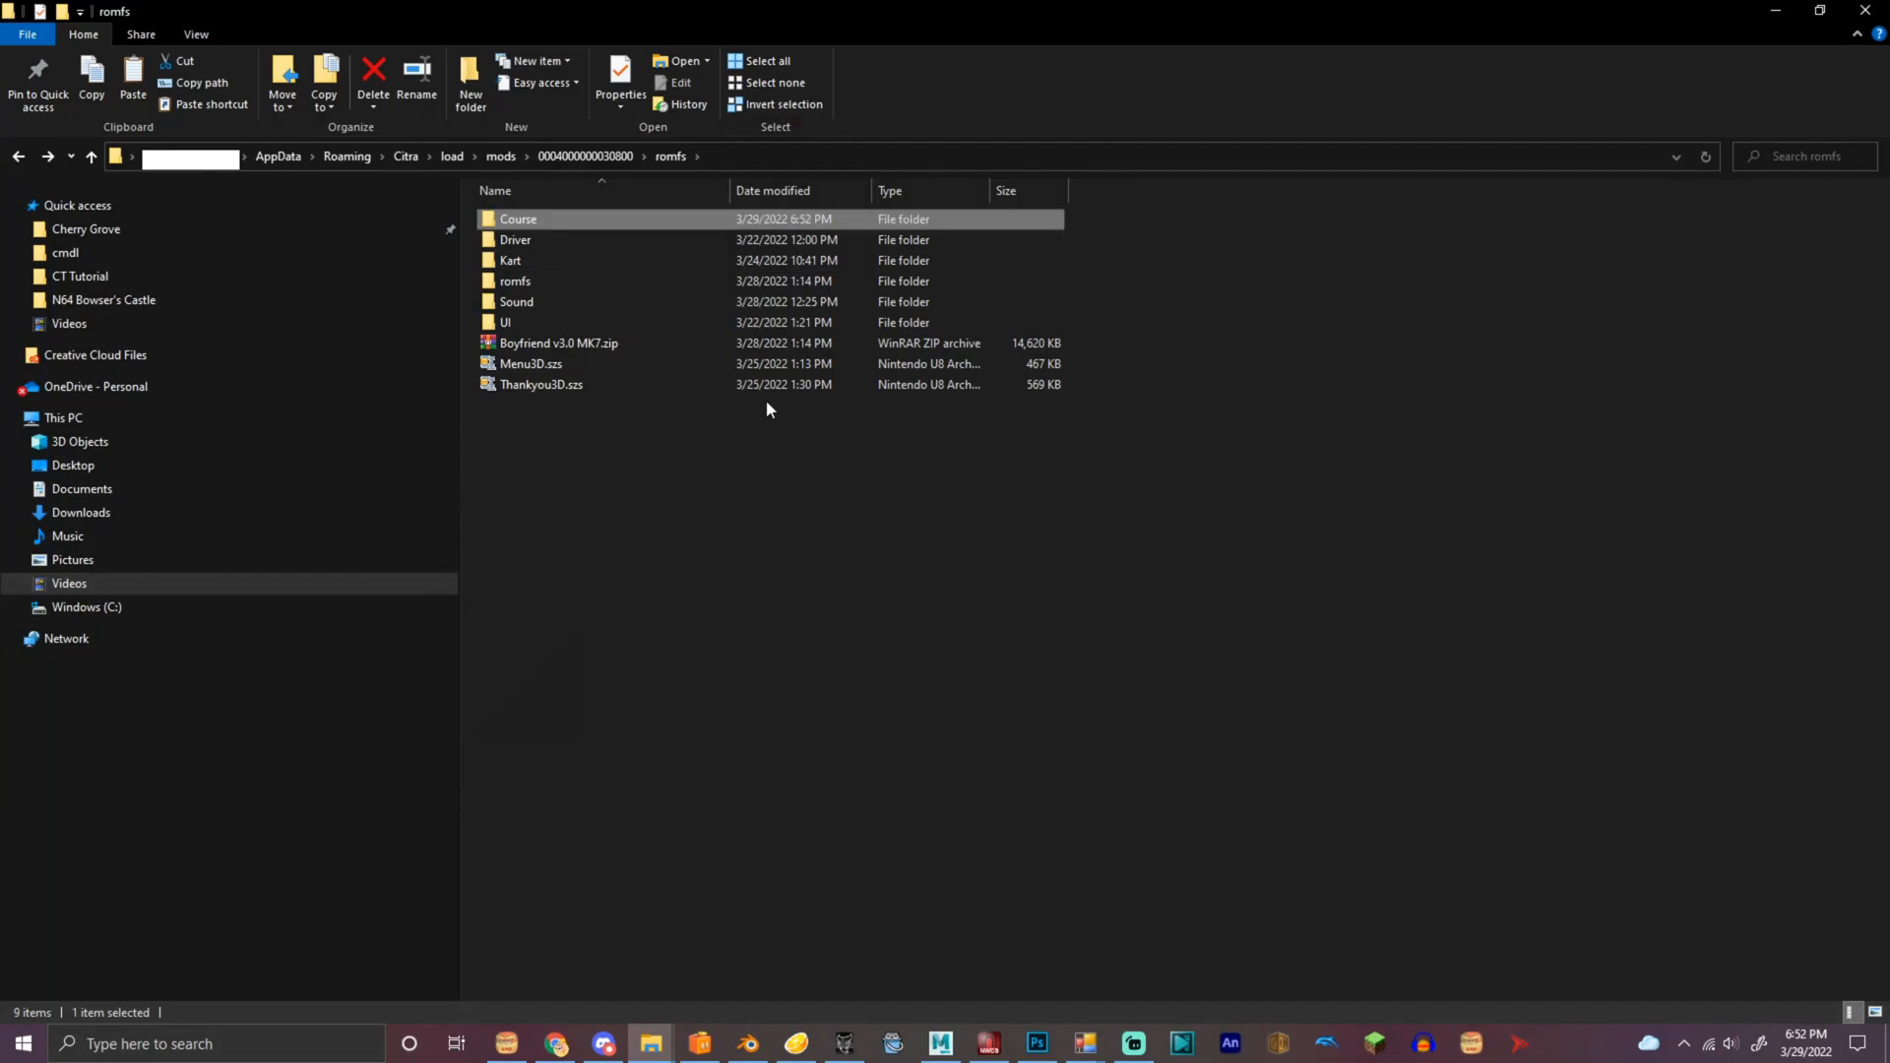
double_click(518, 218)
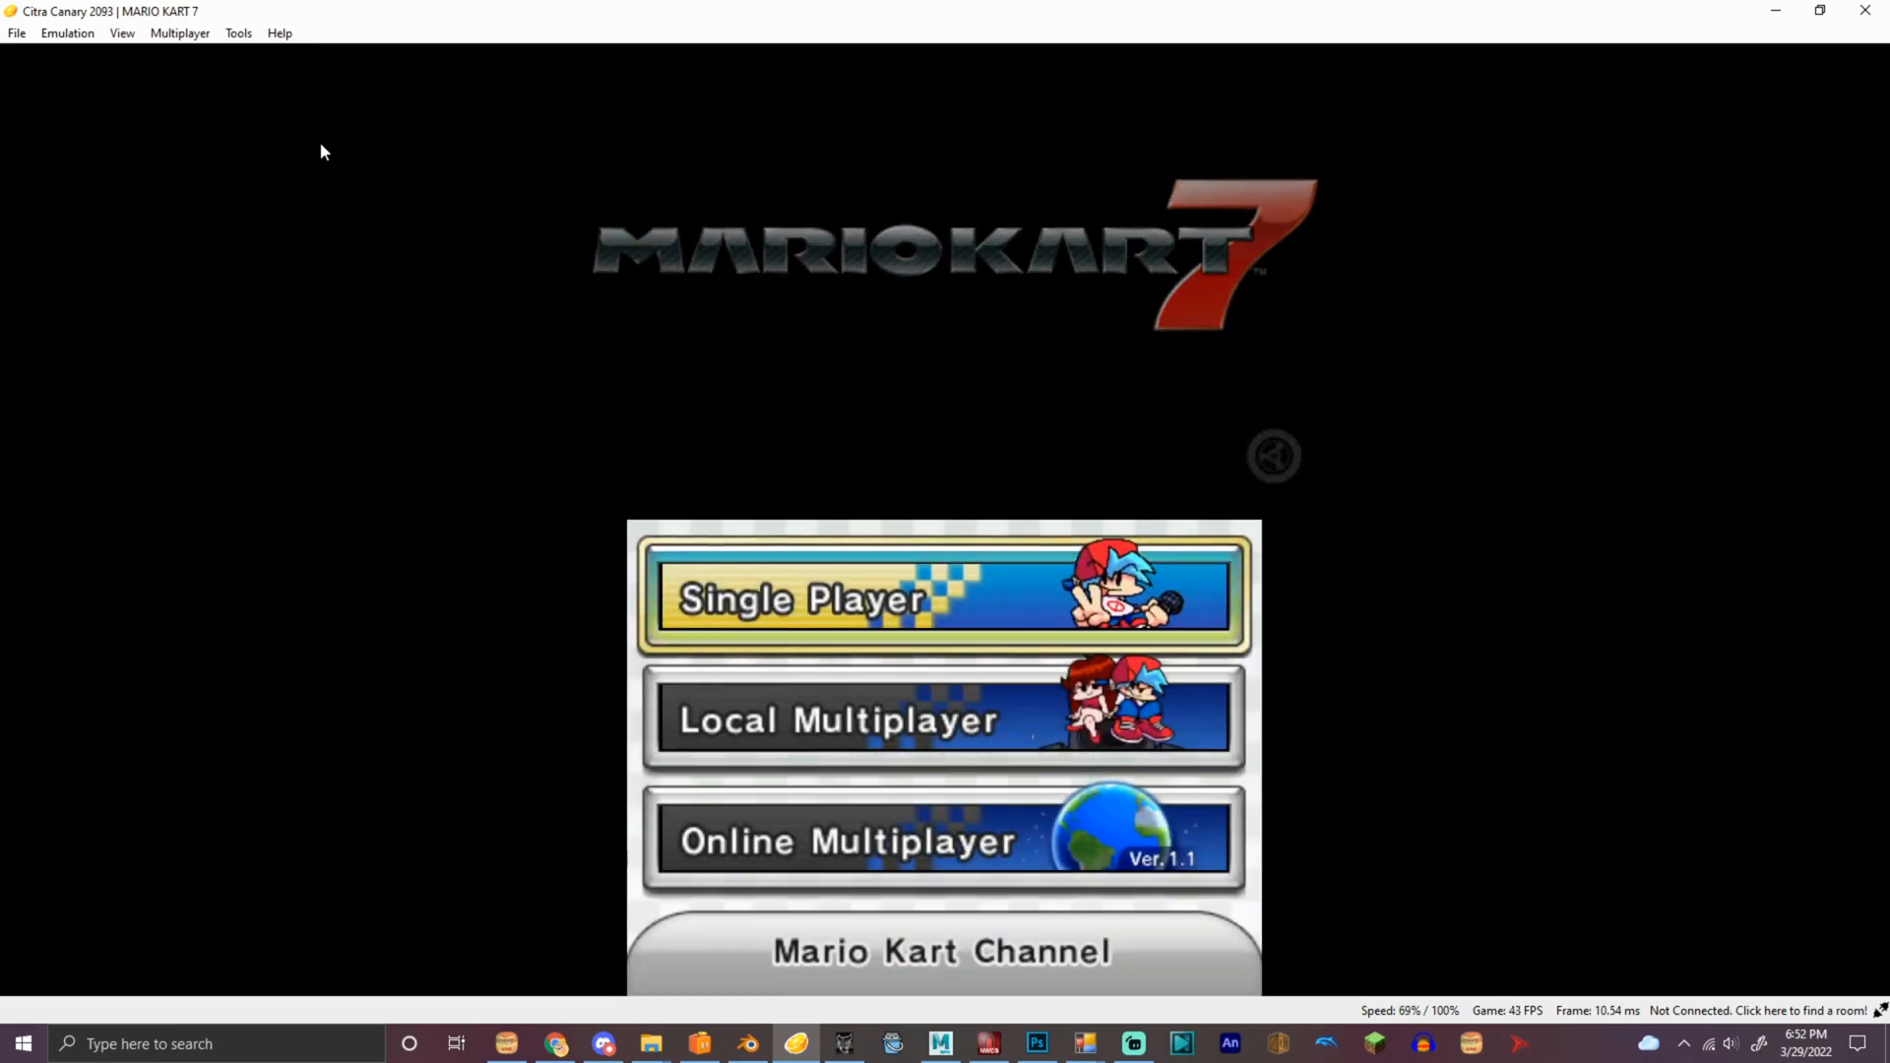
Choose Single Player, then Time Trials, and start a race on Toad Circuit
left_click(940, 596)
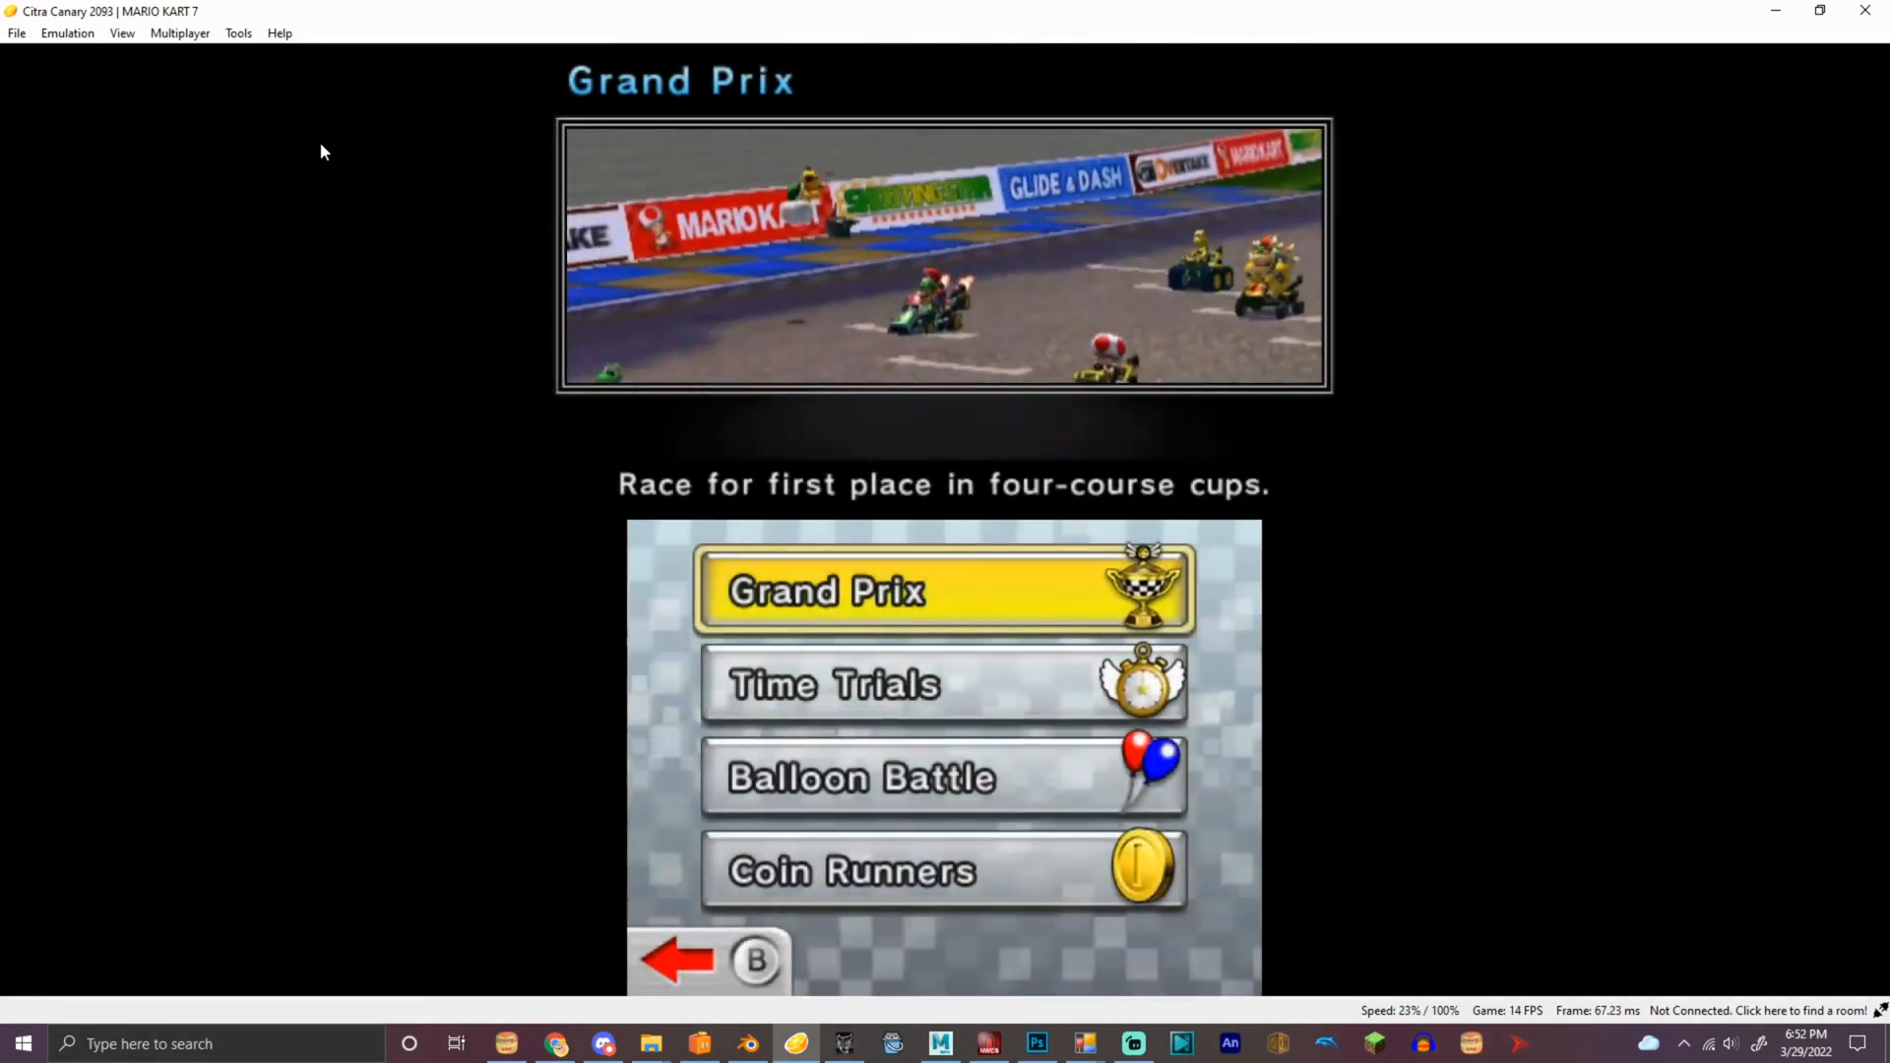
left_click(944, 589)
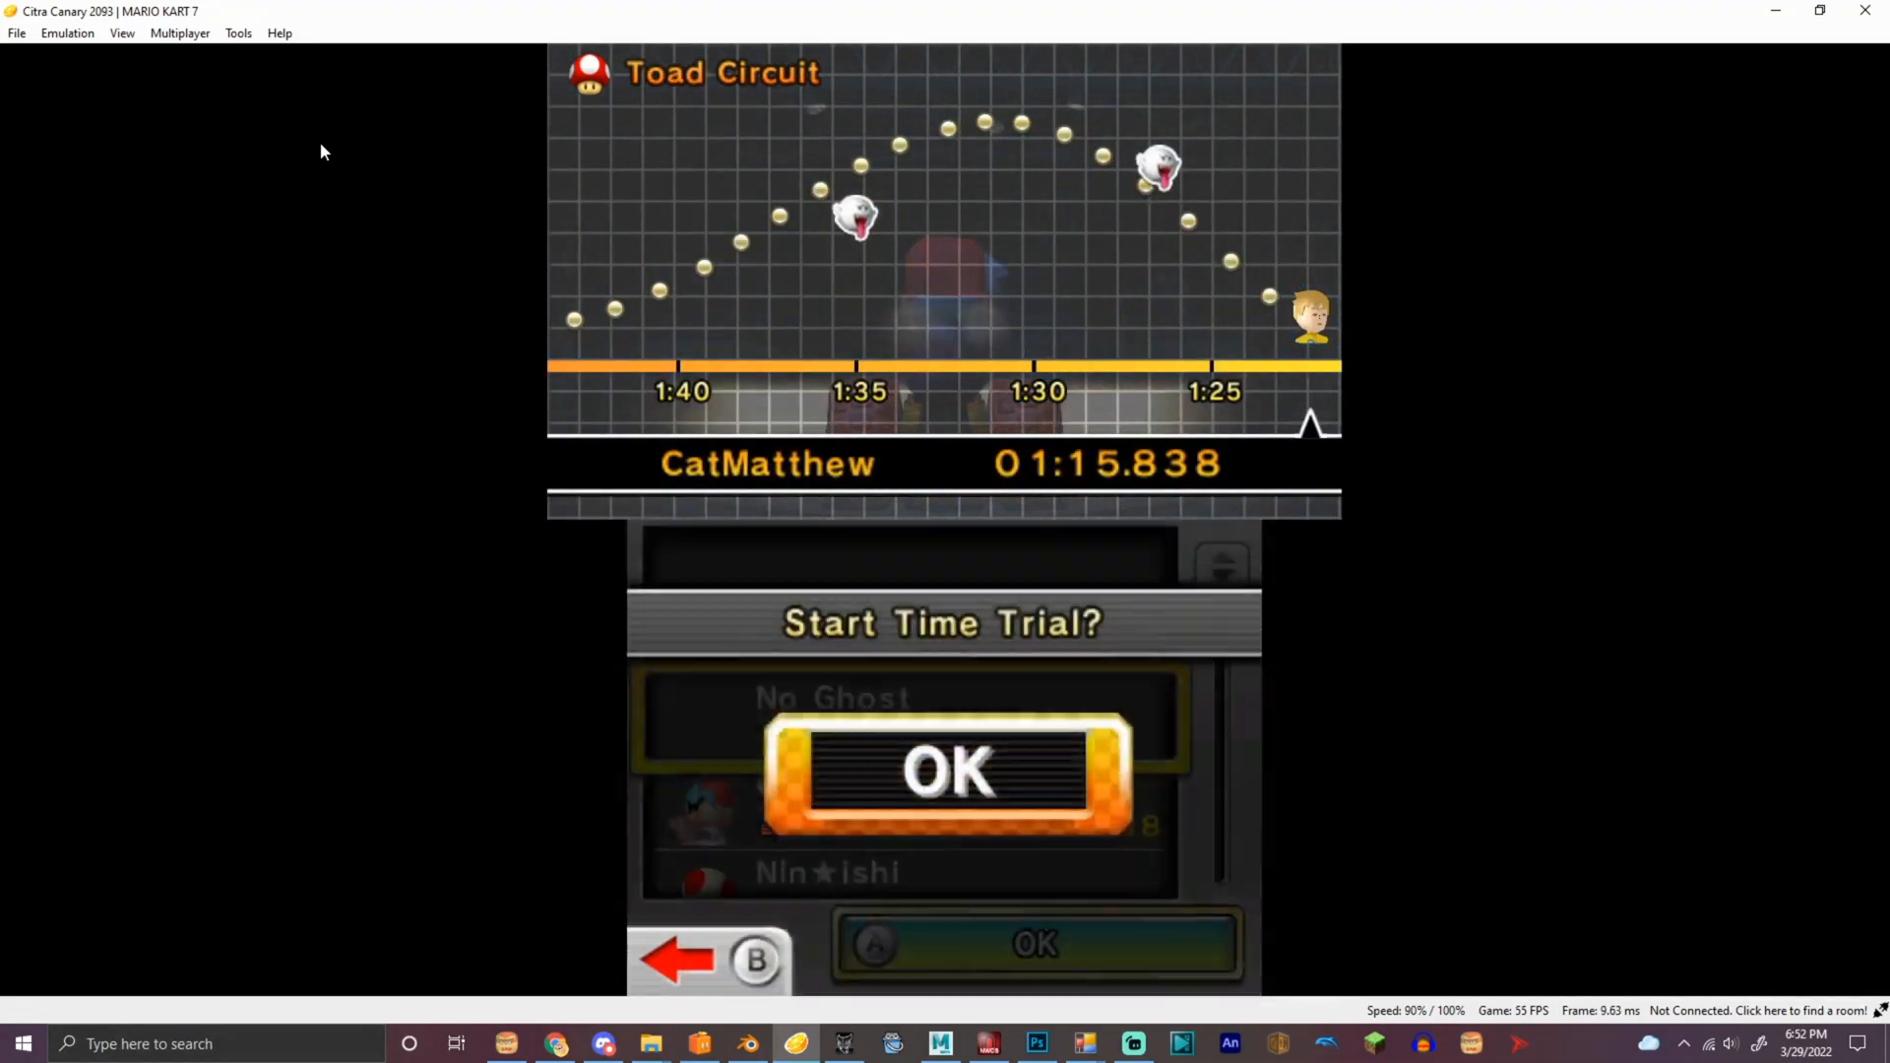
left_click(946, 772)
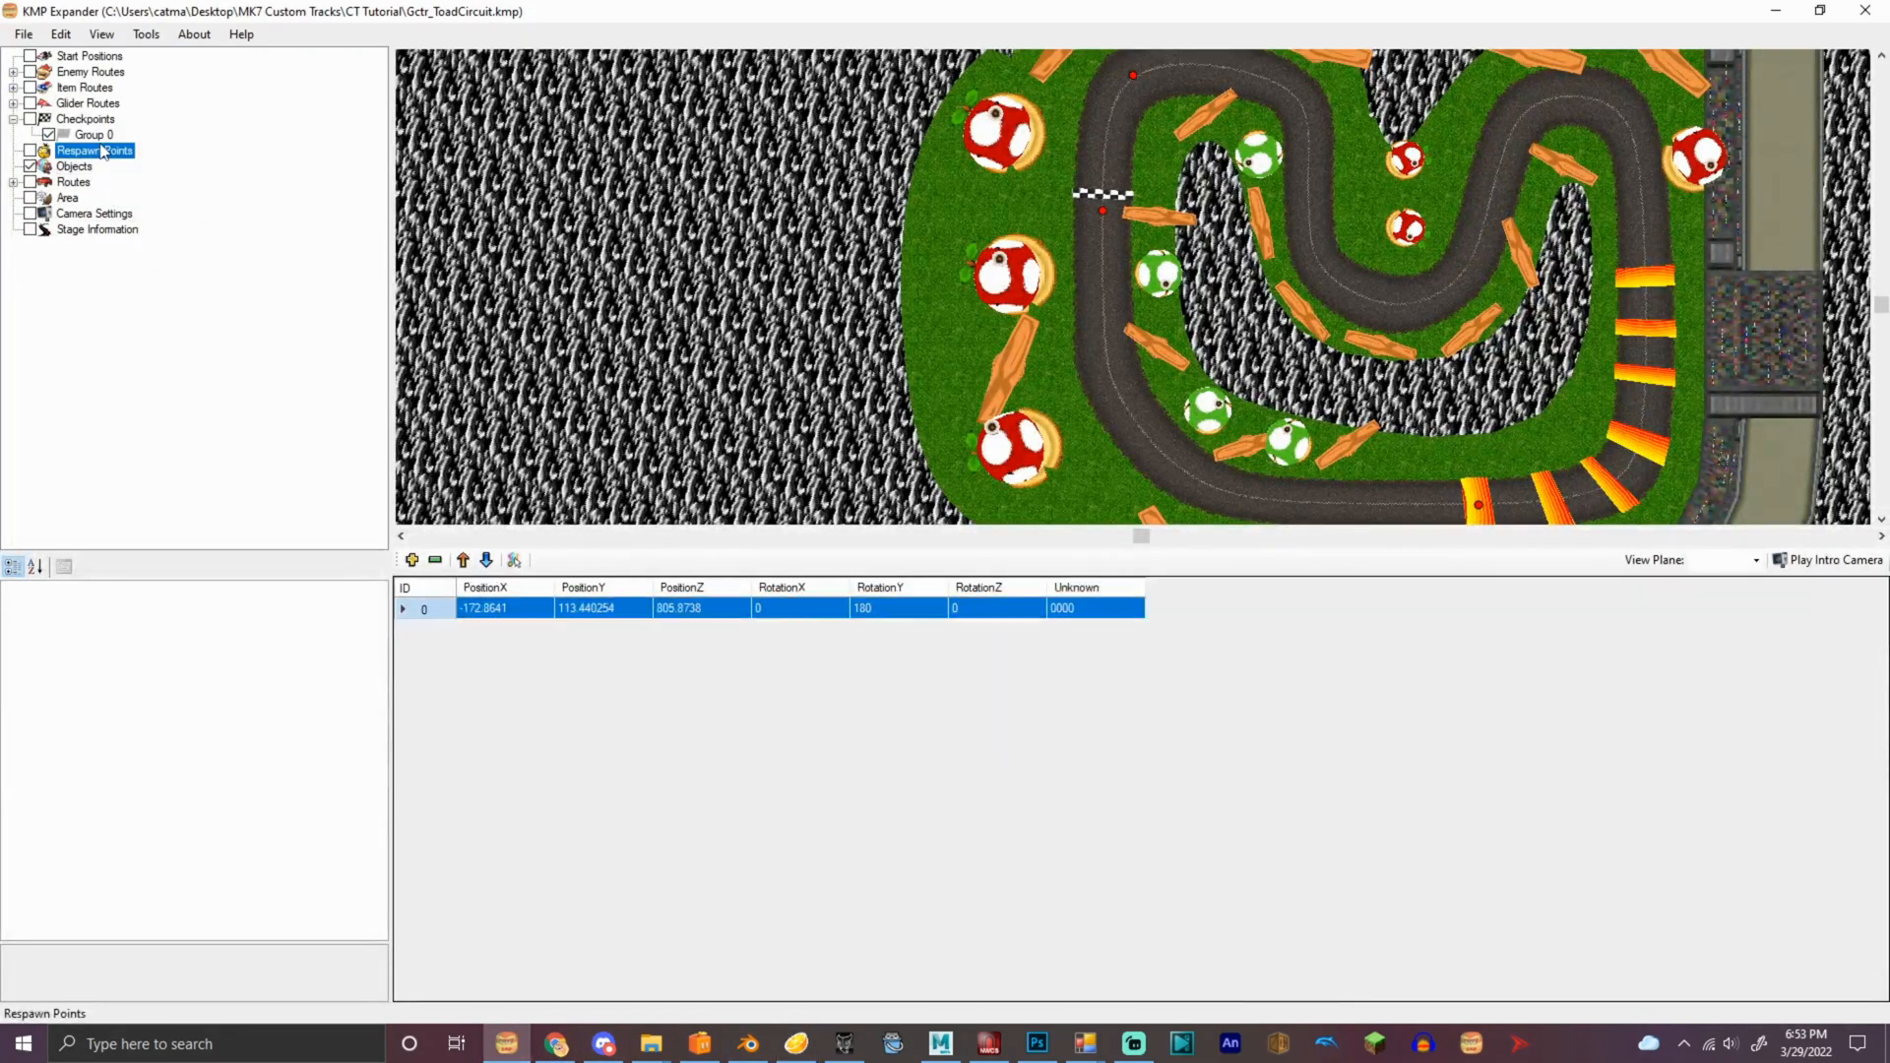
Remove rows from Checkpoints Group 0 until only seven checkpoints remain
left_click(94, 134)
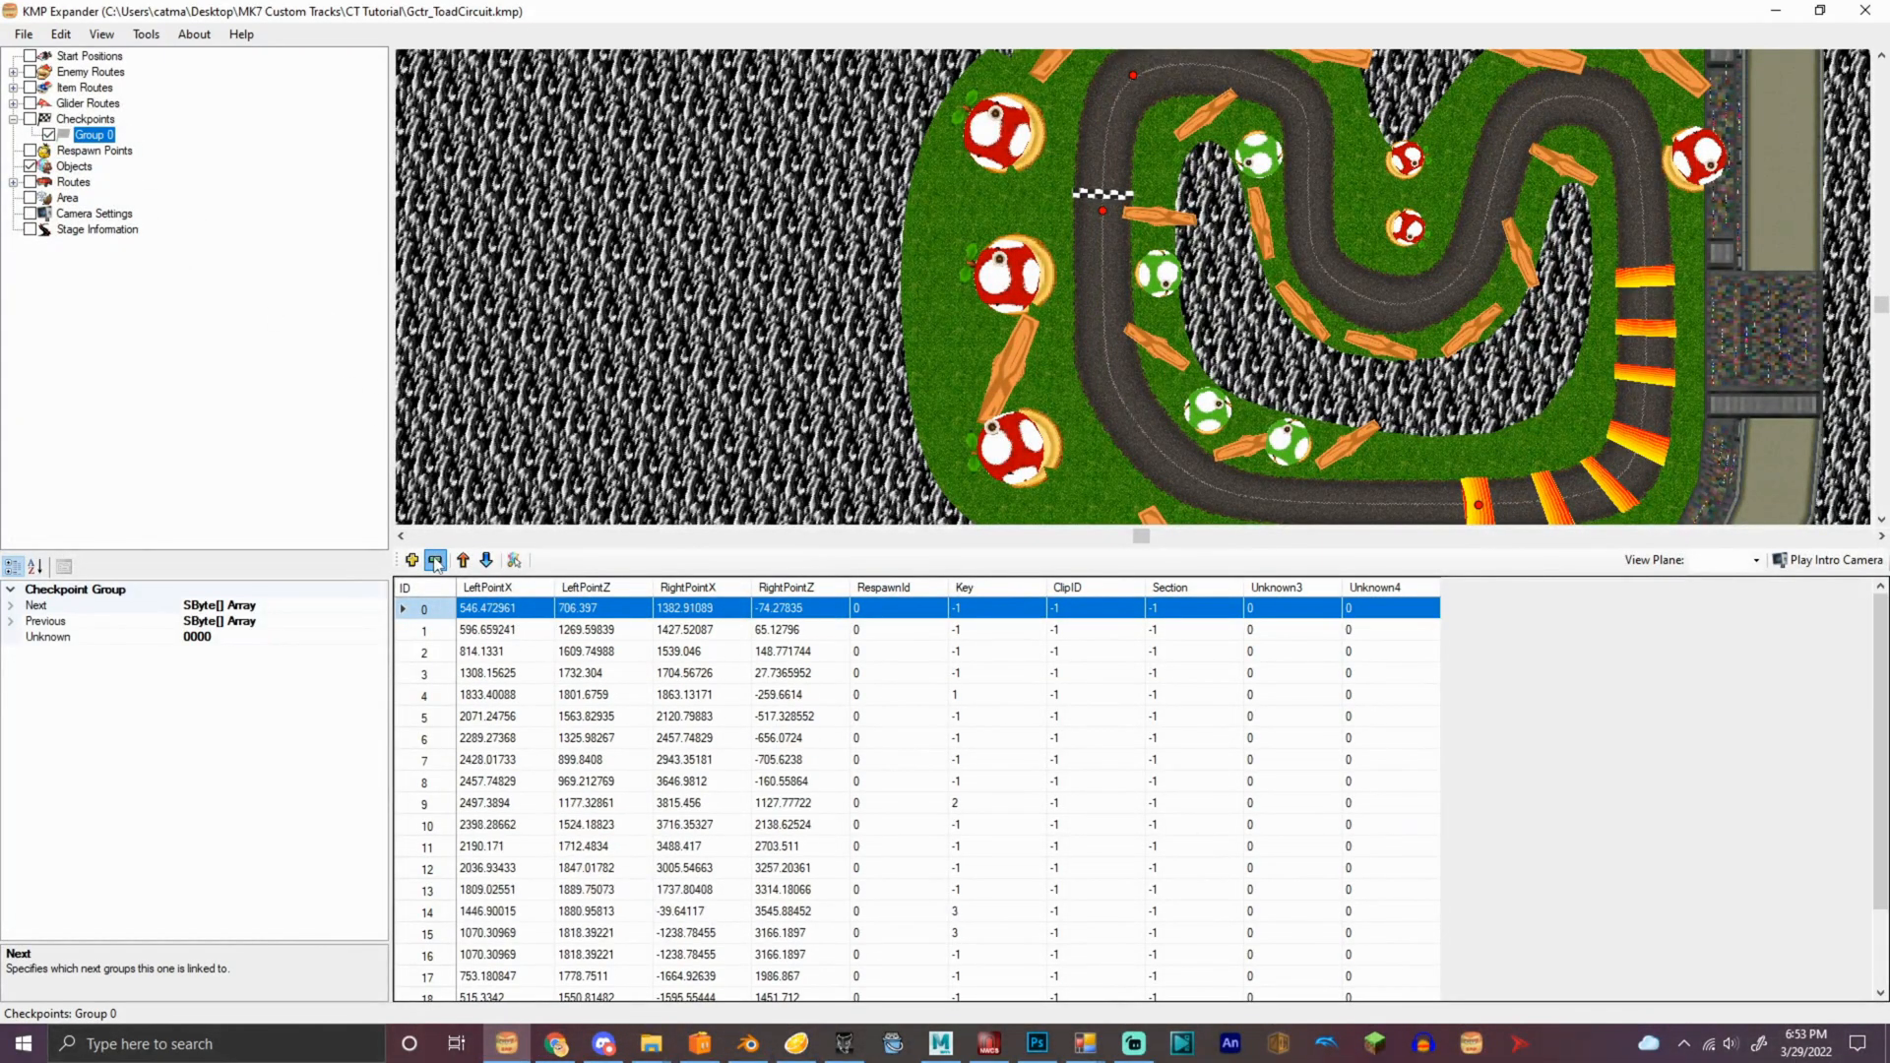
left_click(436, 559)
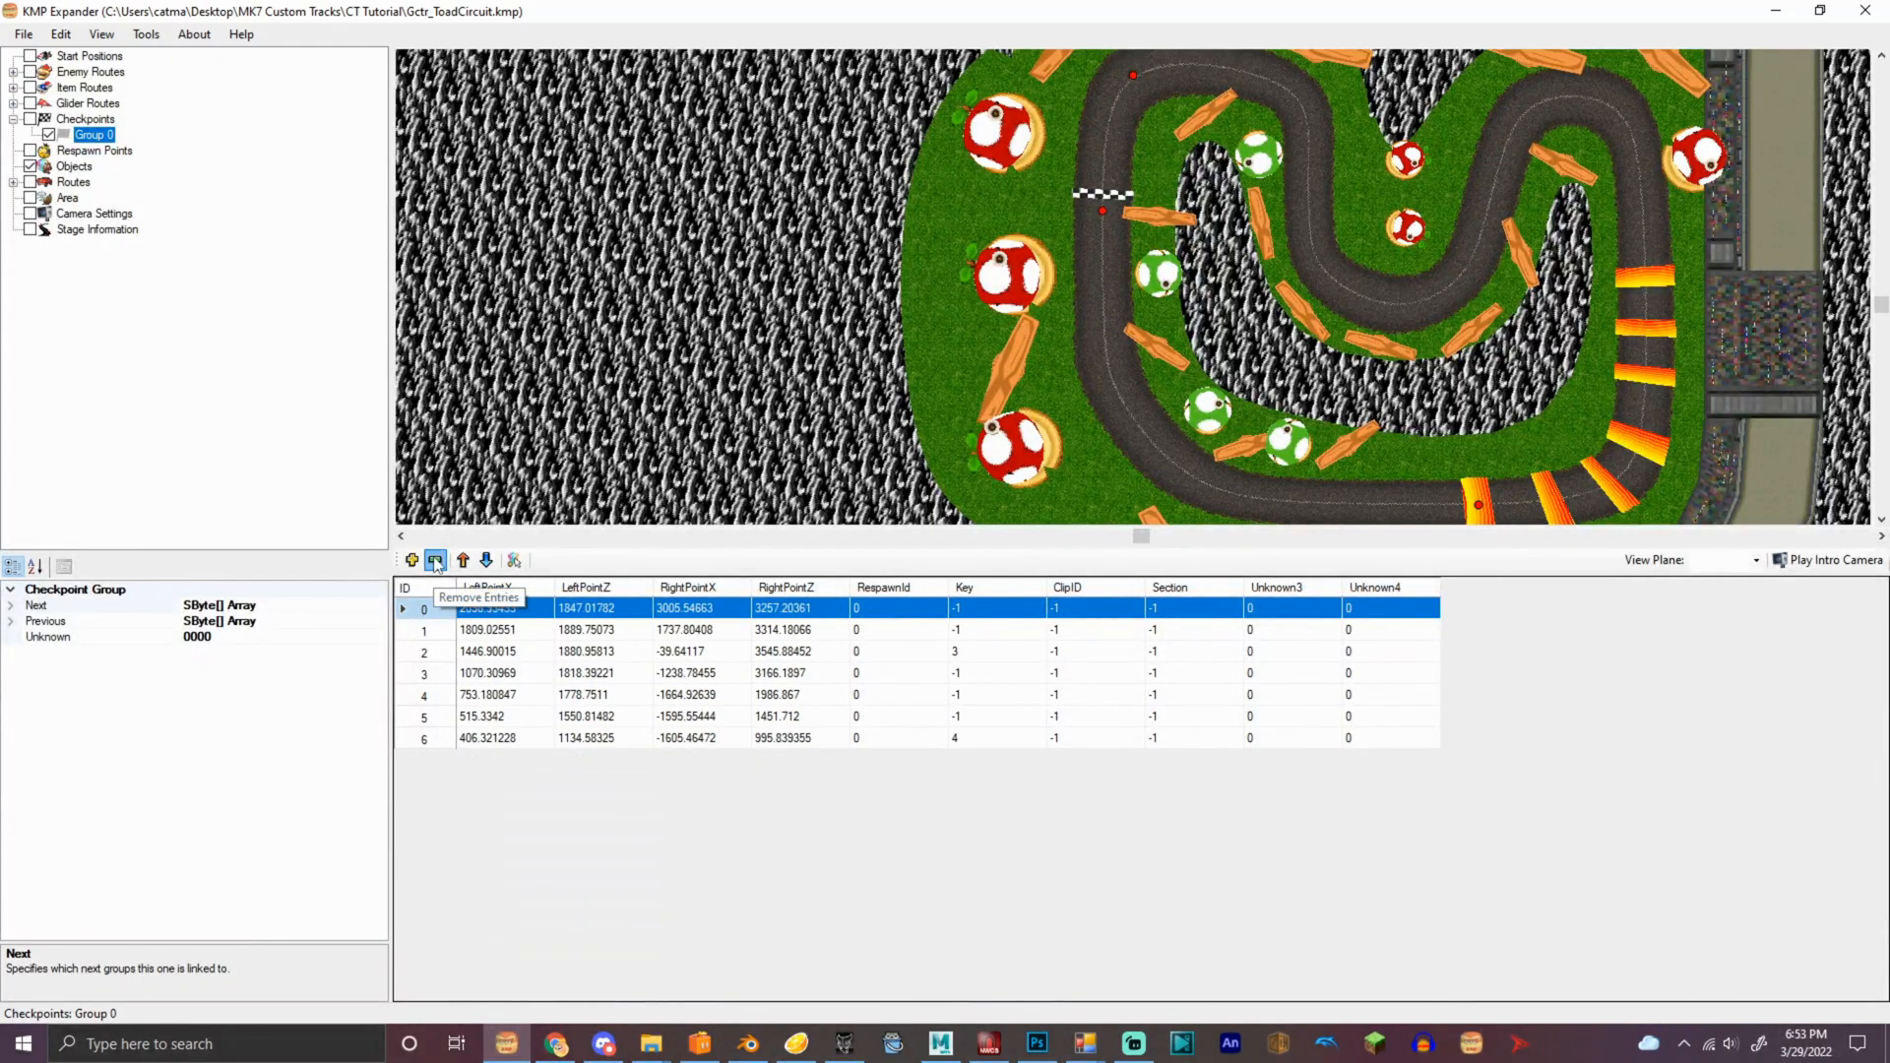
left_click(434, 560)
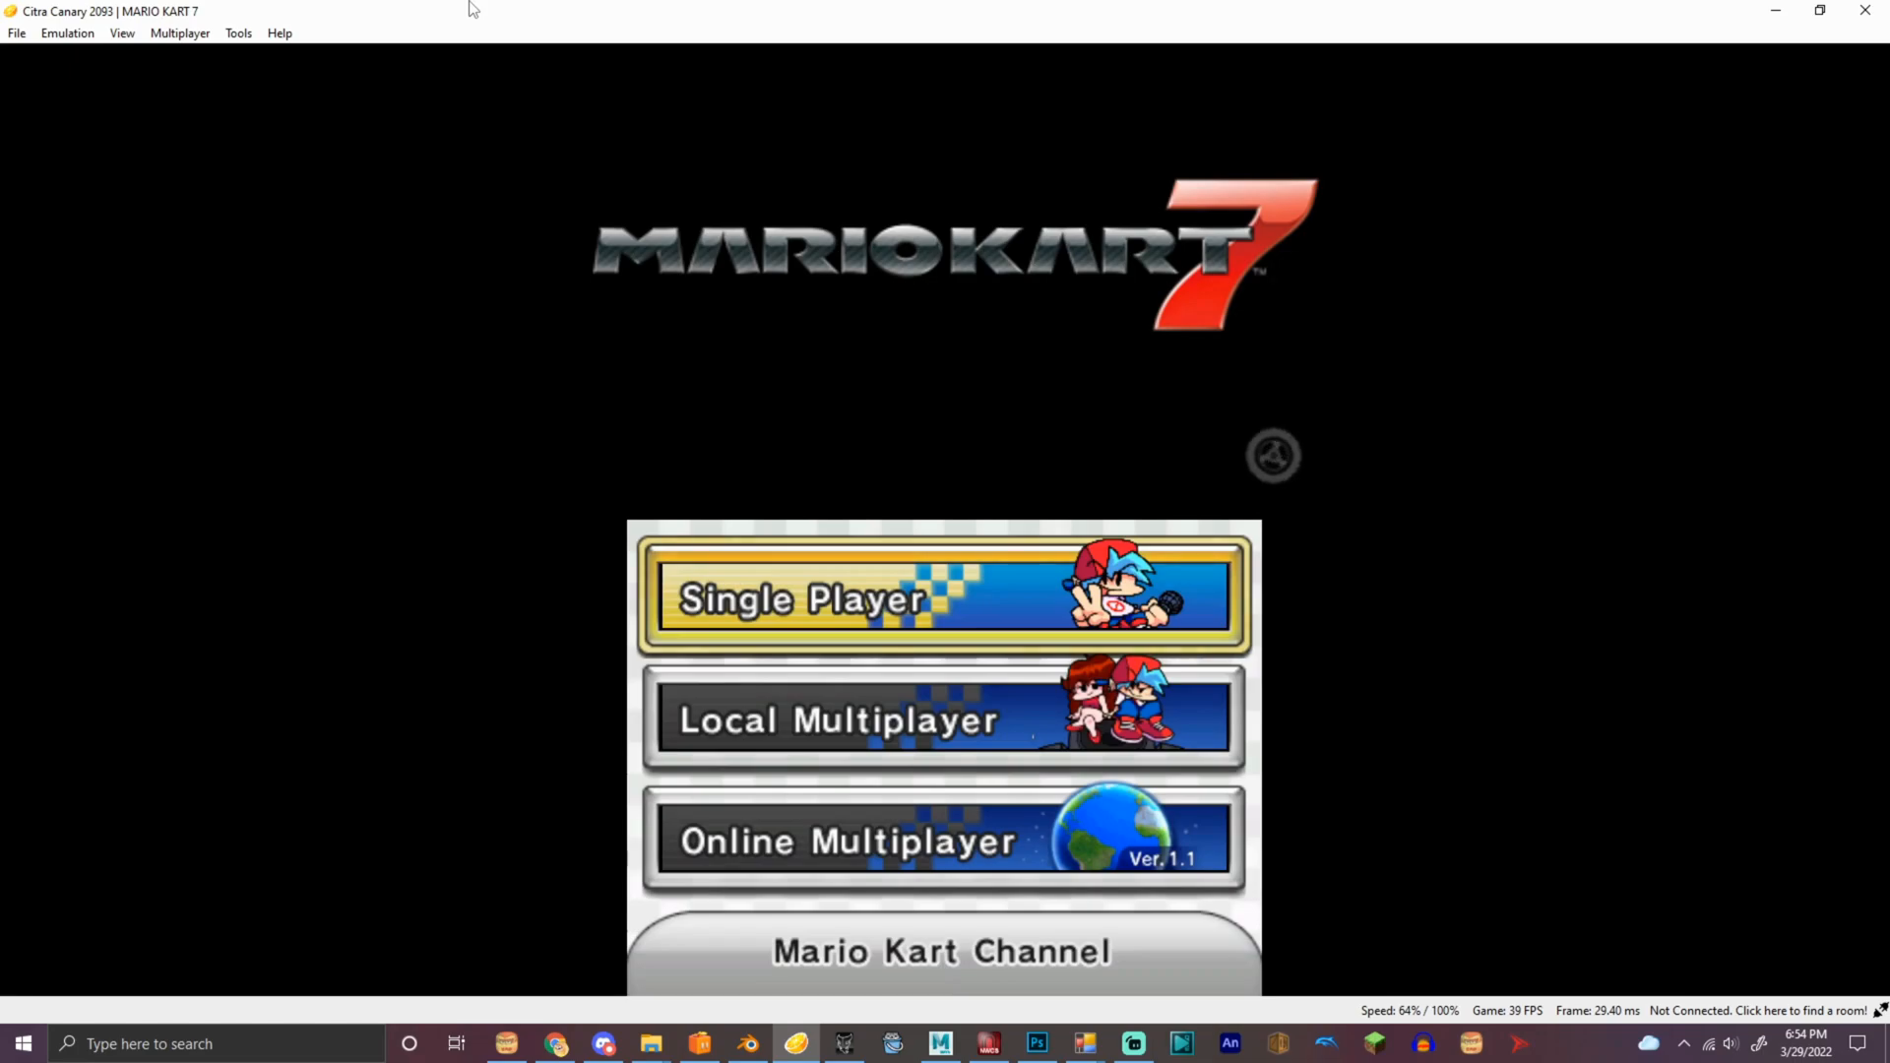
Choose Single Player in Mario Kart 7 and confirm the kart, tire and glider setup
left_click(943, 598)
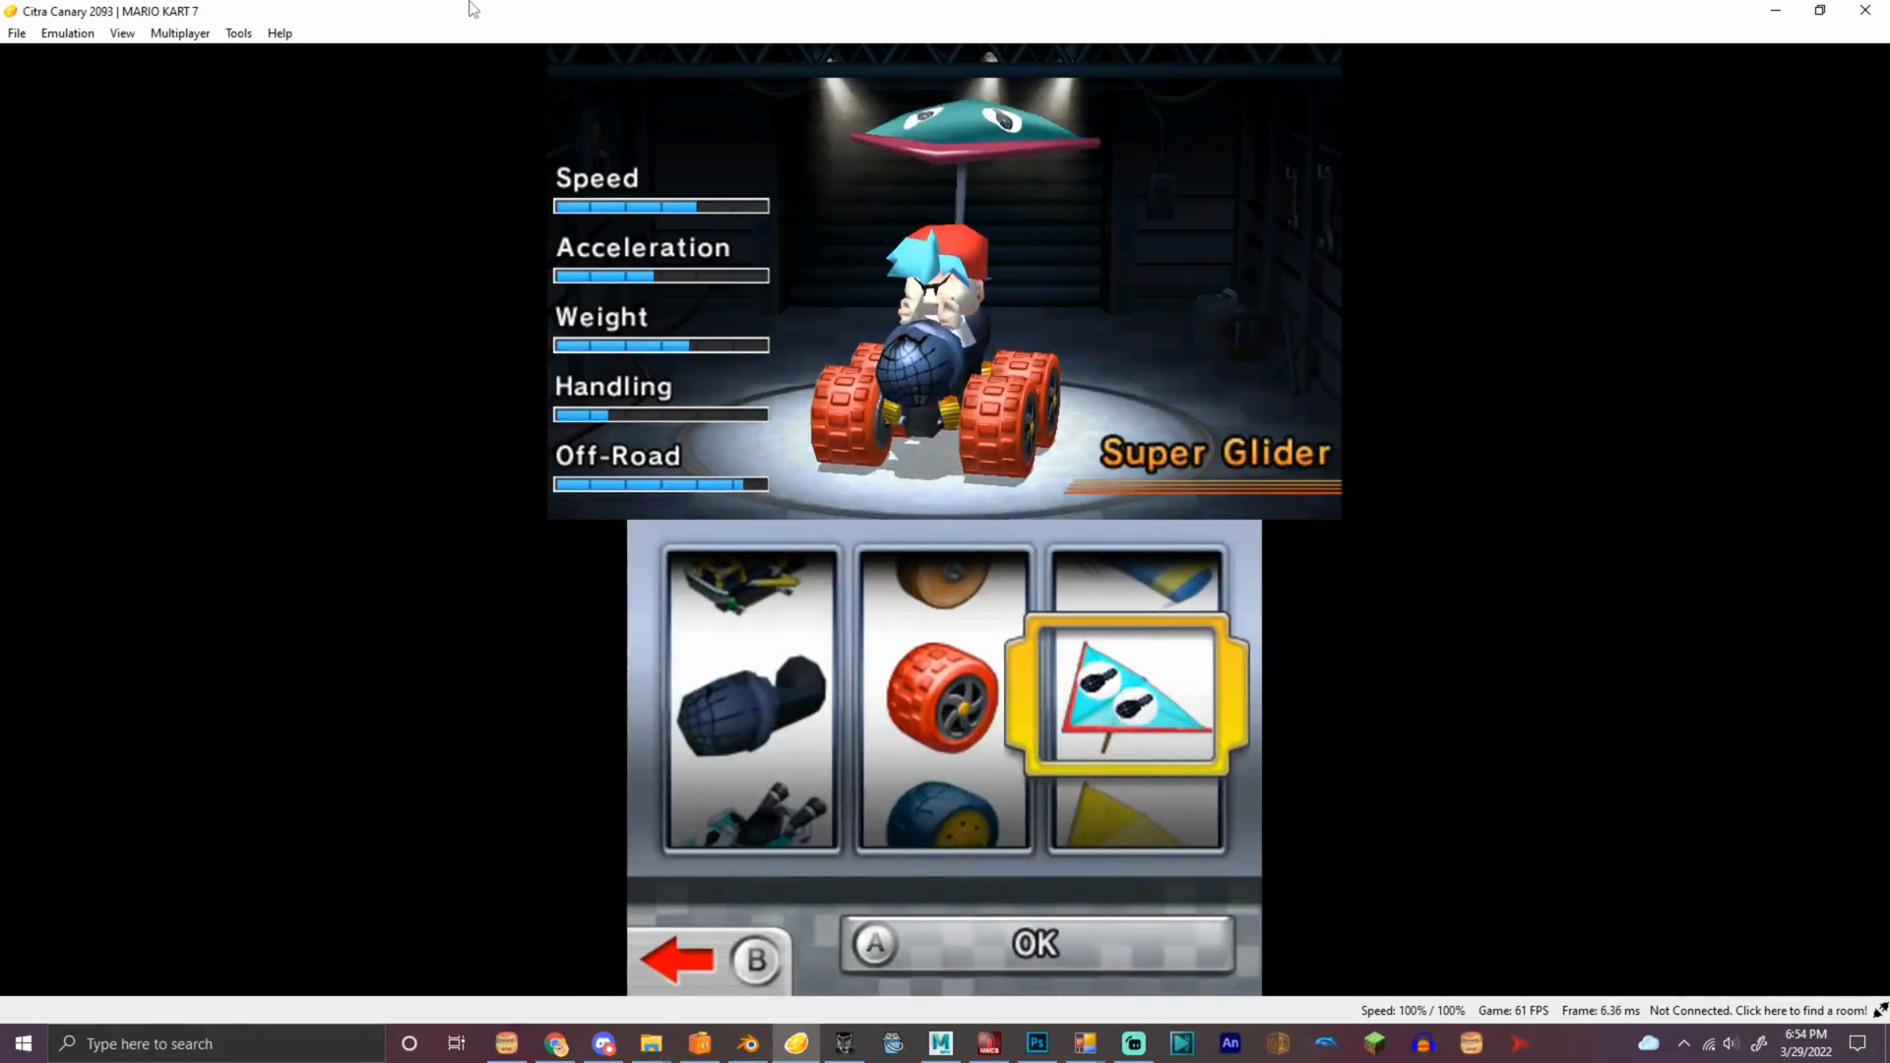
left_click(1033, 943)
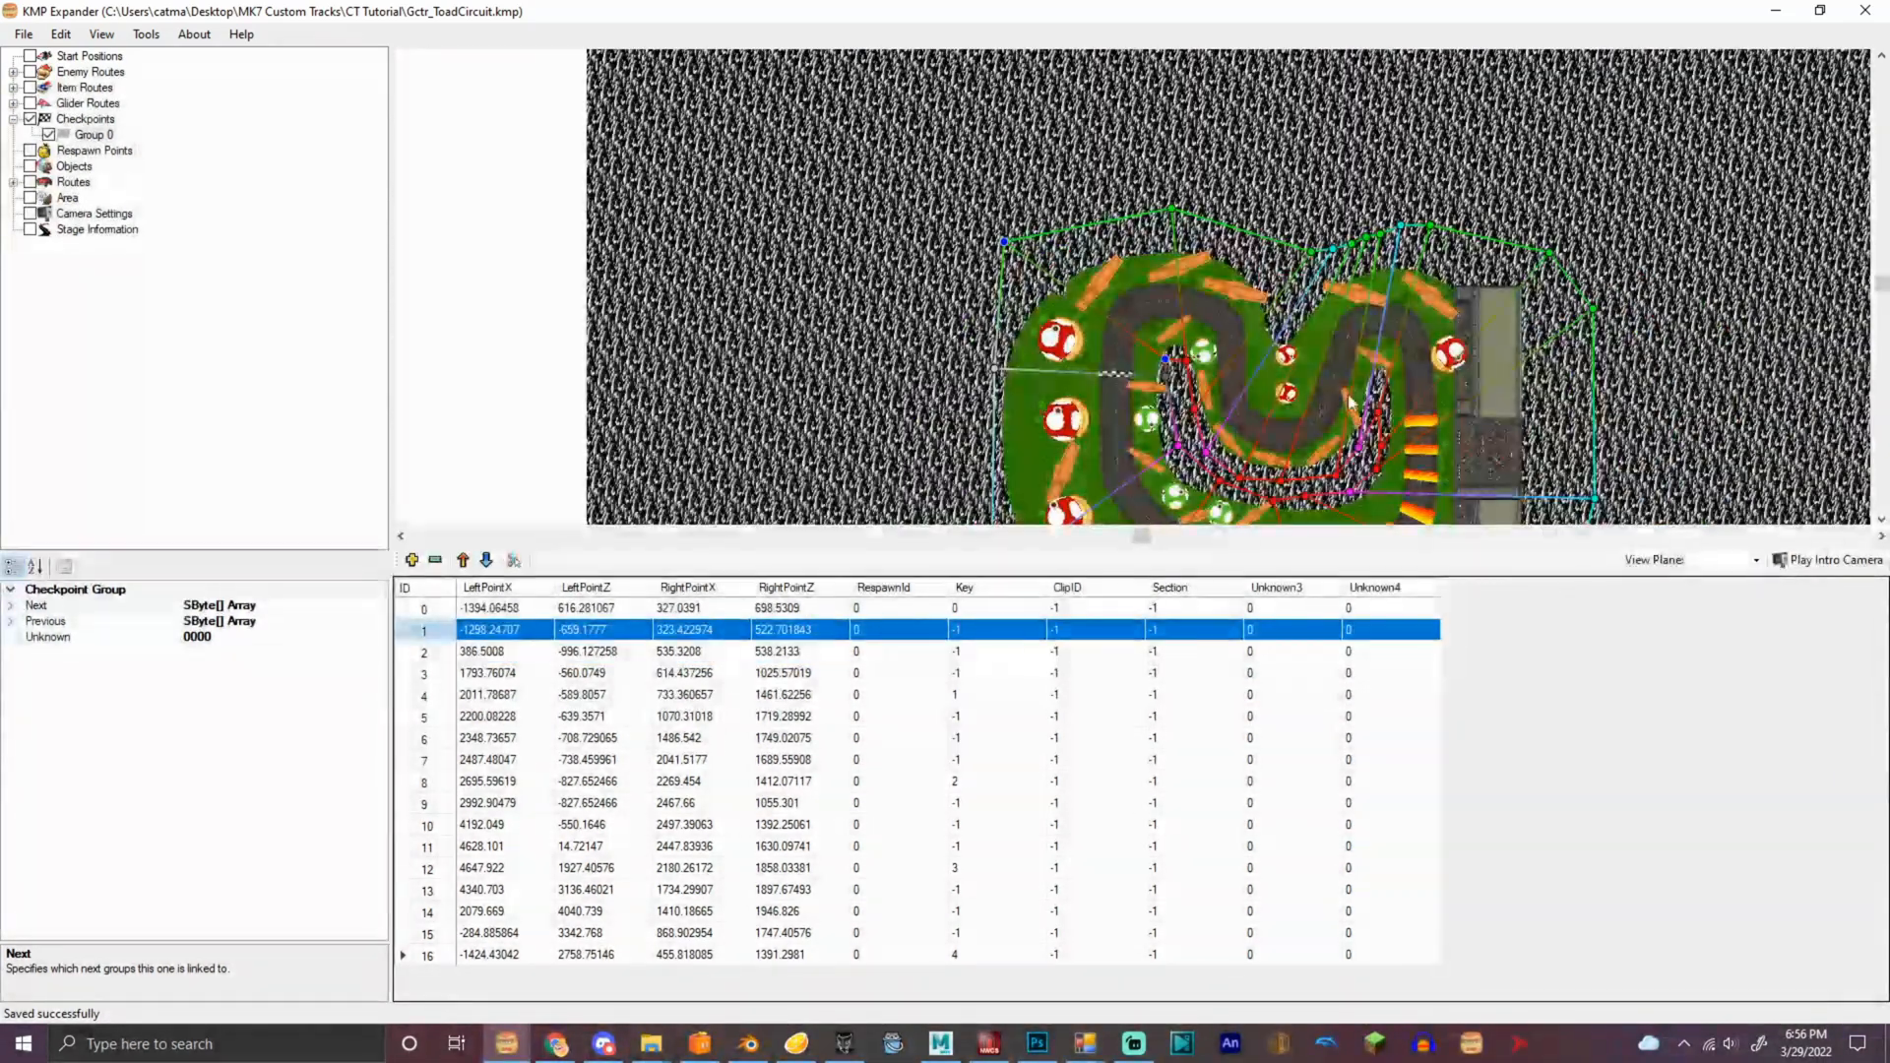
Save the Toad Circuit KMP file with its 17-entry checkpoint Group 0
left_click(22, 34)
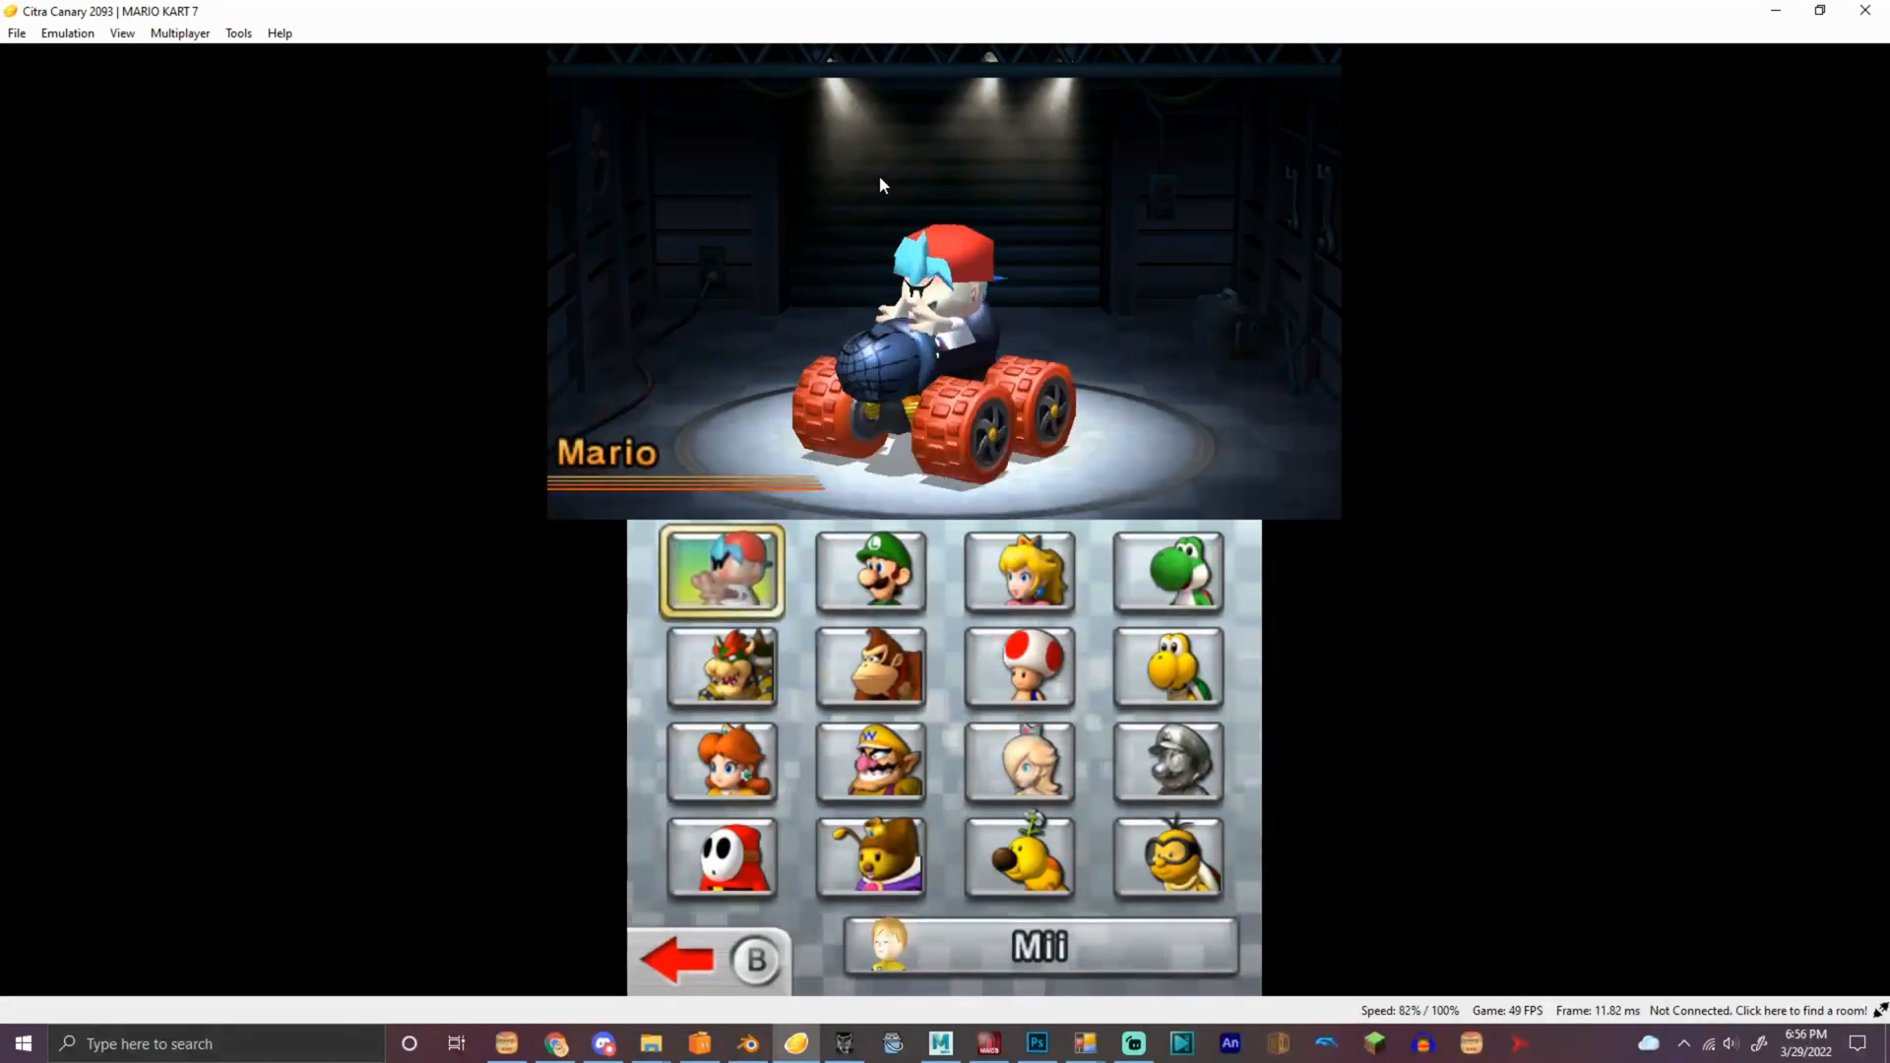
Pick a character, confirm the kart setup and start the Toad Circuit time trial
left_click(719, 571)
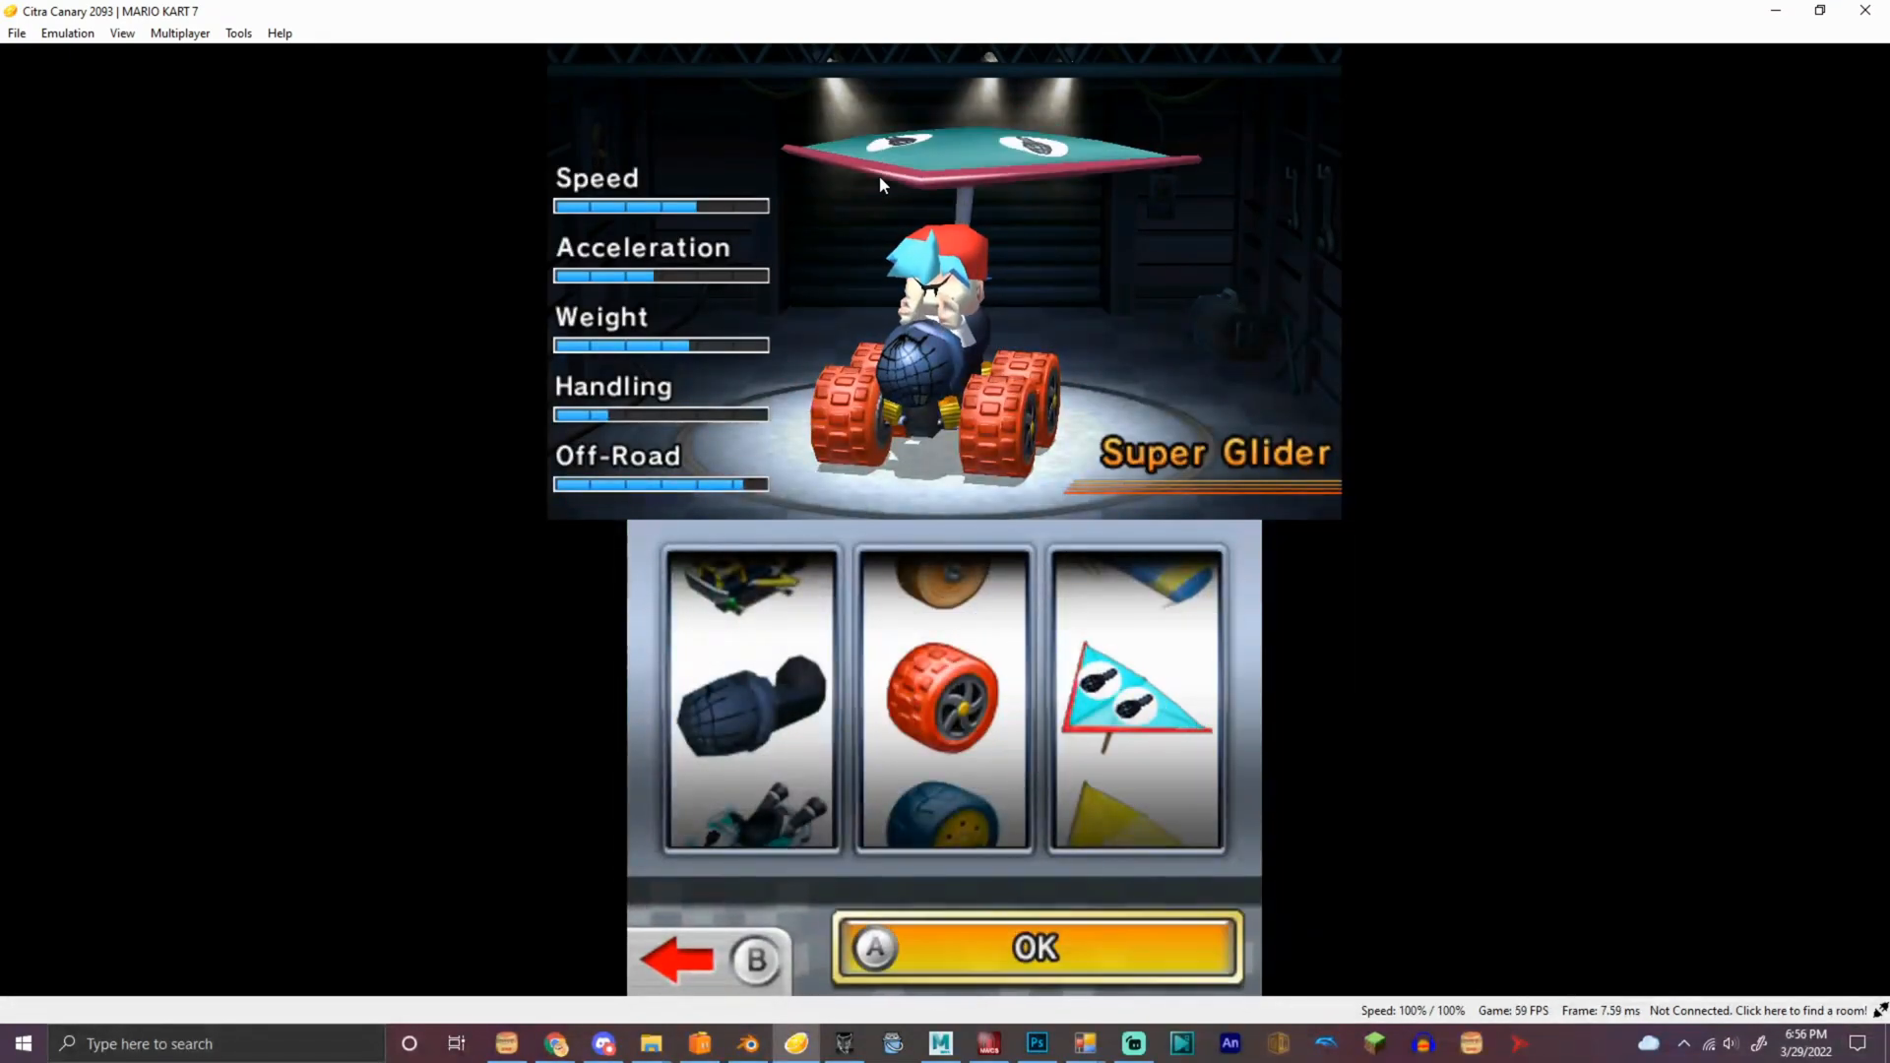
left_click(1035, 949)
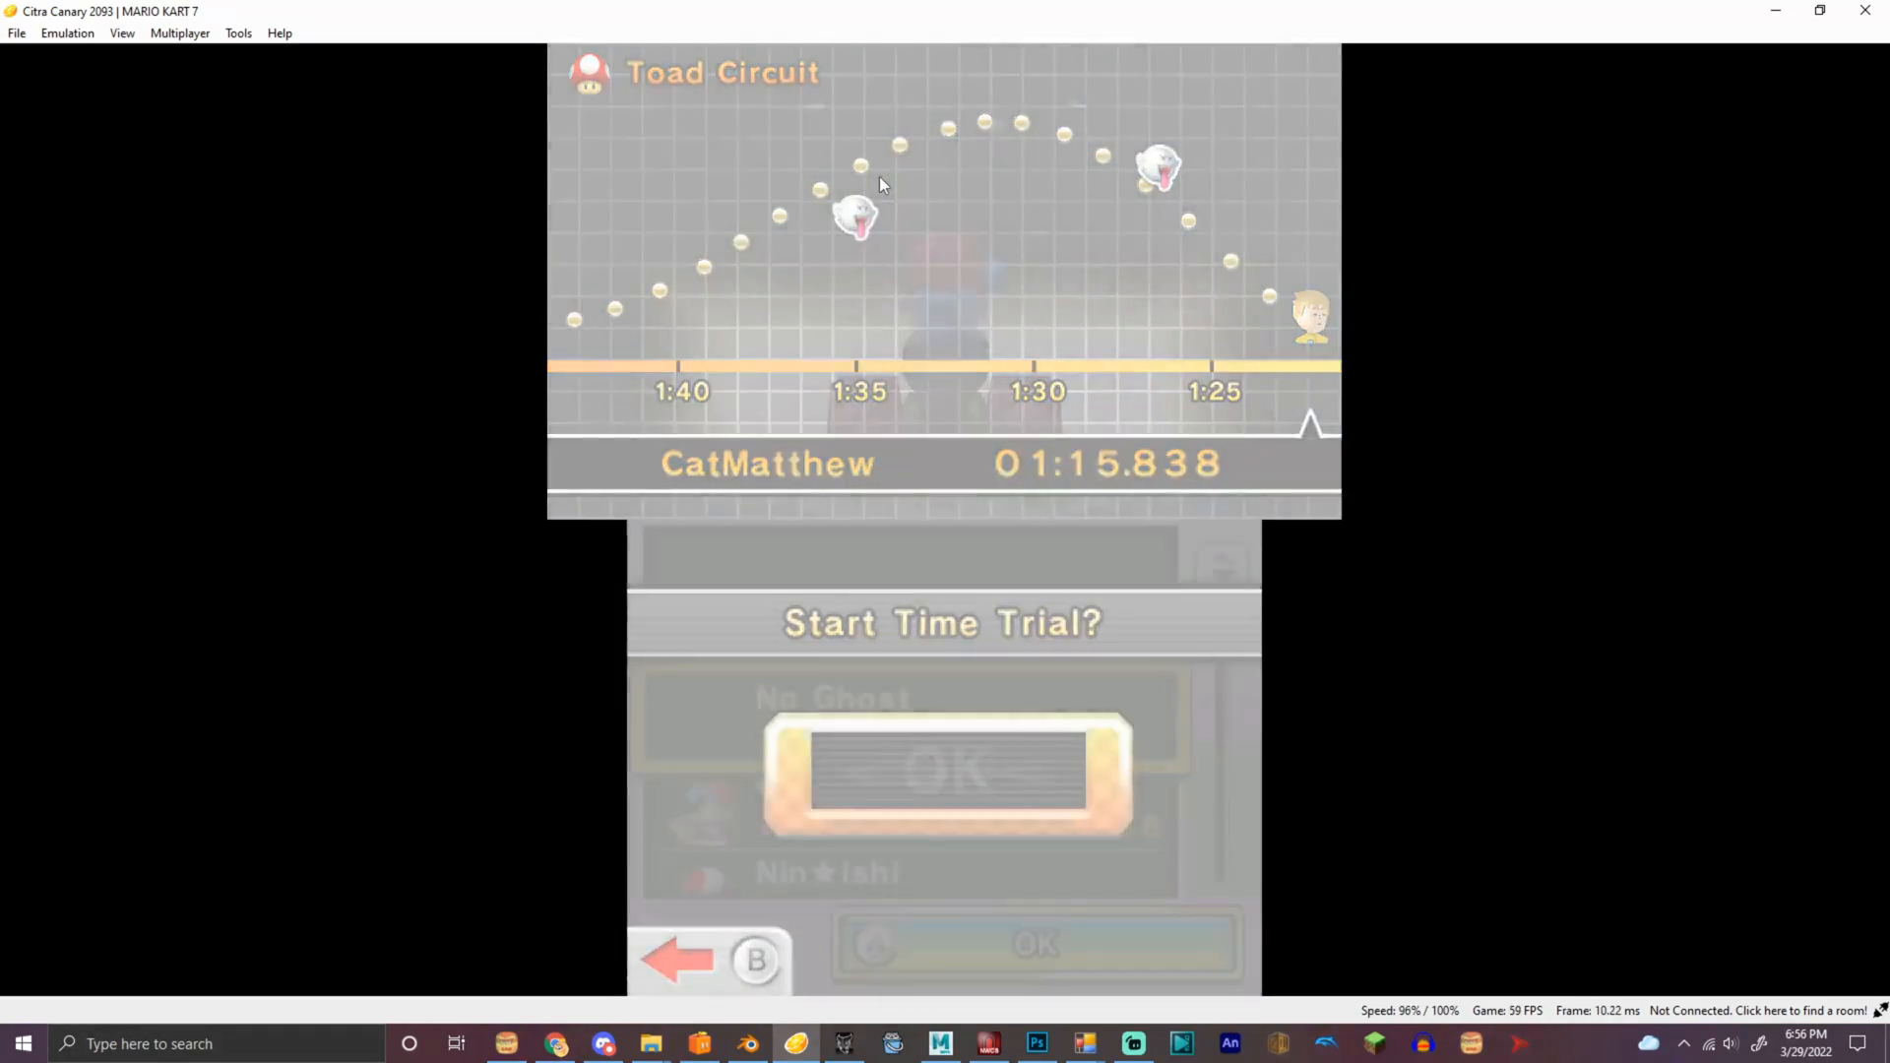
left_click(946, 772)
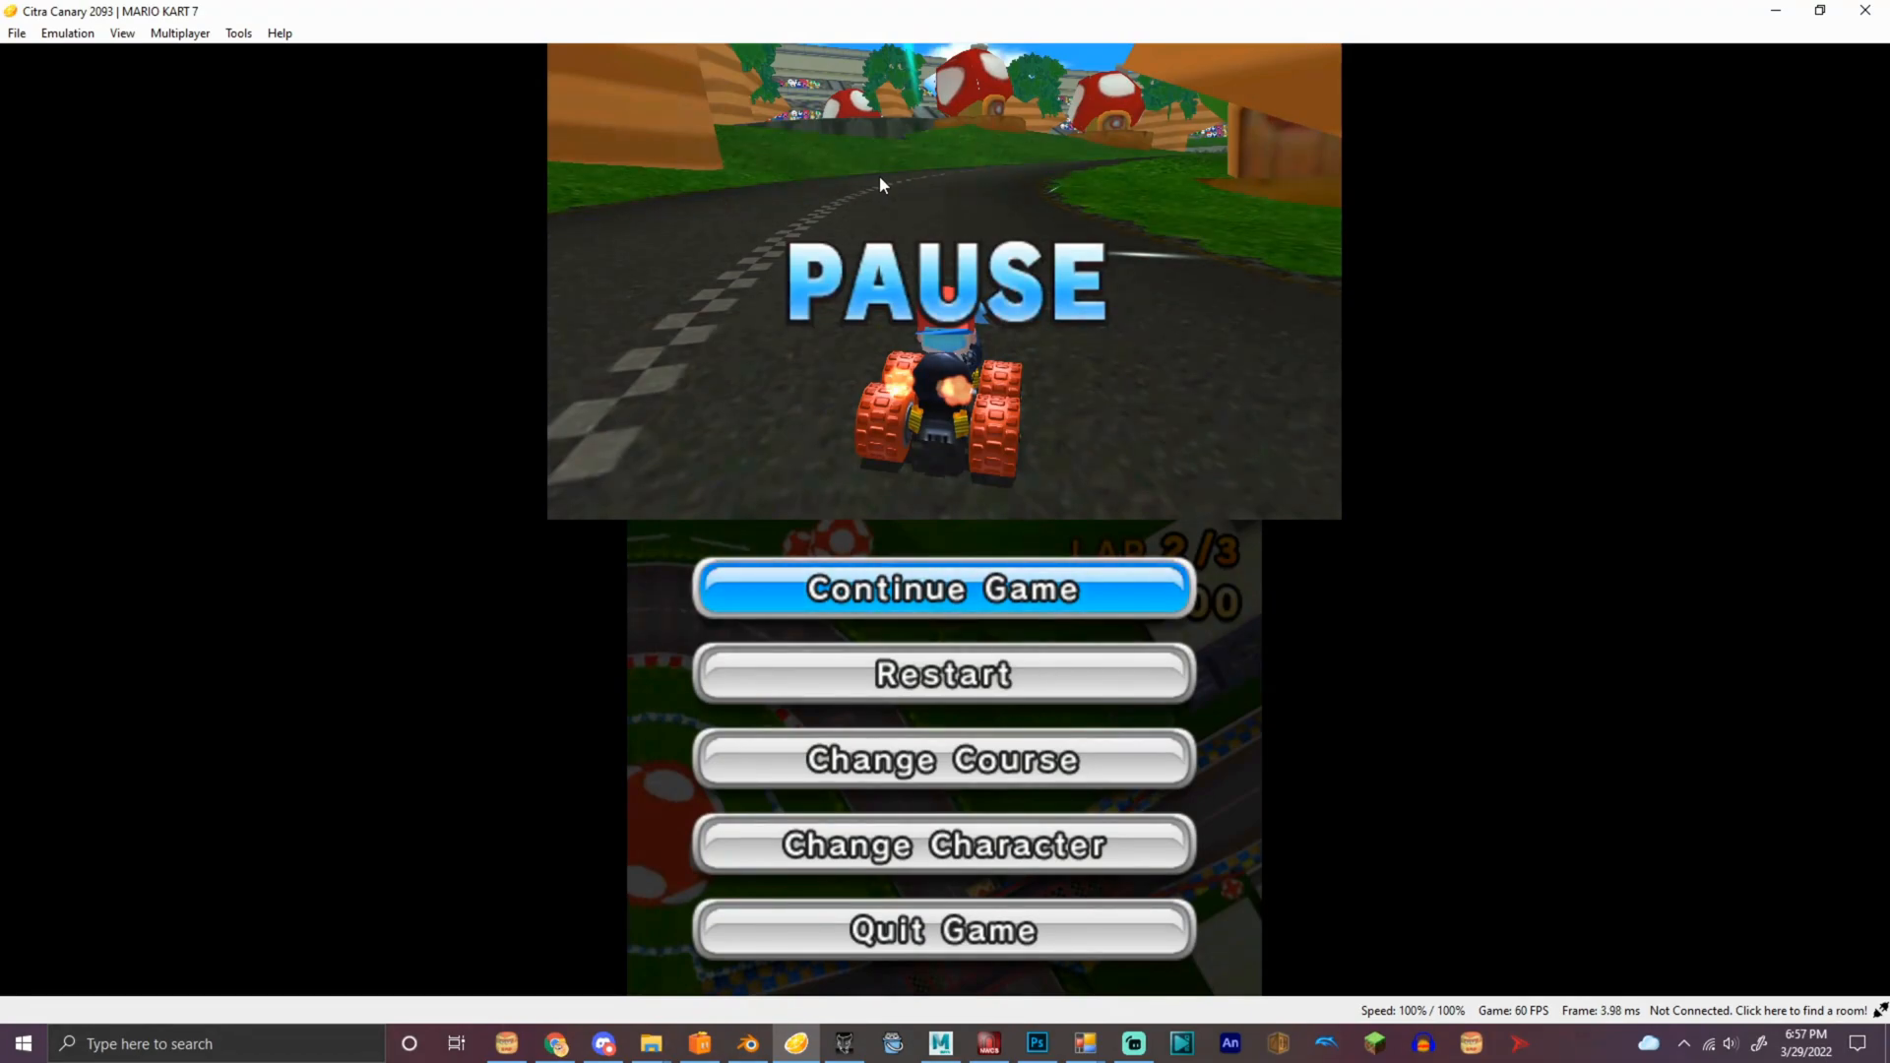
mouse_move(1047, 950)
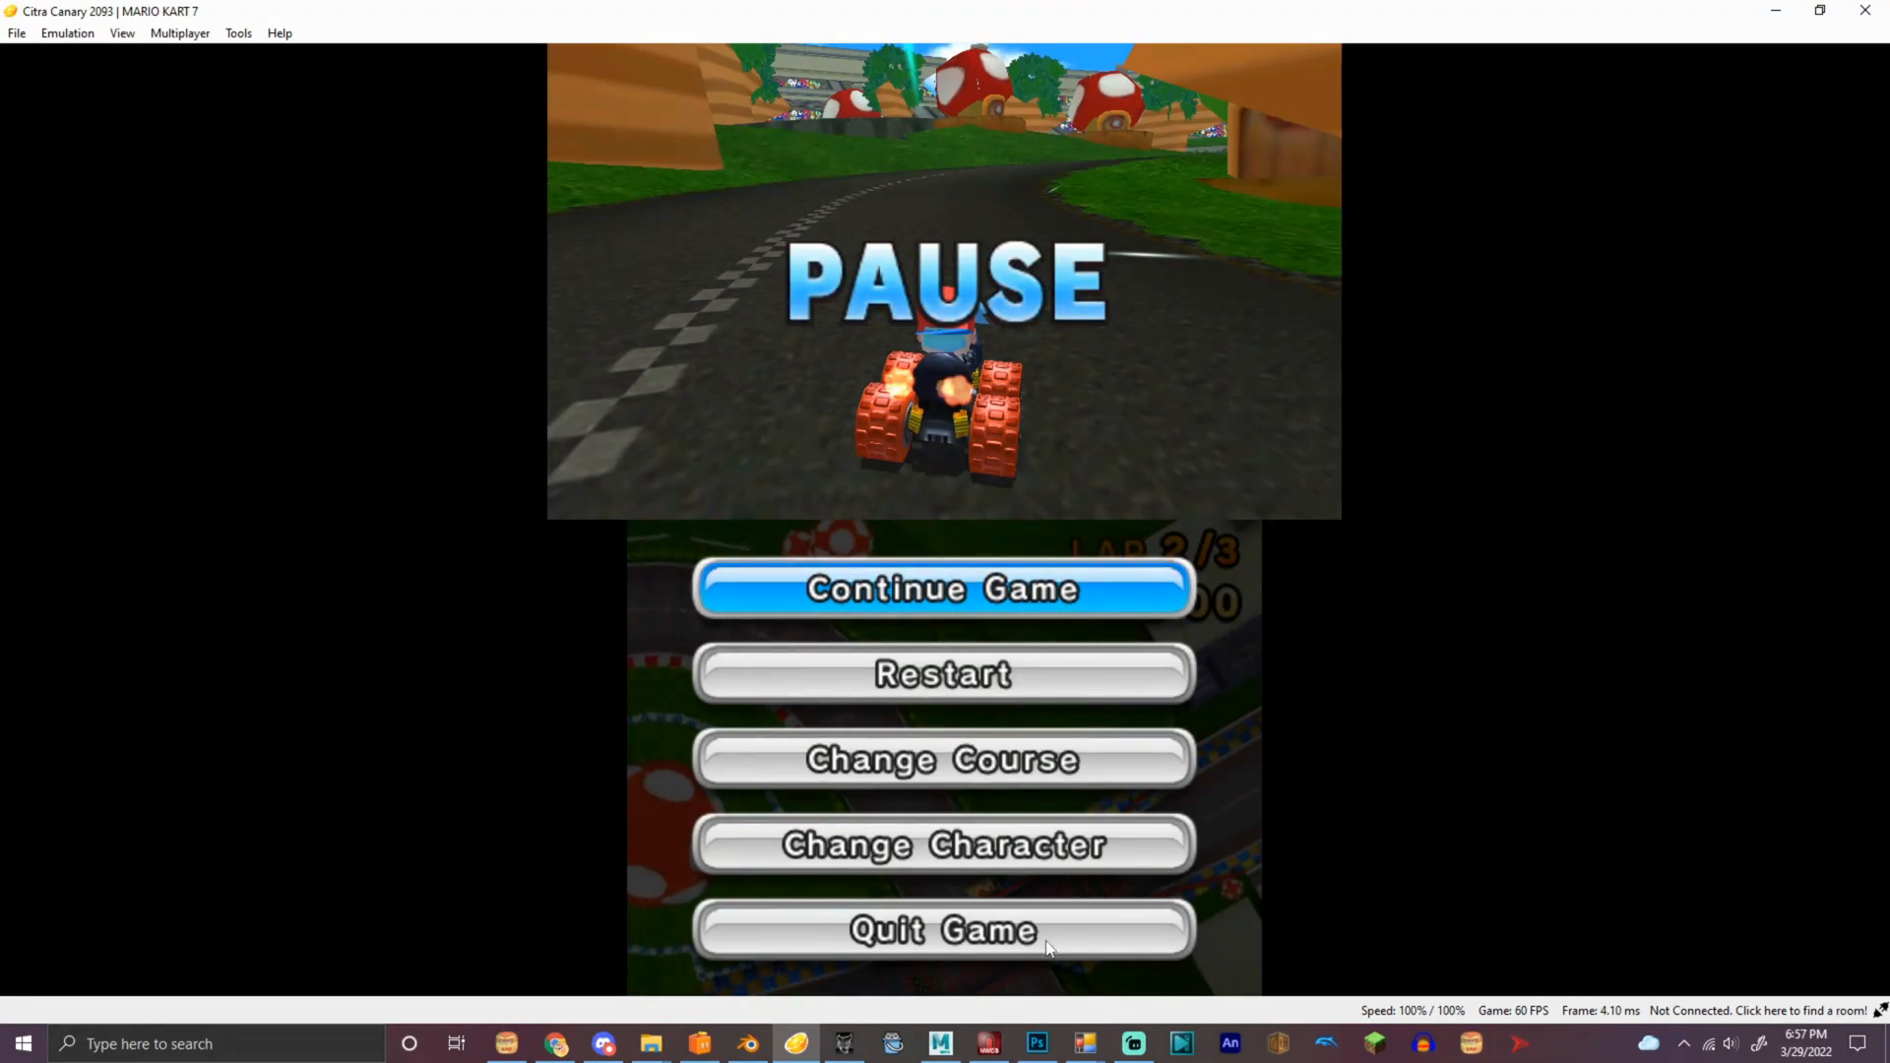
mouse_move(1142, 1013)
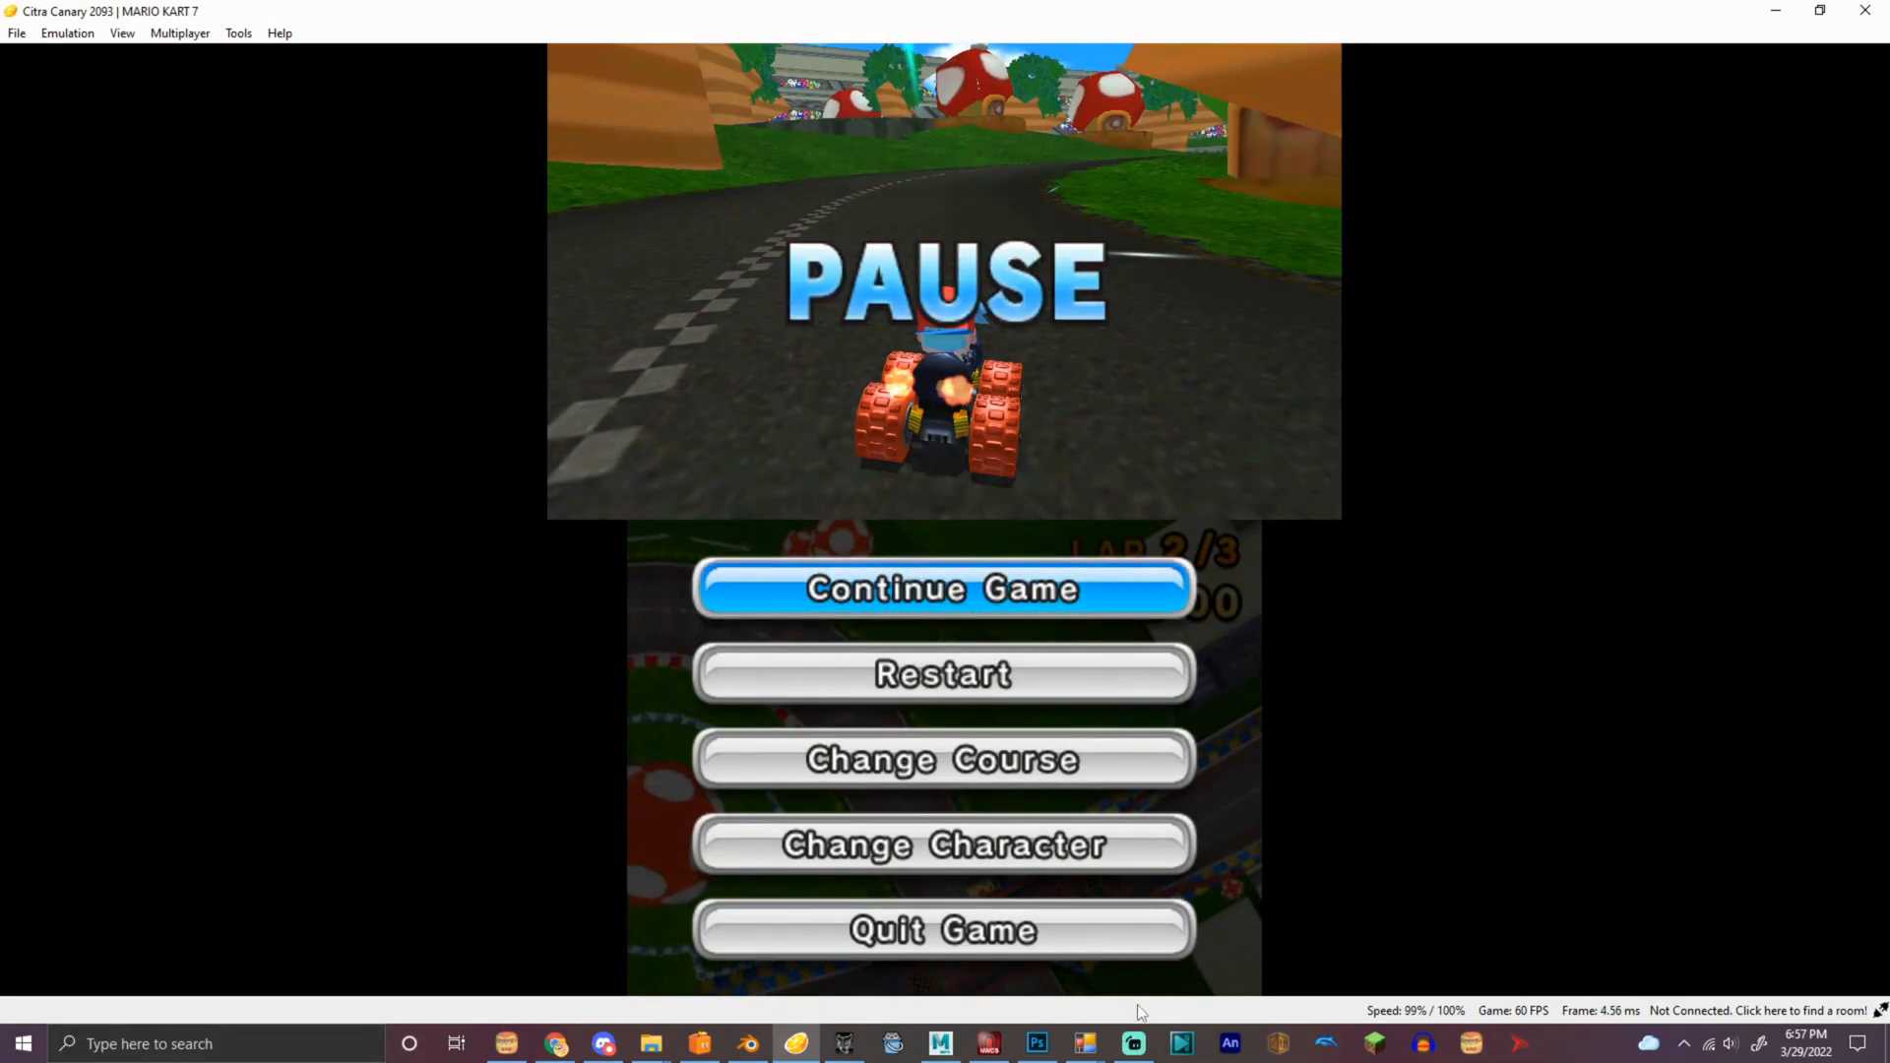
mouse_move(573, 699)
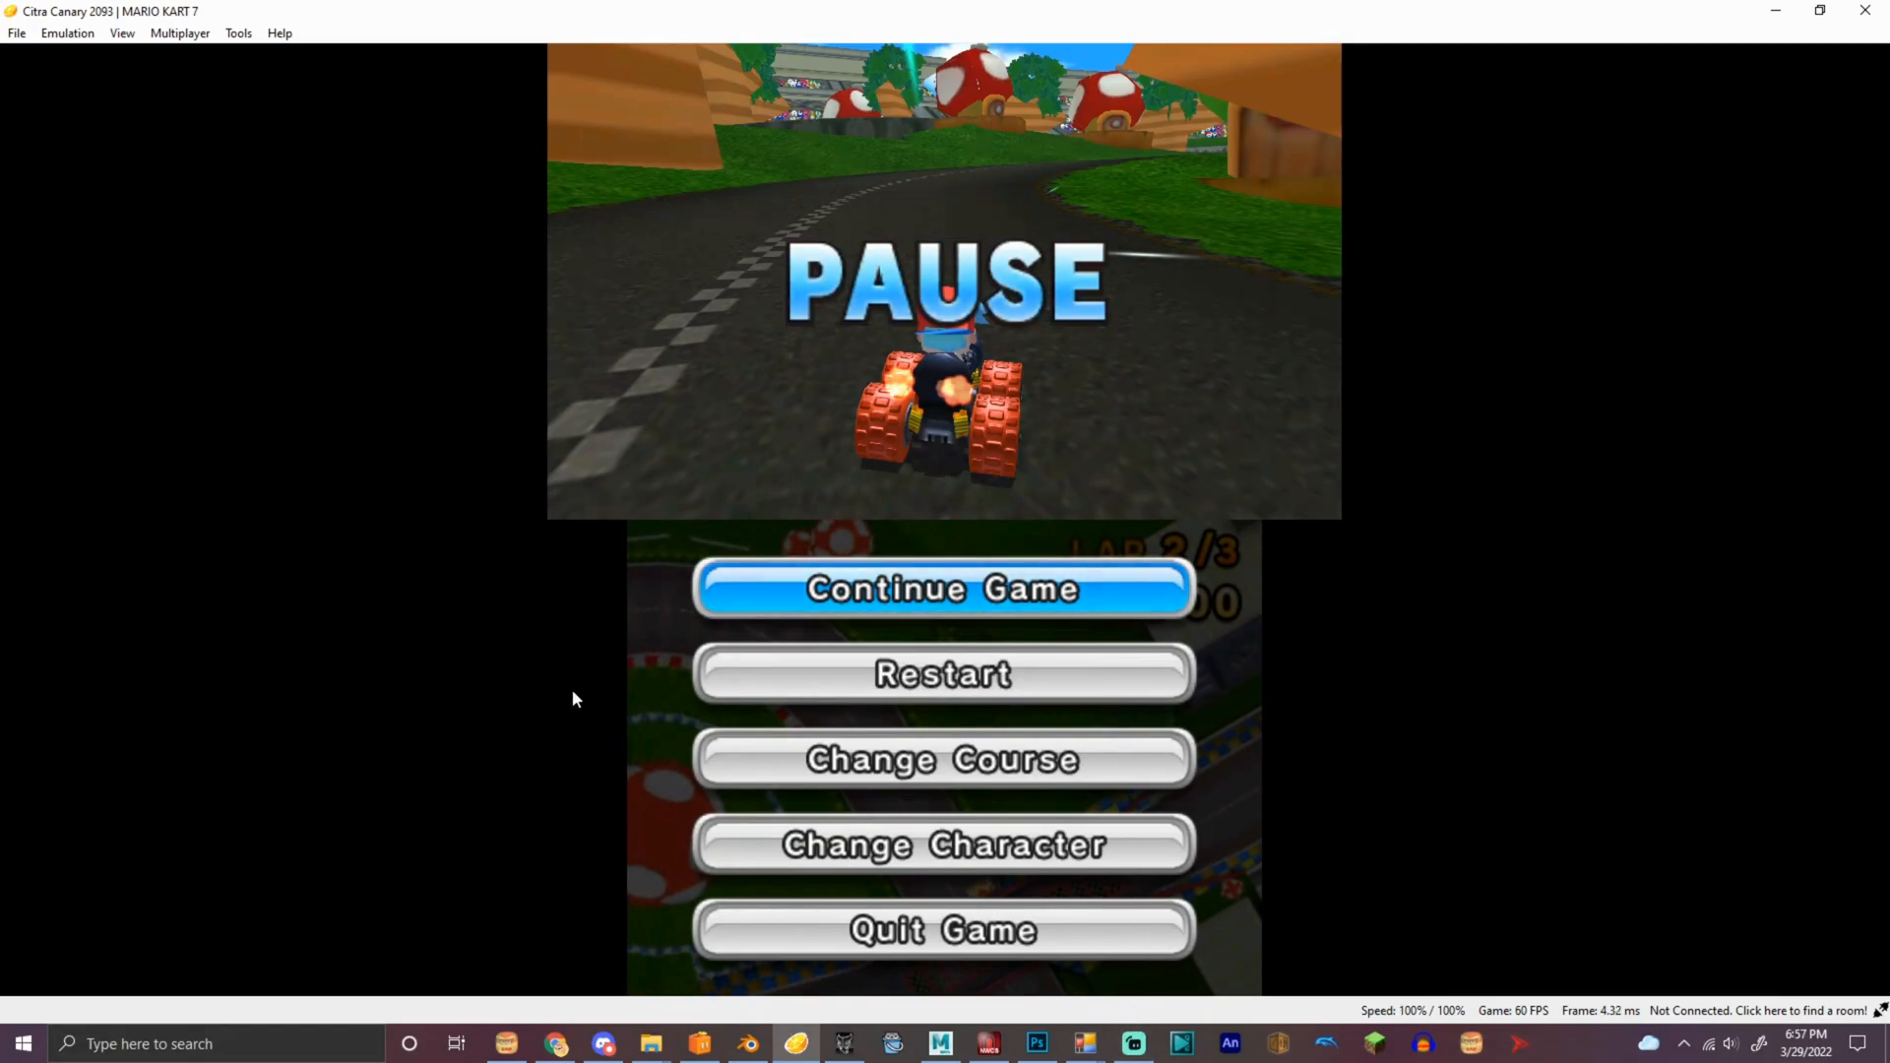